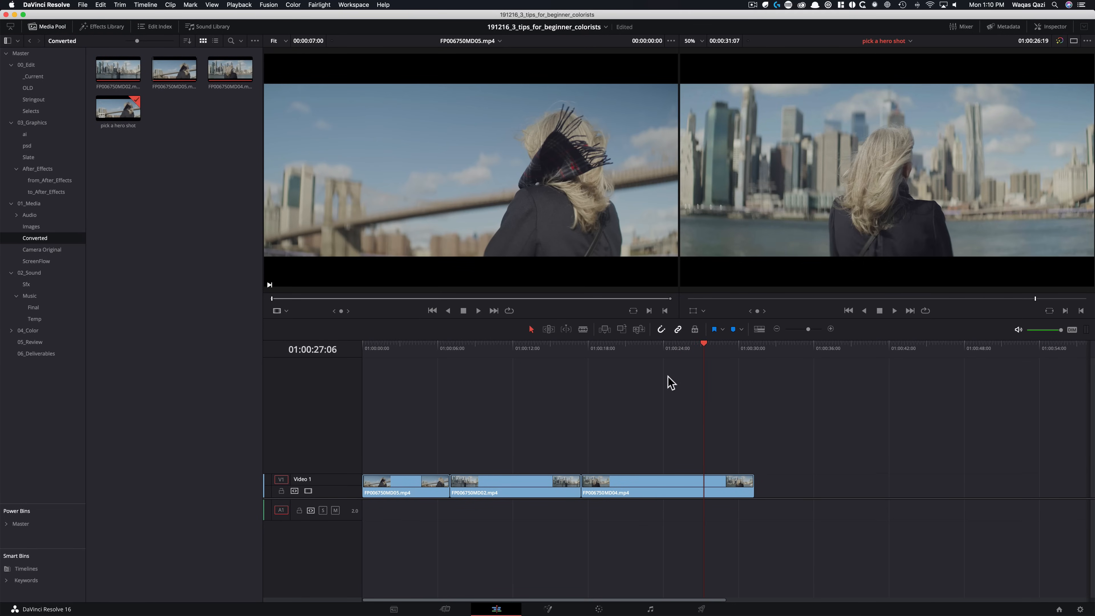
pyautogui.moveTo(439, 407)
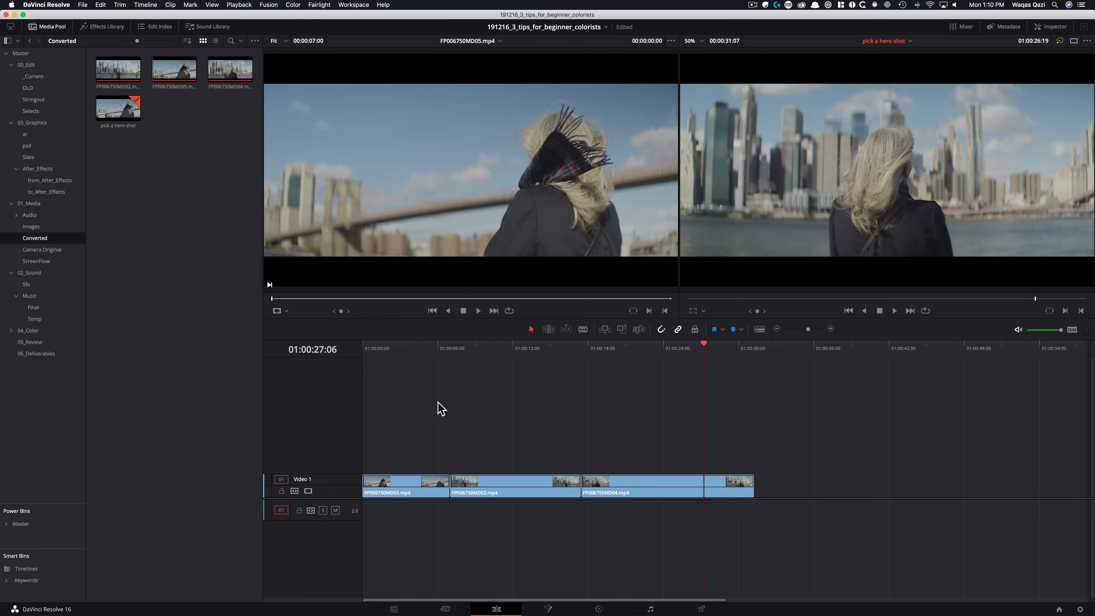
pyautogui.moveTo(399, 353)
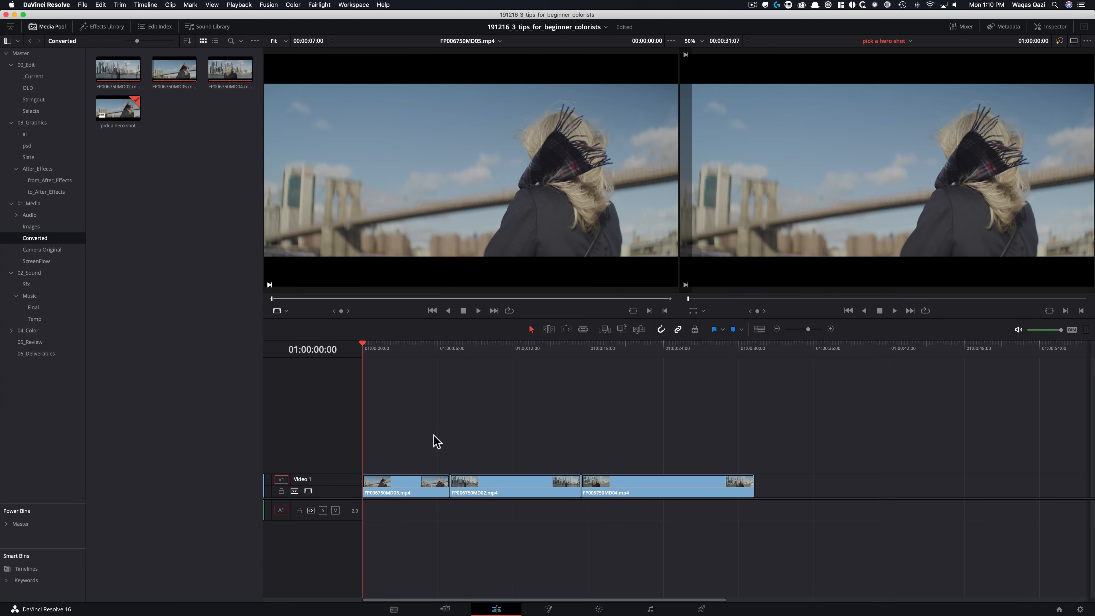
pyautogui.moveTo(488, 446)
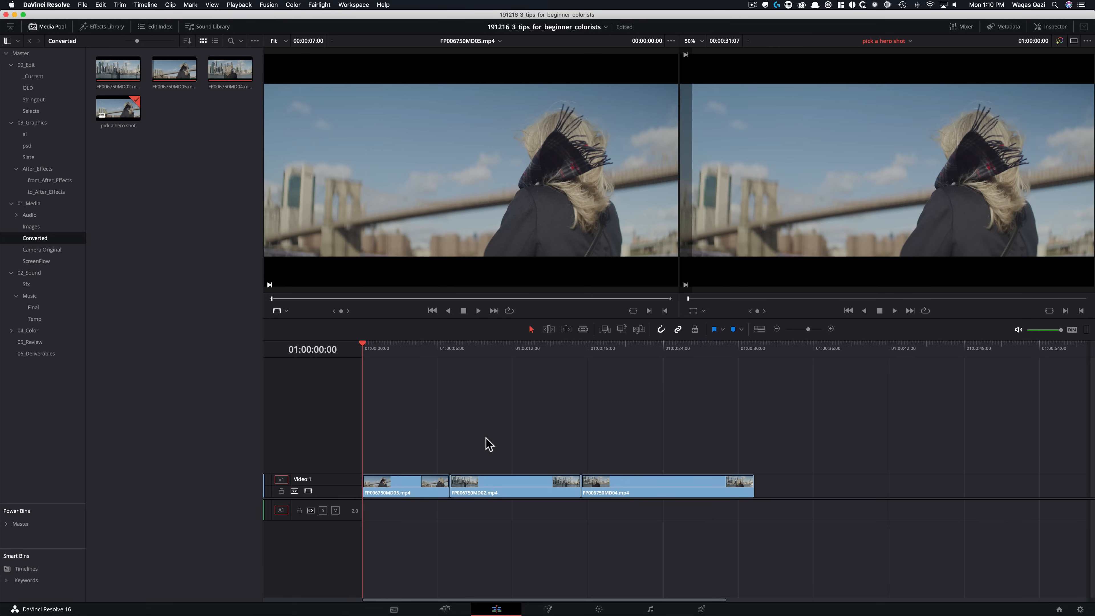
pyautogui.moveTo(499, 460)
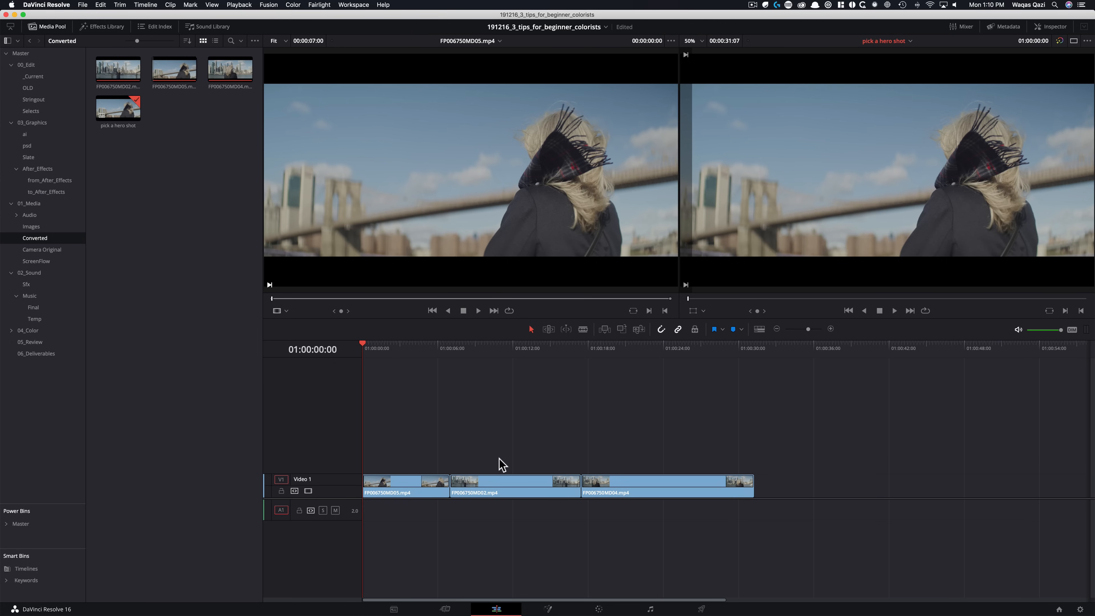
pyautogui.moveTo(464, 366)
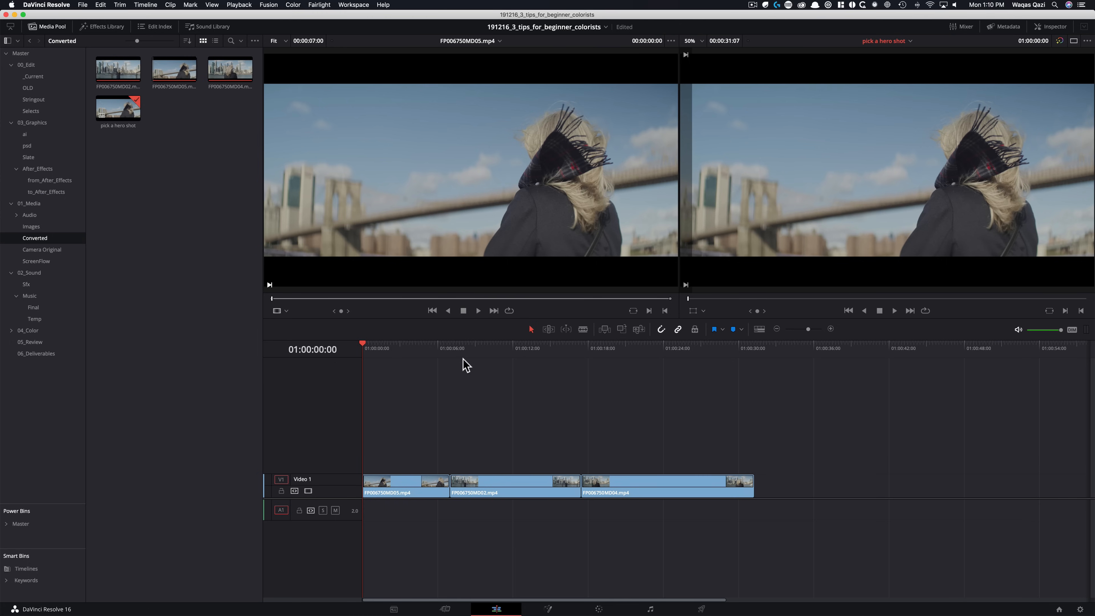
pyautogui.moveTo(540, 383)
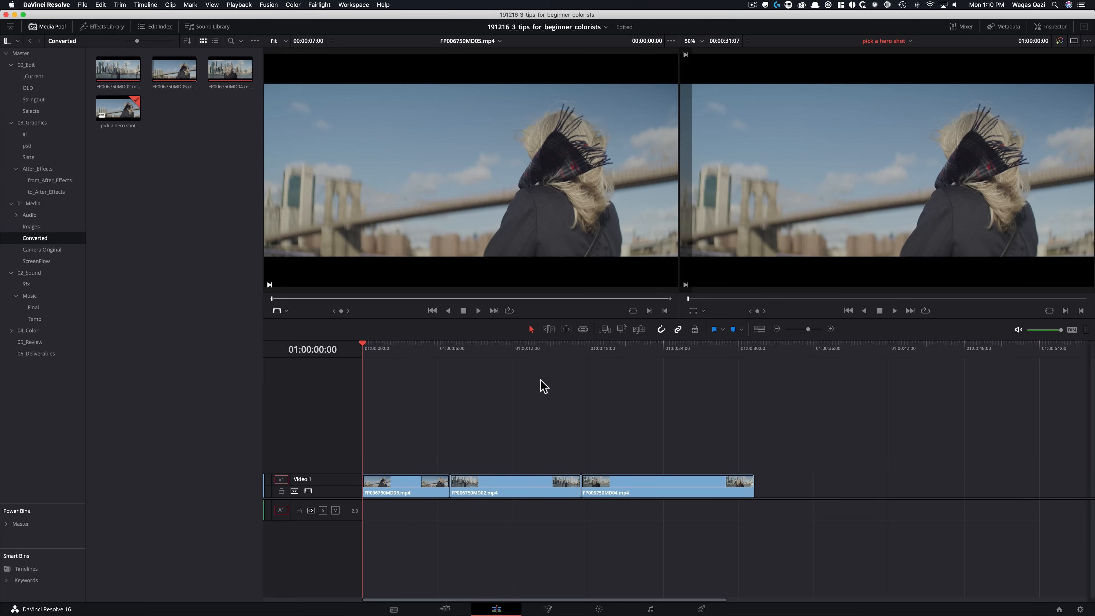
pyautogui.moveTo(490, 436)
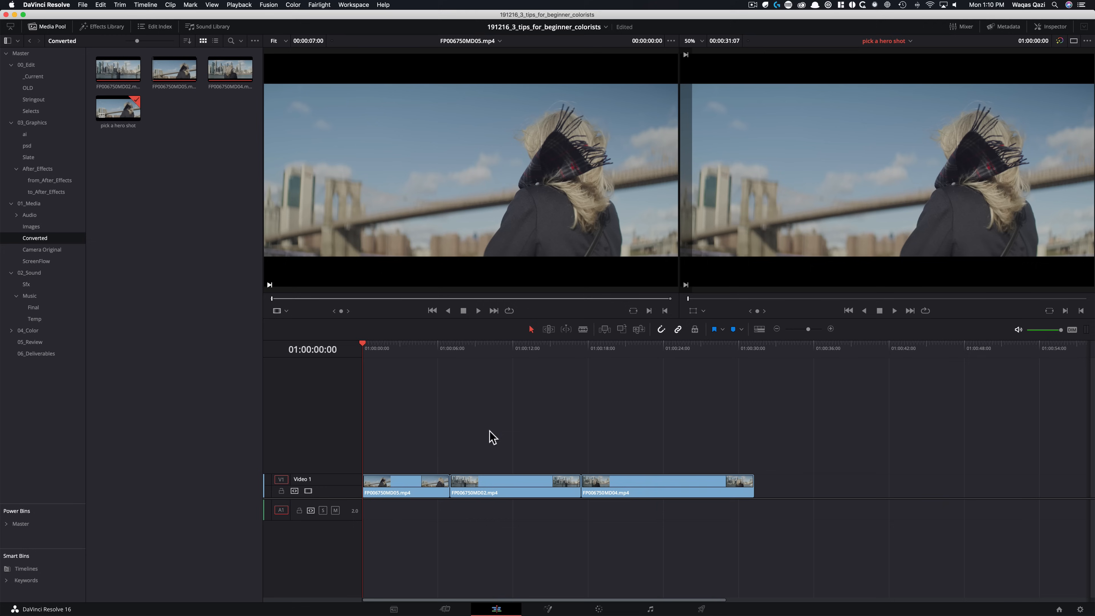
pyautogui.moveTo(570, 451)
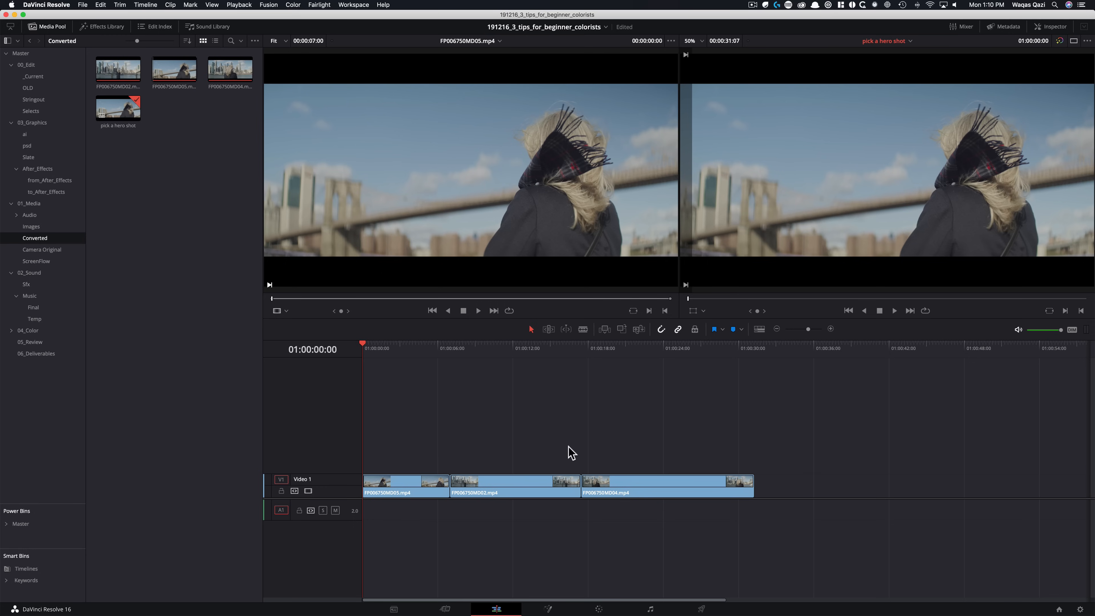
pyautogui.moveTo(537, 433)
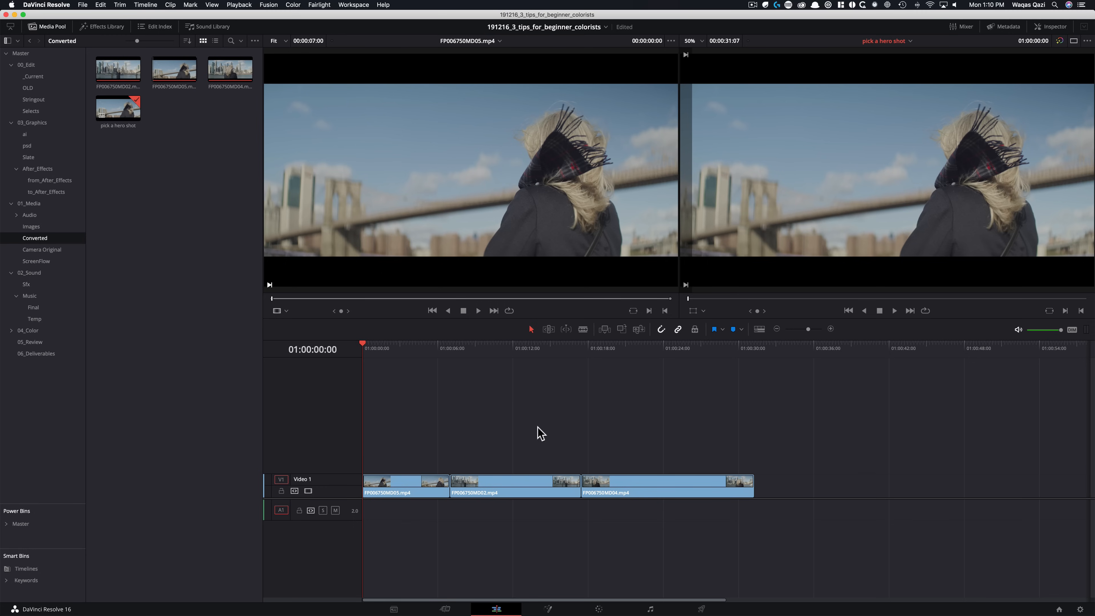
pyautogui.moveTo(486, 385)
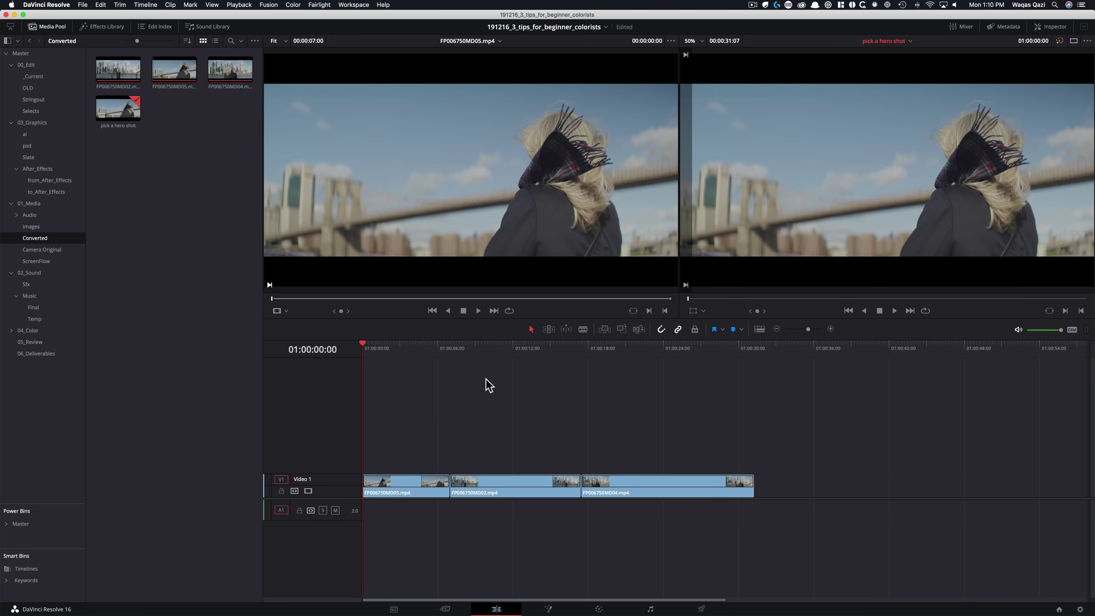
# - Scrub the timeline ruler and park the playhead on the middle clip around 01:00:11
pyautogui.click(411, 352)
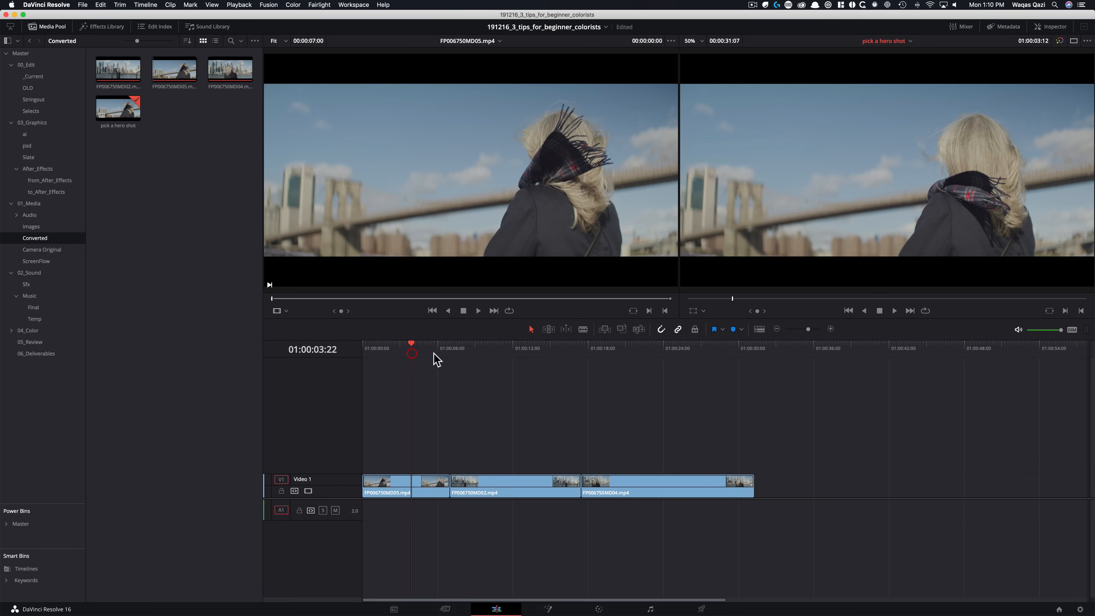
pyautogui.click(655, 349)
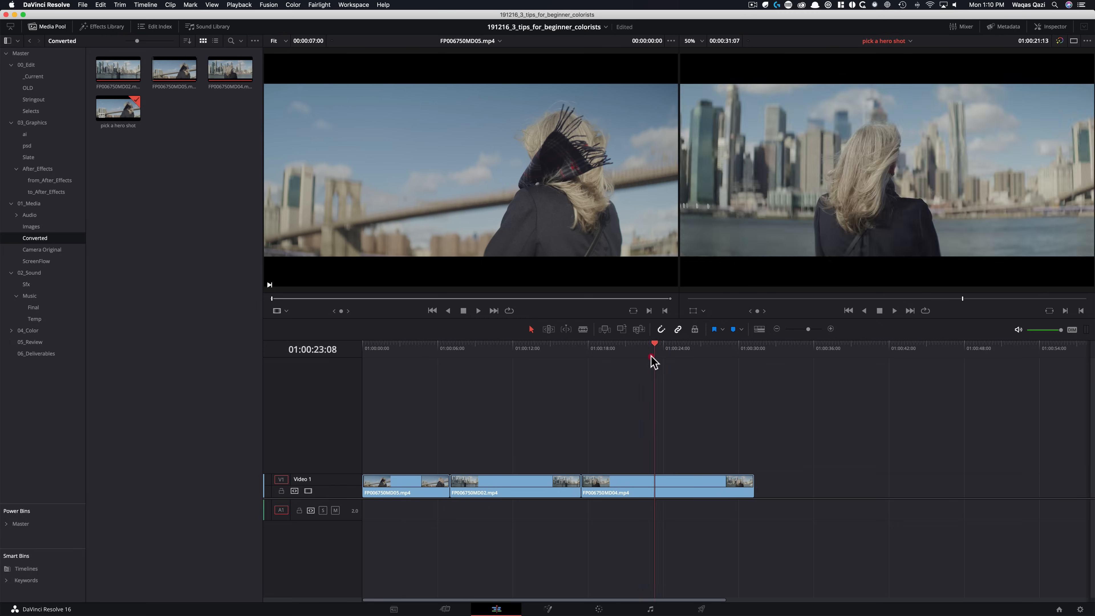
pyautogui.click(508, 345)
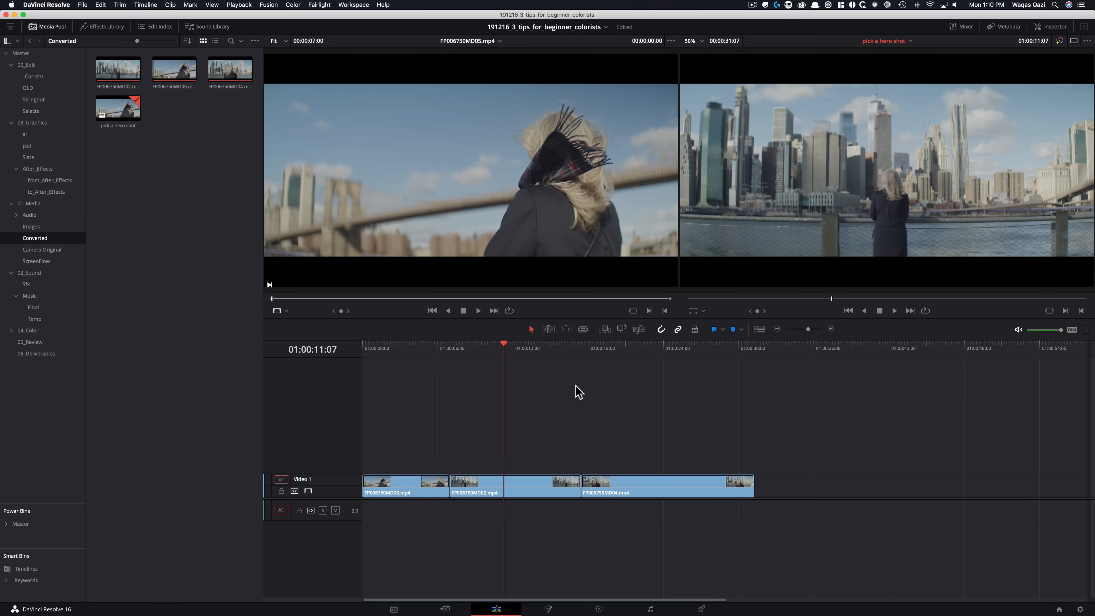
pyautogui.moveTo(574, 376)
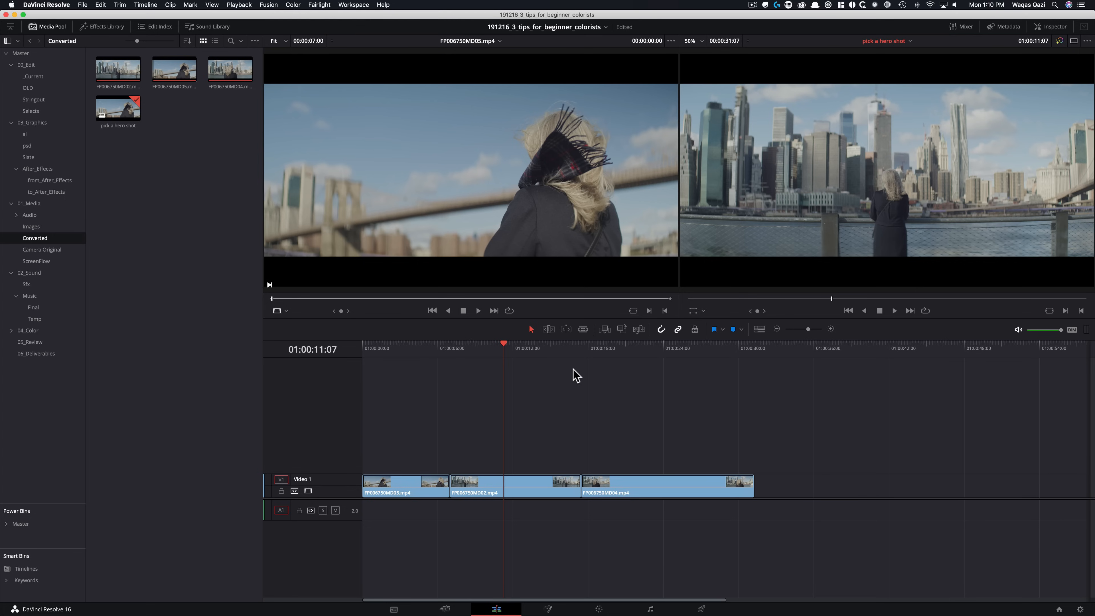
pyautogui.moveTo(555, 365)
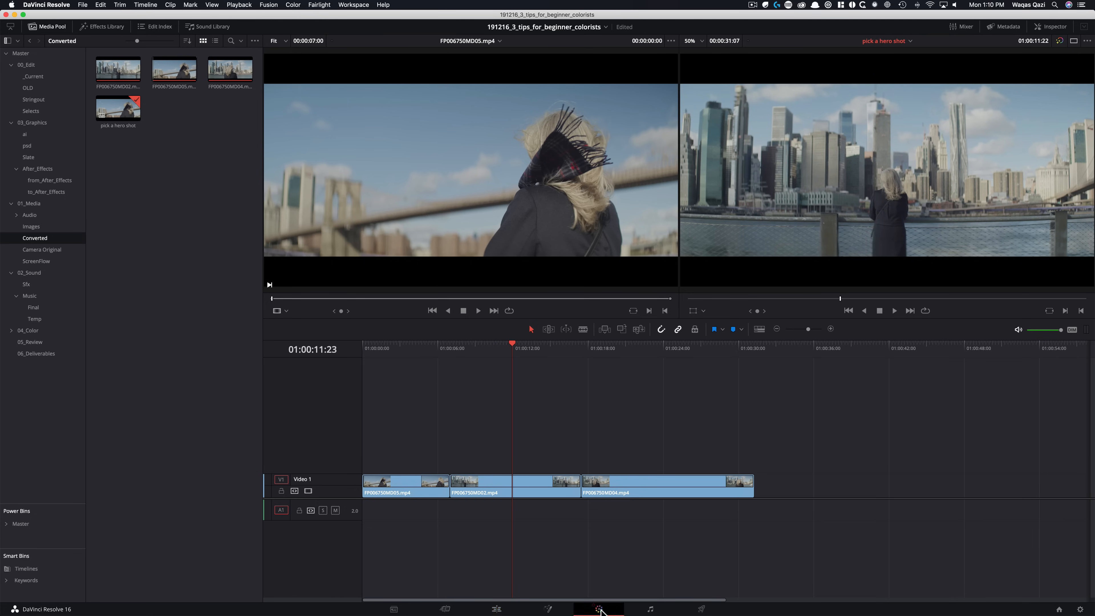
# - Switch to the Color page and preview clips 03 and 01 before reselecting skyline clip 02
pyautogui.click(599, 609)
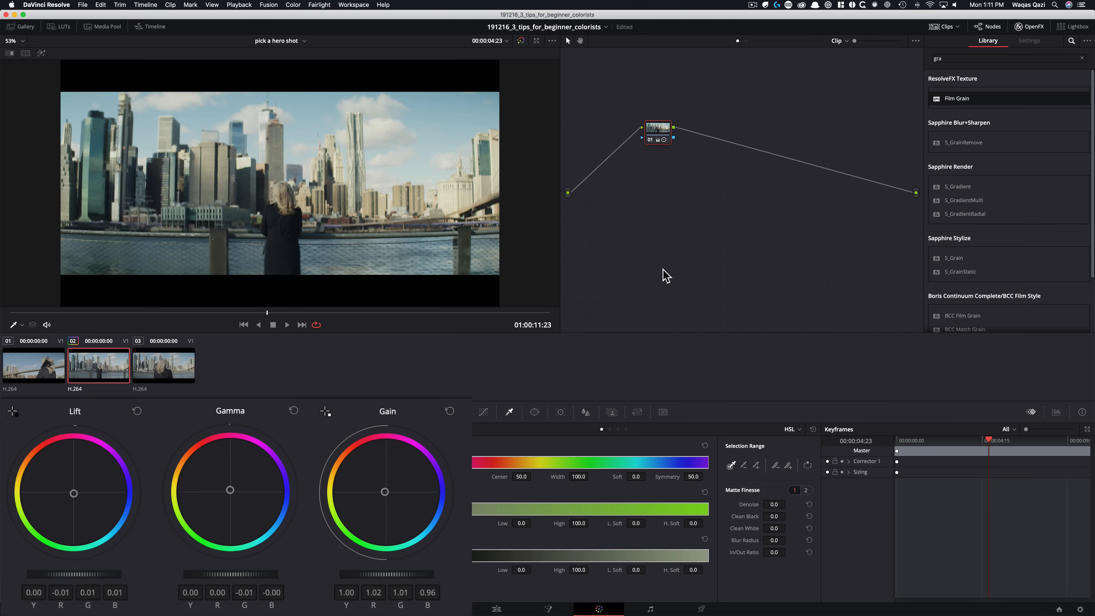
pyautogui.click(163, 368)
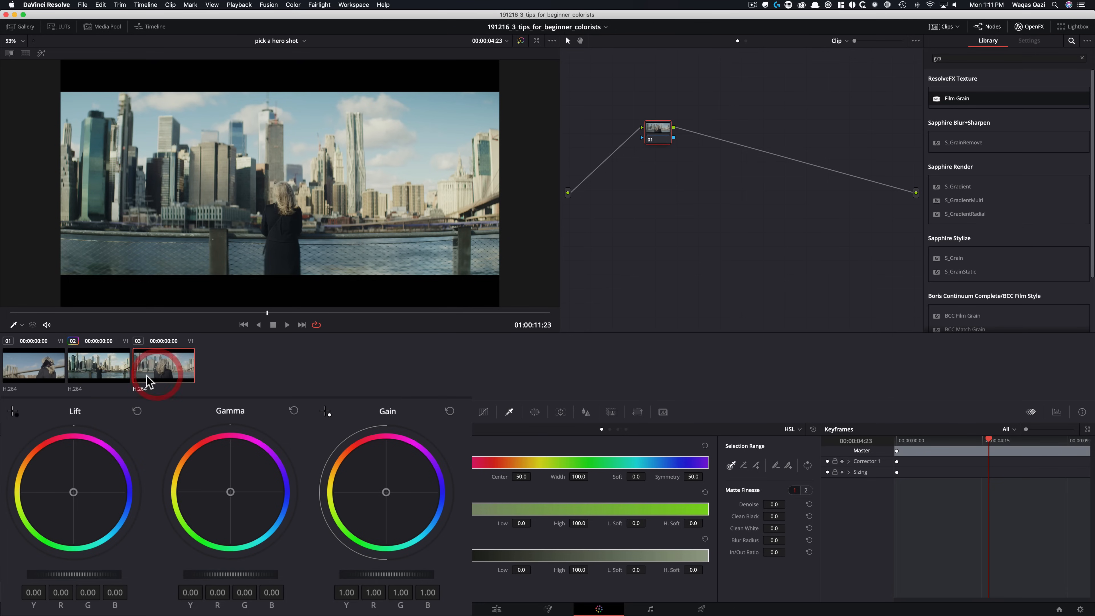
pyautogui.click(99, 366)
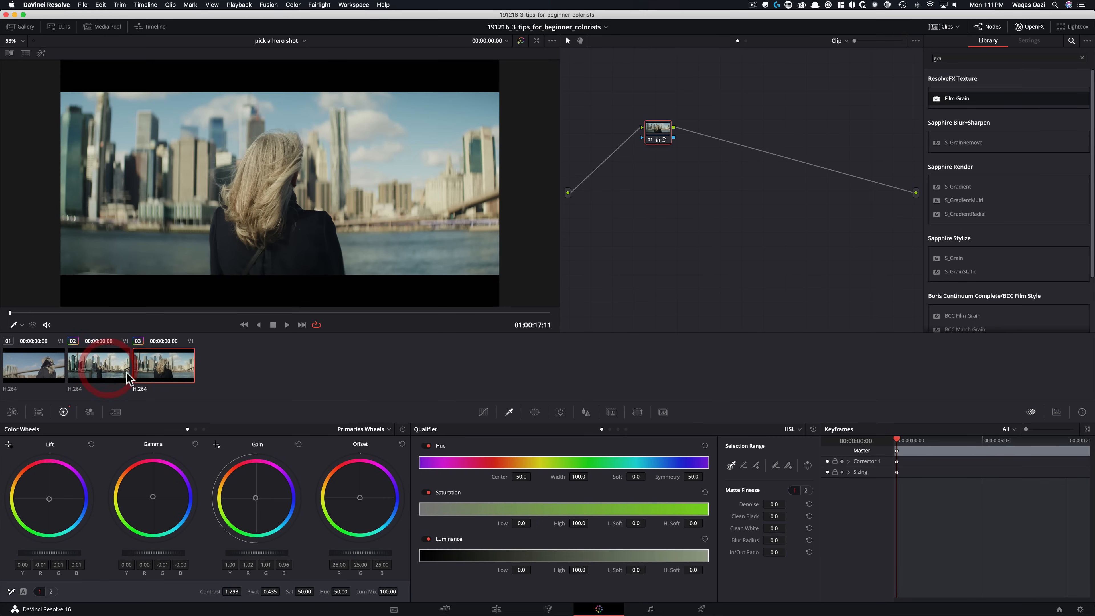
pyautogui.click(33, 366)
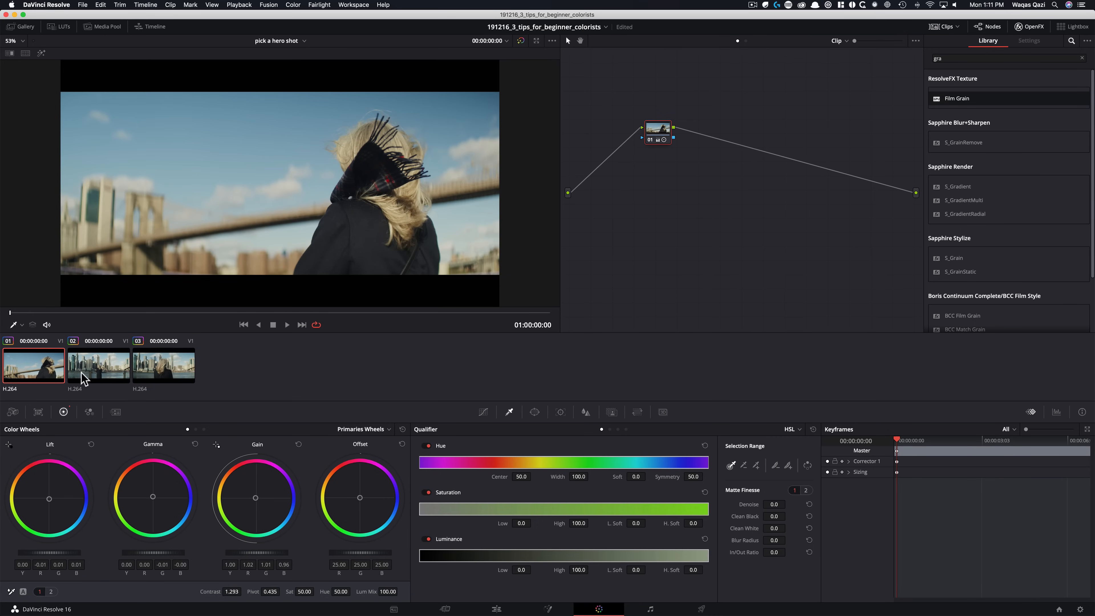
pyautogui.click(99, 365)
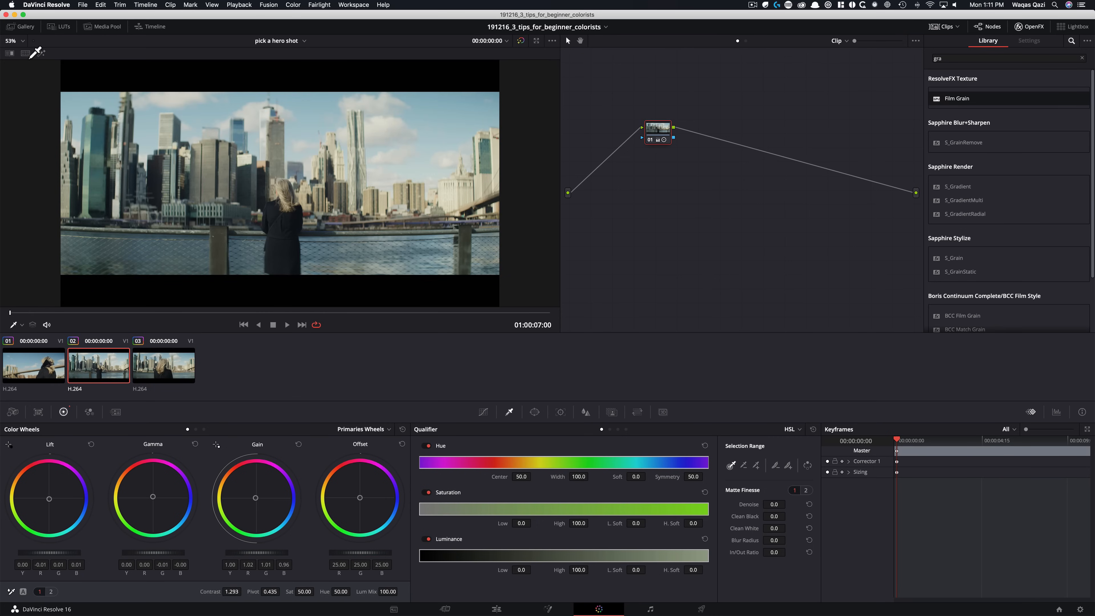
pyautogui.click(523, 54)
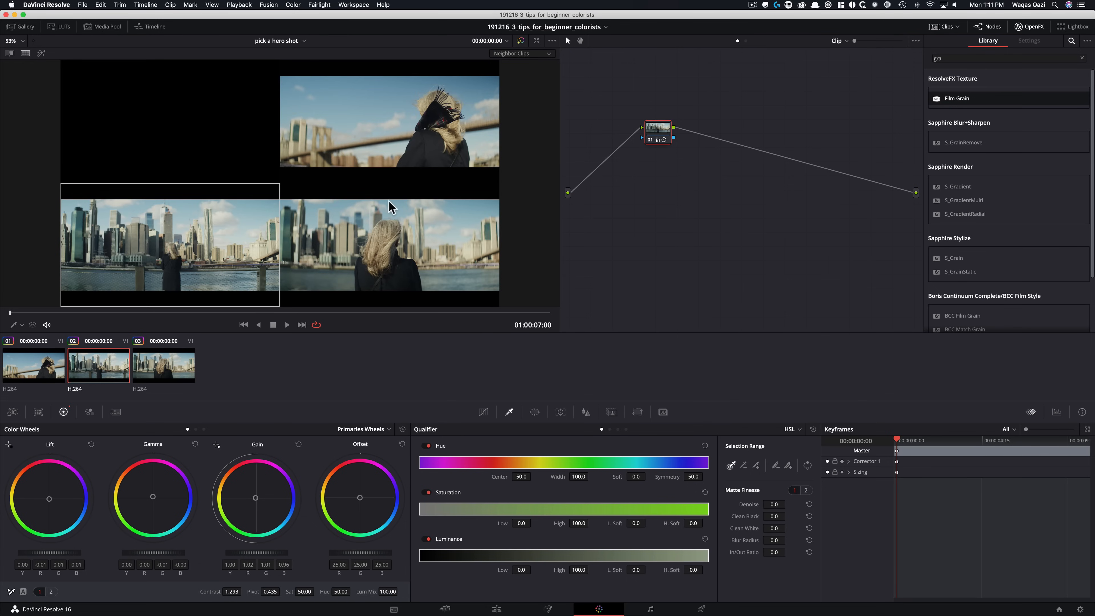
pyautogui.moveTo(523, 173)
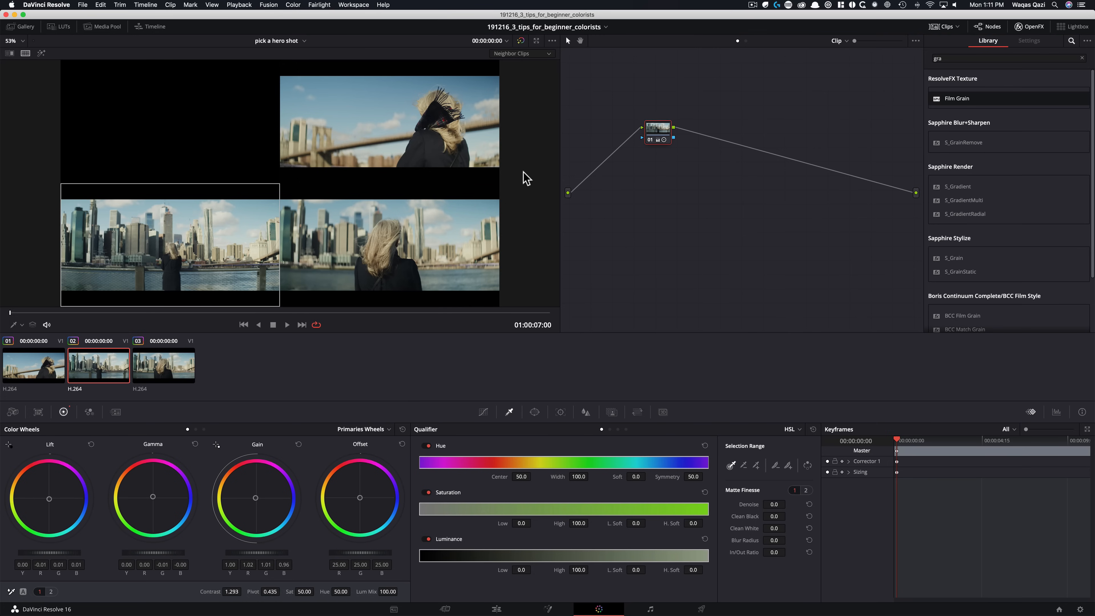
pyautogui.moveTo(177, 301)
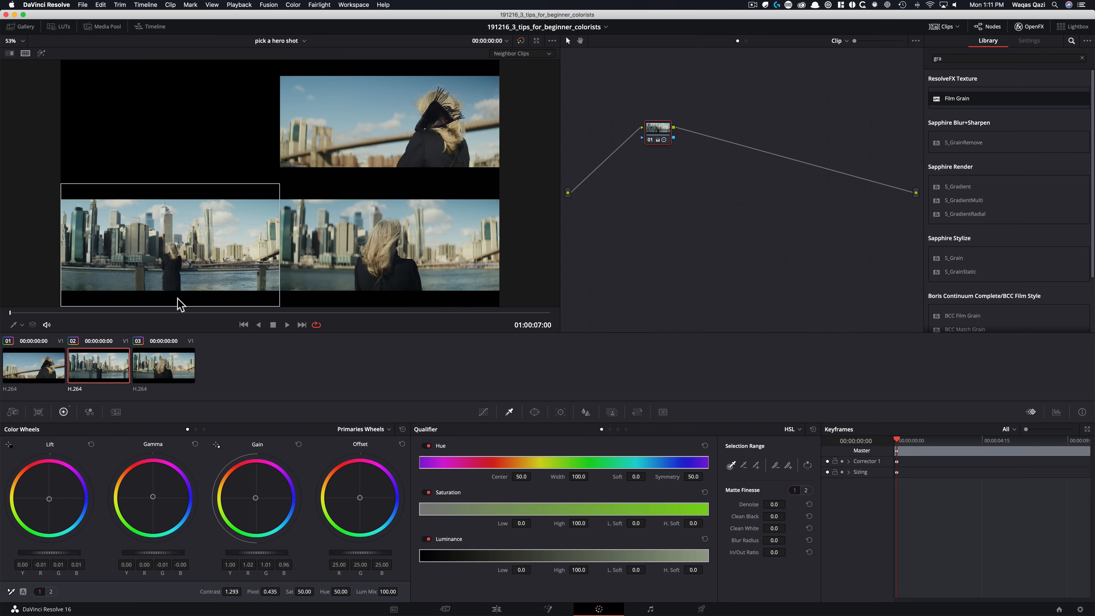
pyautogui.moveTo(203, 263)
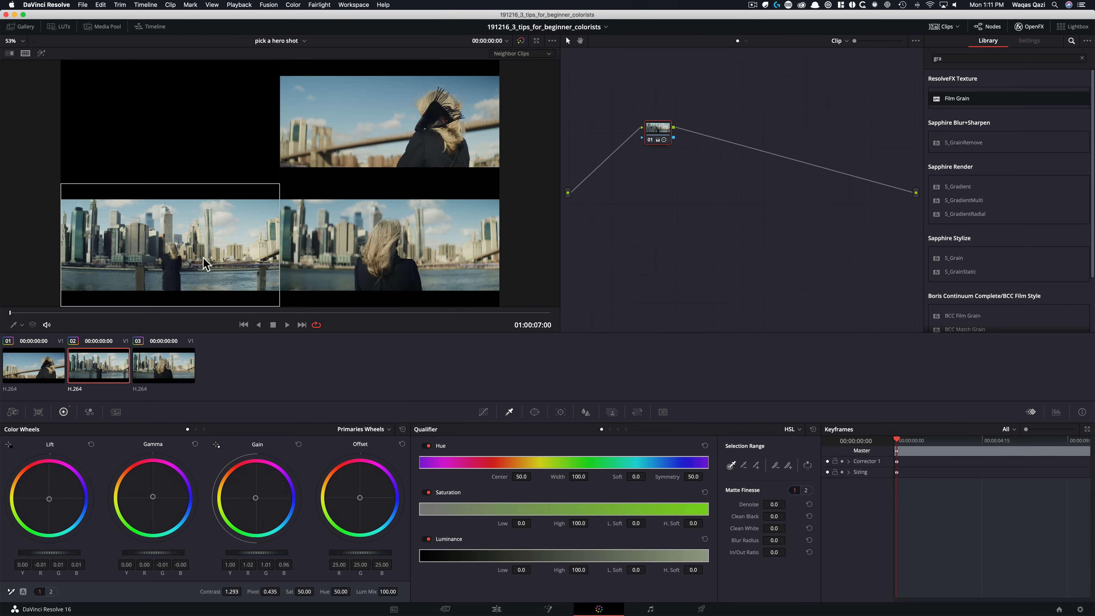
pyautogui.moveTo(450, 265)
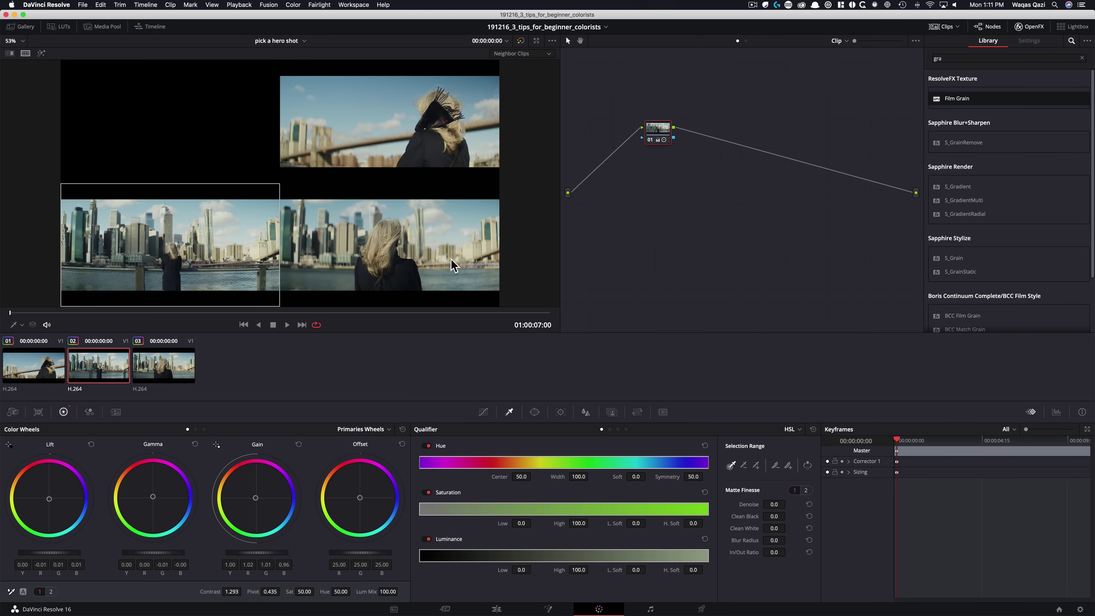
pyautogui.moveTo(398, 139)
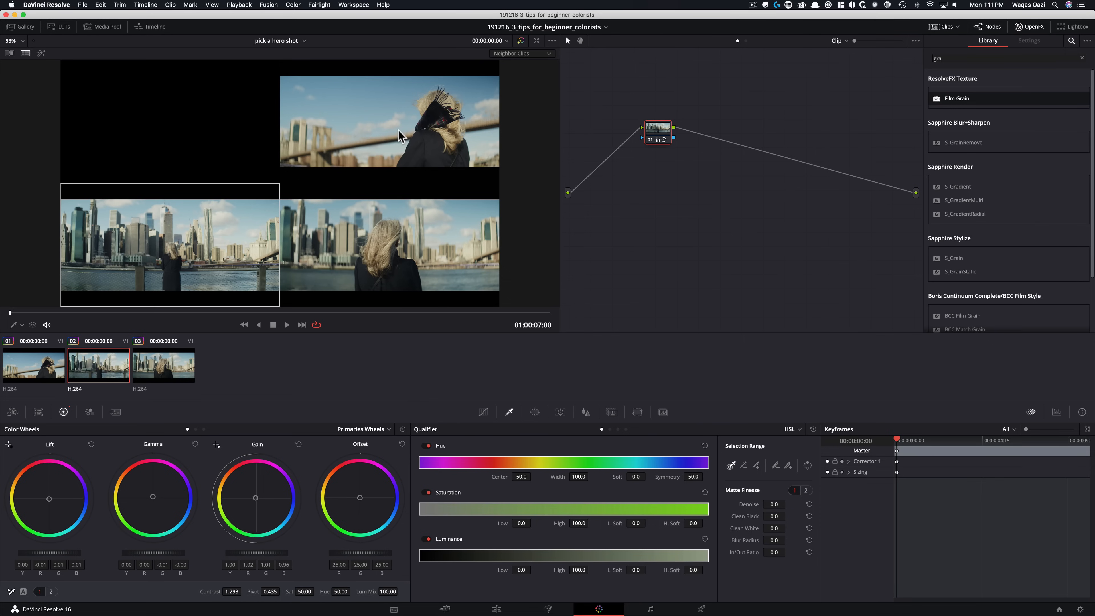
pyautogui.moveTo(467, 308)
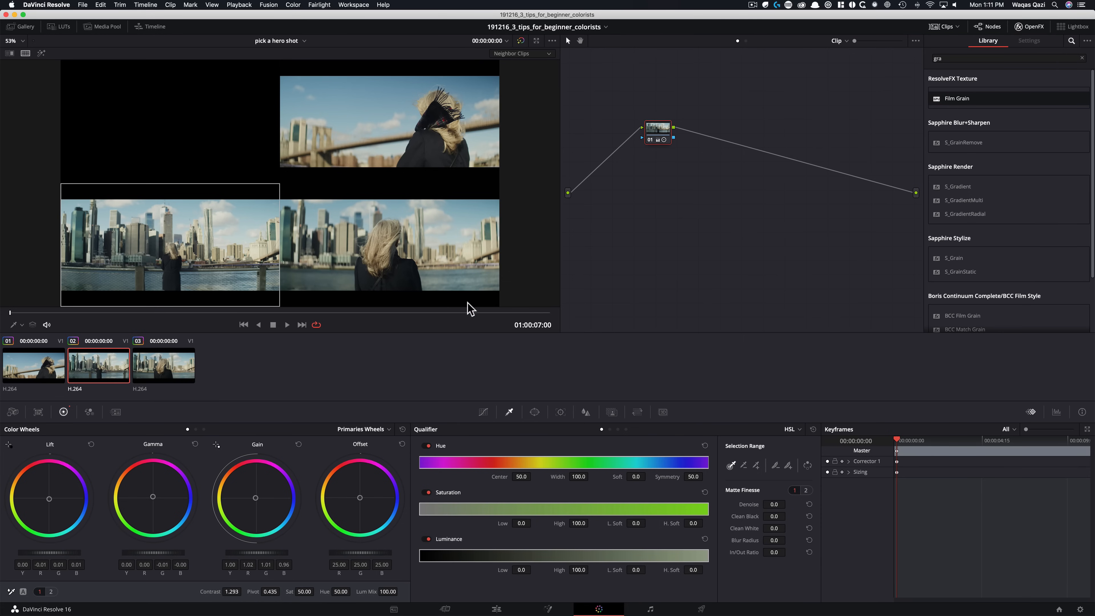
pyautogui.moveTo(478, 146)
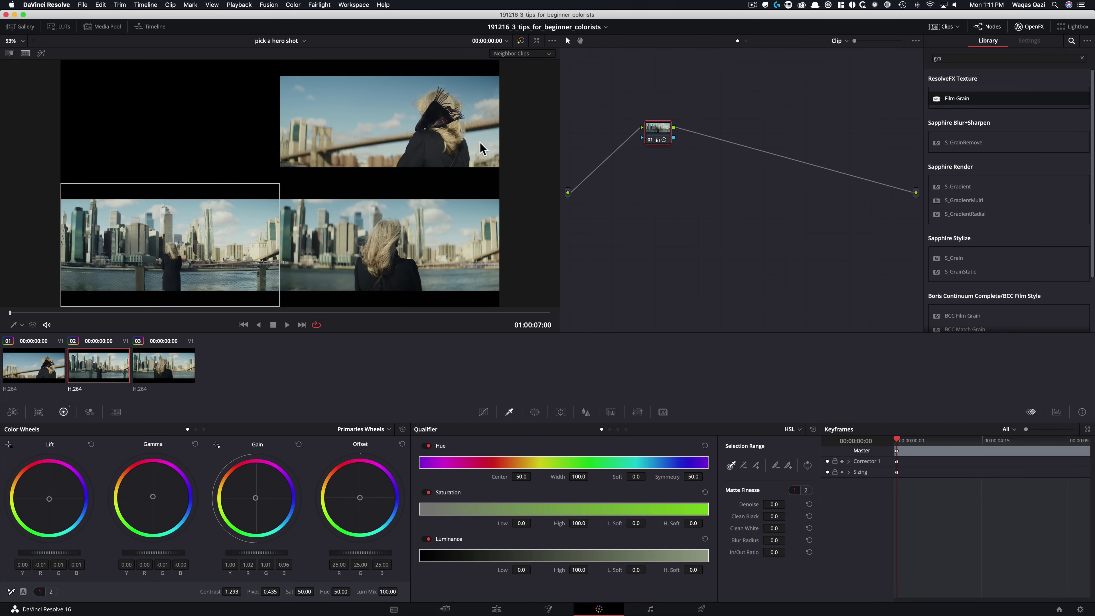
pyautogui.moveTo(213, 273)
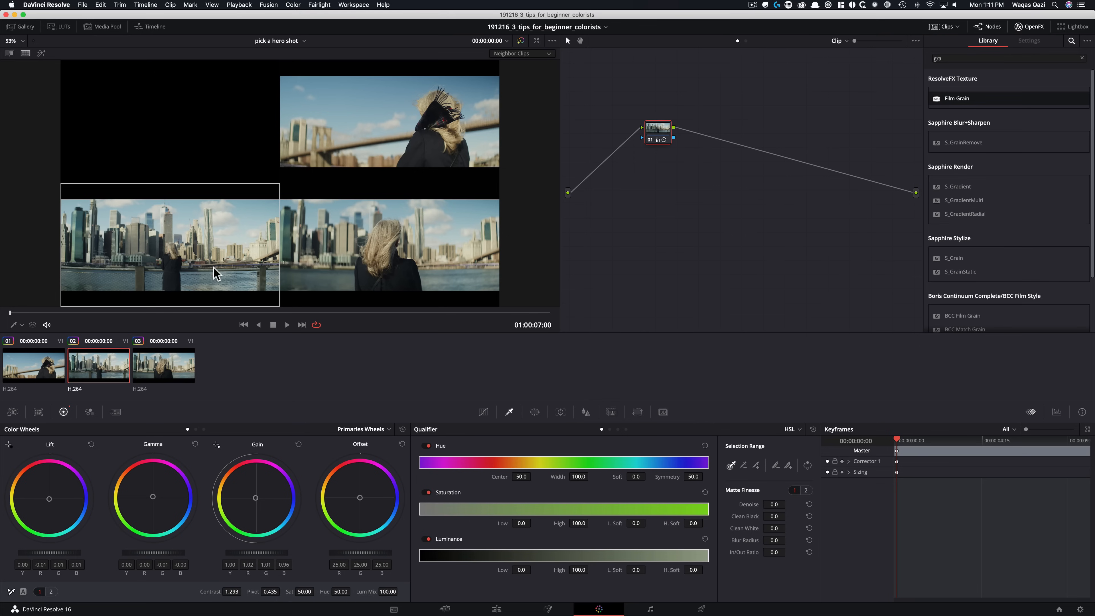
pyautogui.moveTo(179, 322)
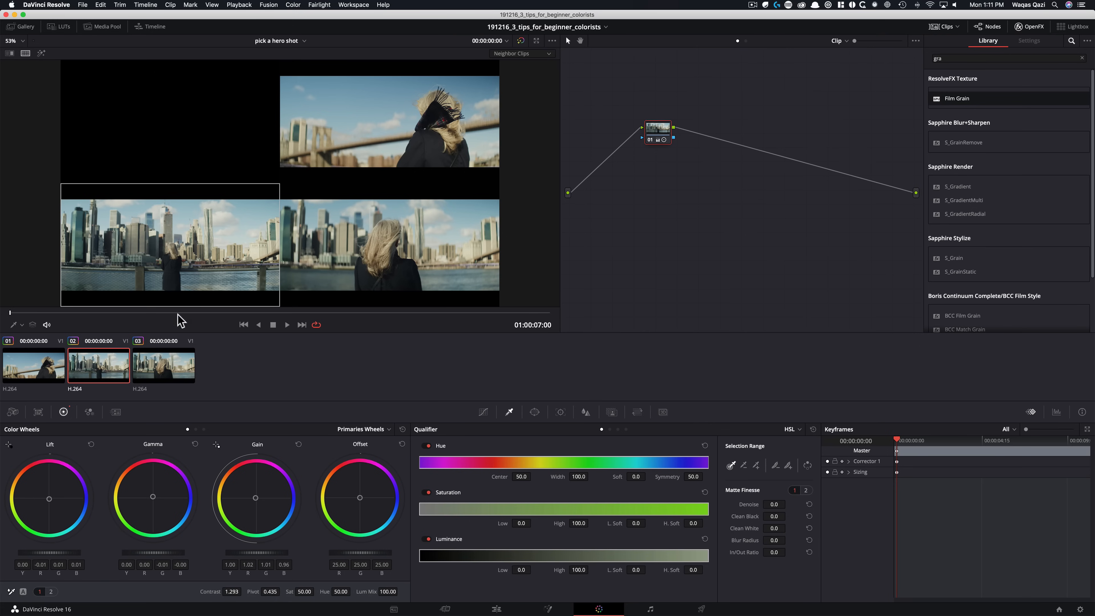
pyautogui.moveTo(166, 375)
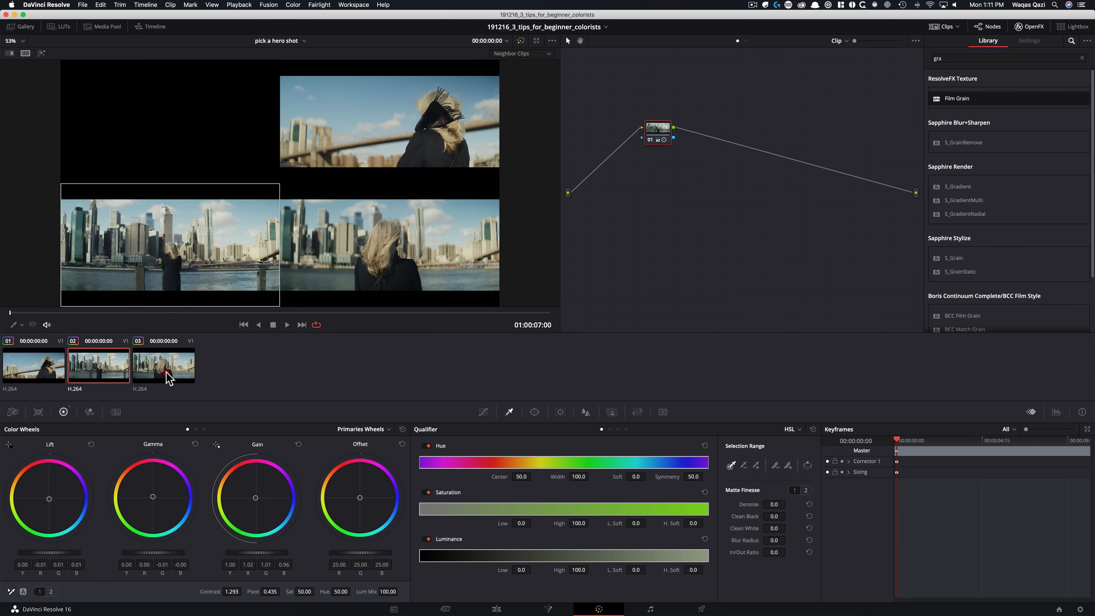
pyautogui.moveTo(181, 377)
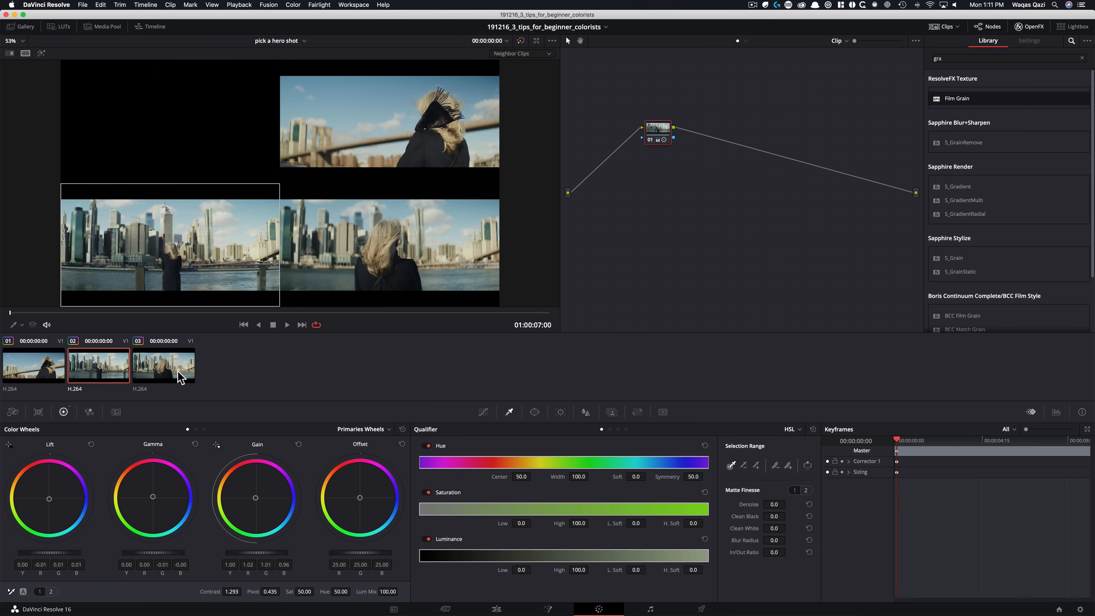
pyautogui.click(34, 366)
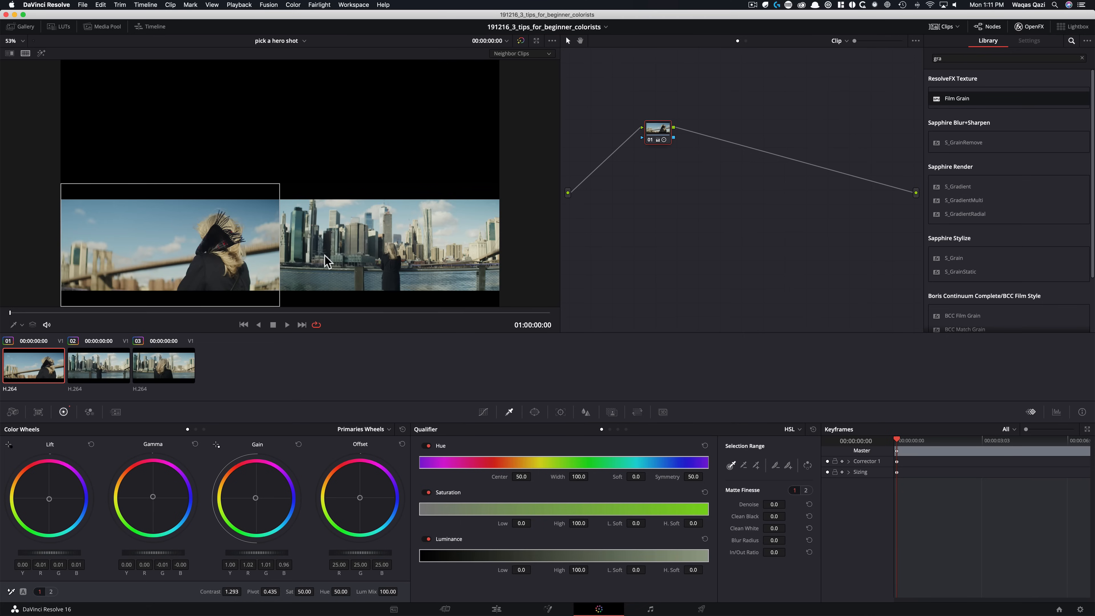
pyautogui.click(98, 365)
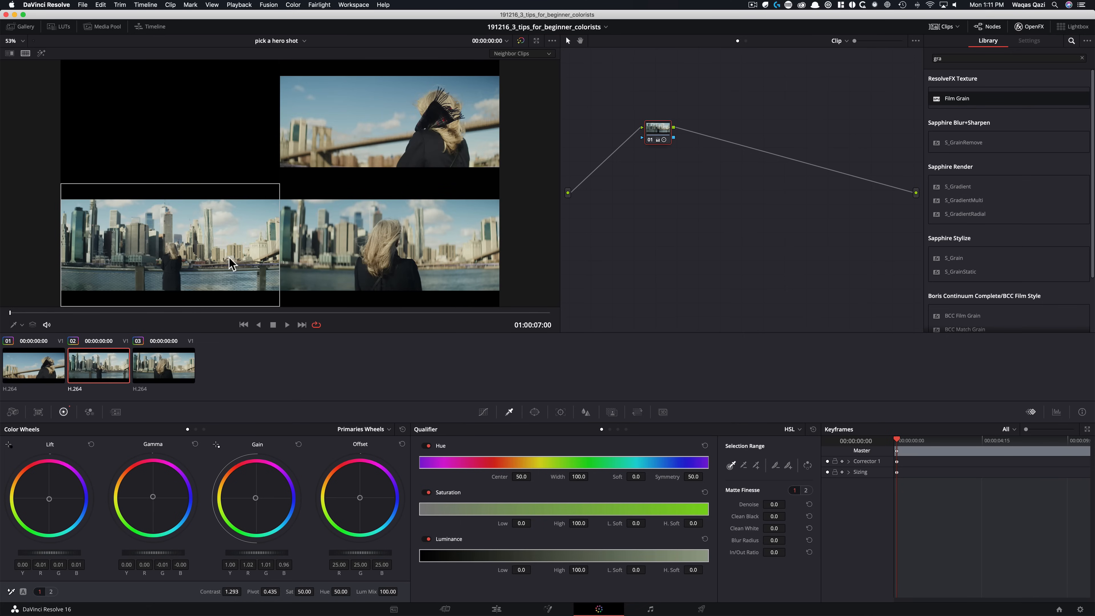
pyautogui.moveTo(136, 253)
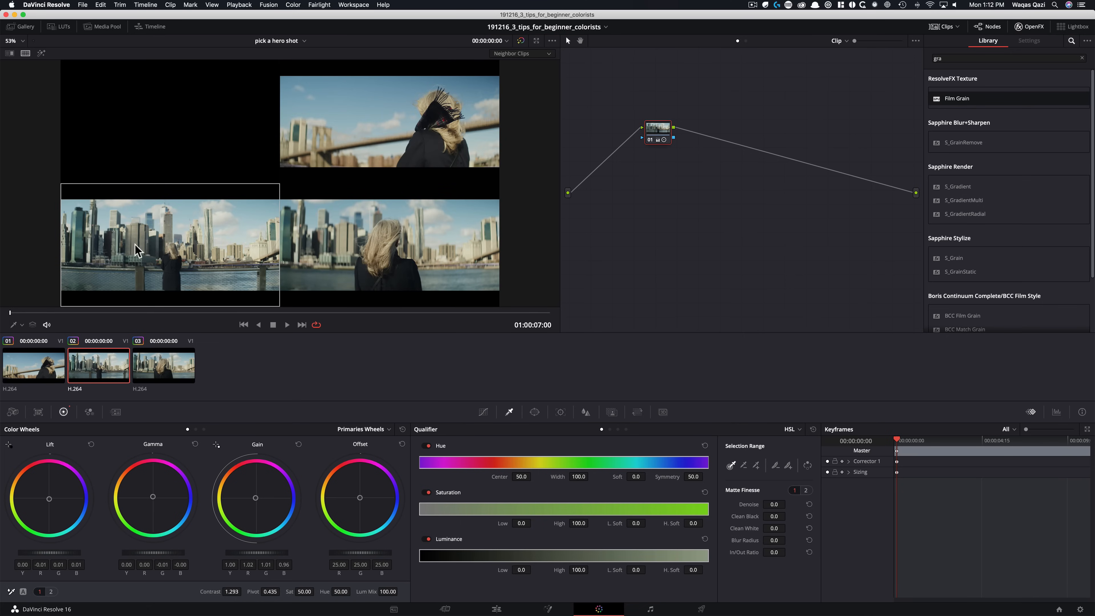
pyautogui.moveTo(273, 266)
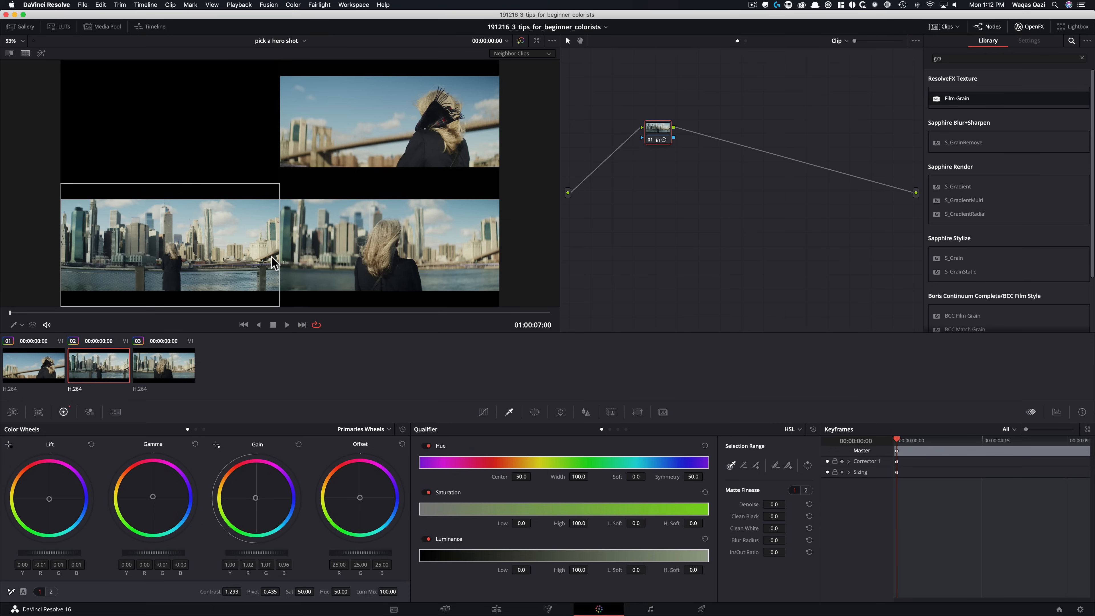
pyautogui.moveTo(373, 154)
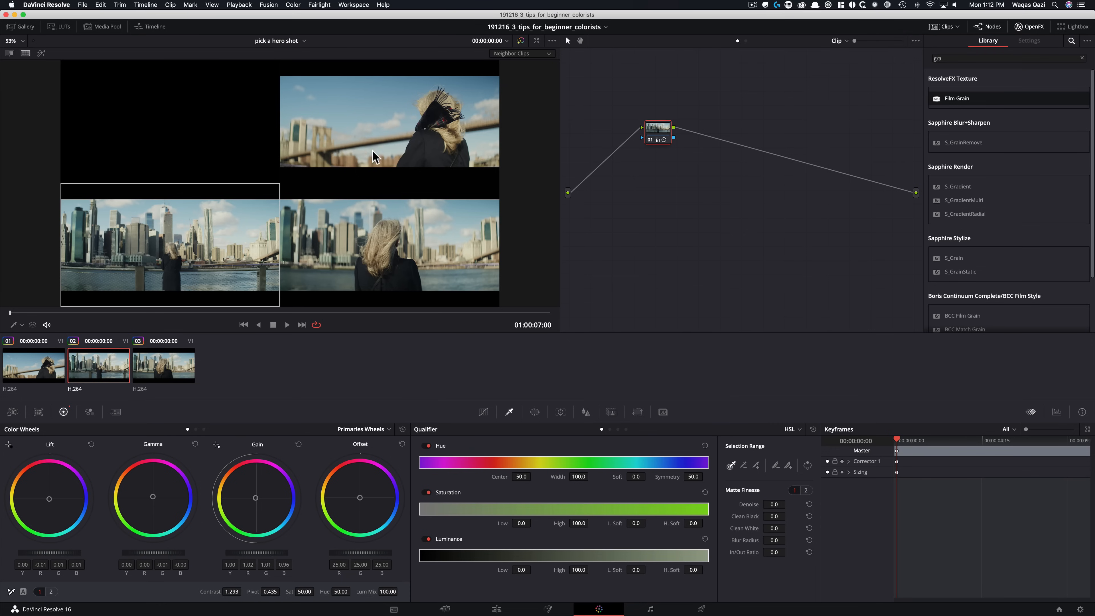
pyautogui.moveTo(162, 271)
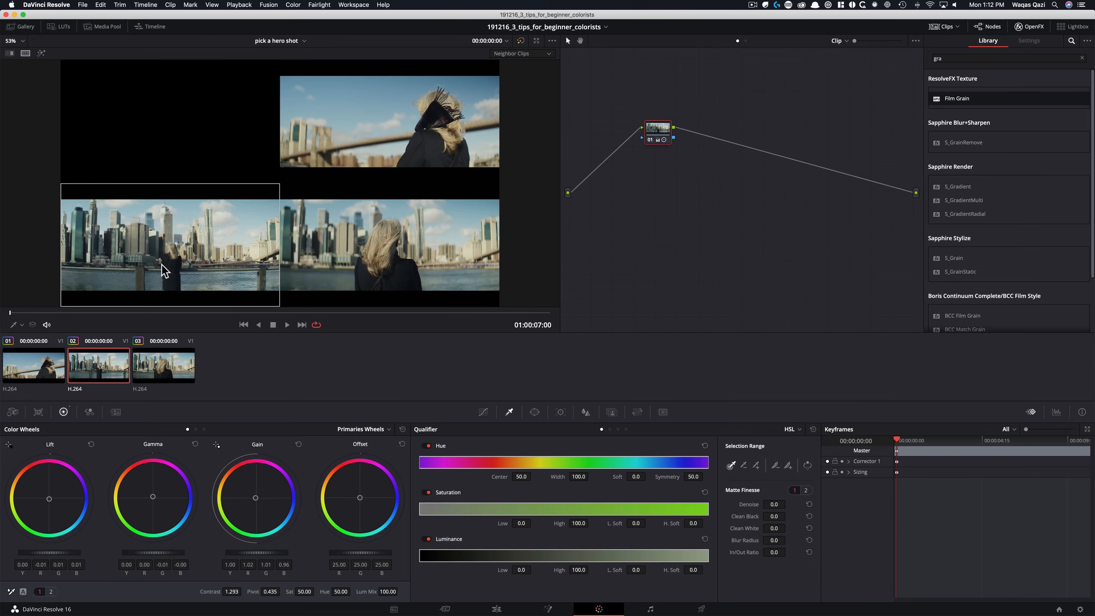
pyautogui.moveTo(297, 272)
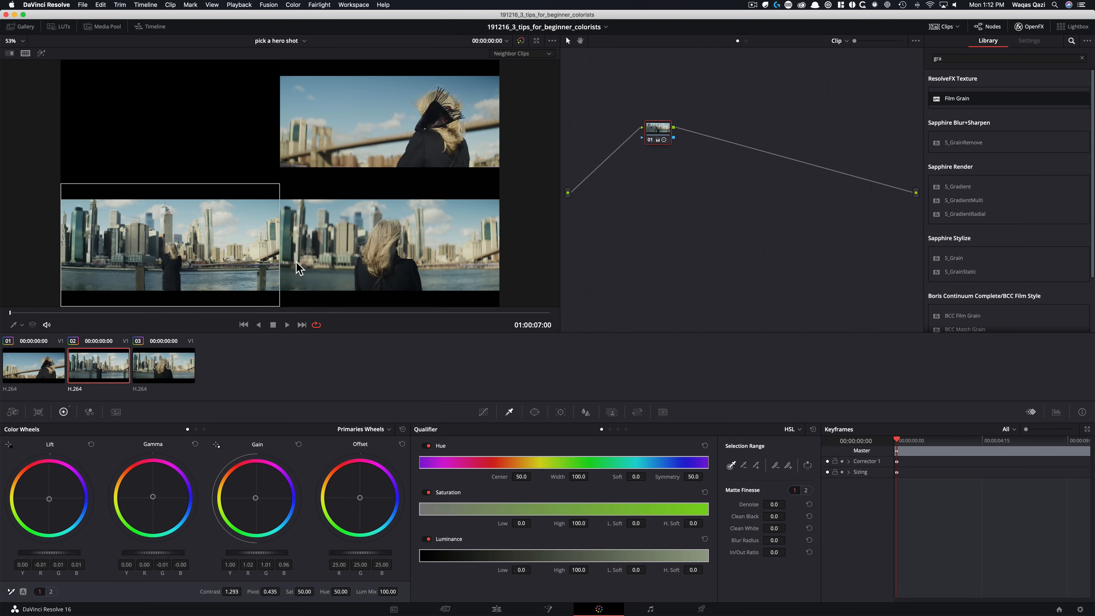
pyautogui.moveTo(474, 264)
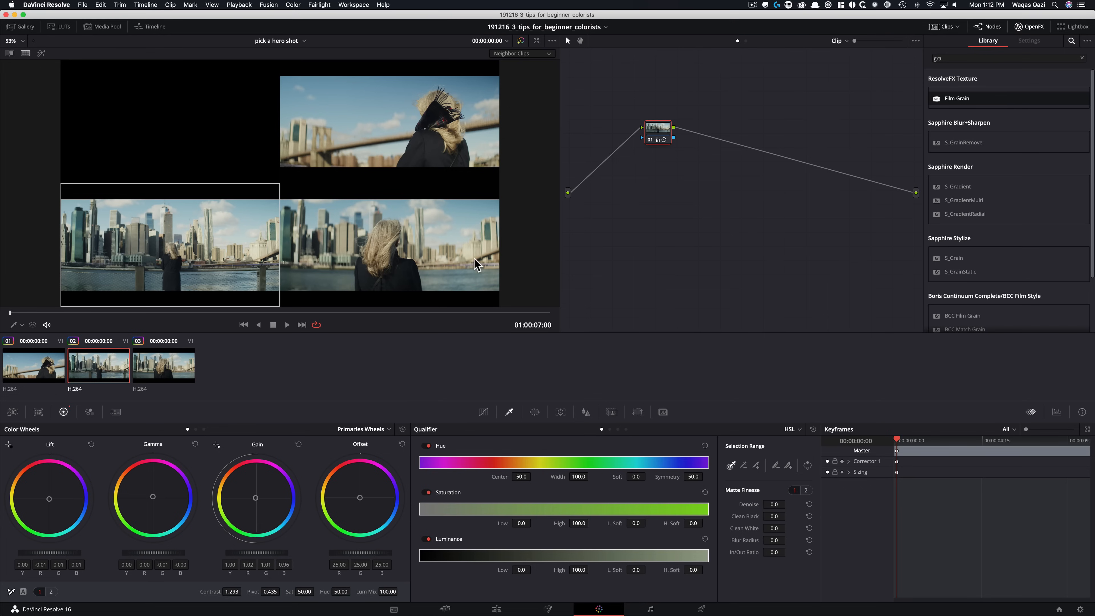
pyautogui.moveTo(381, 140)
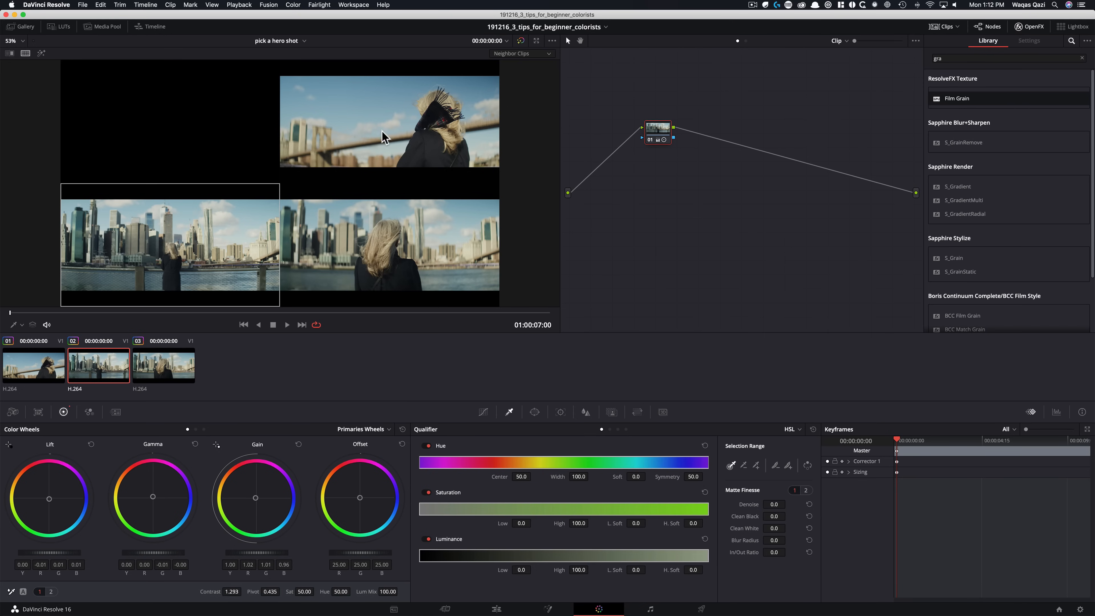
pyautogui.moveTo(137, 245)
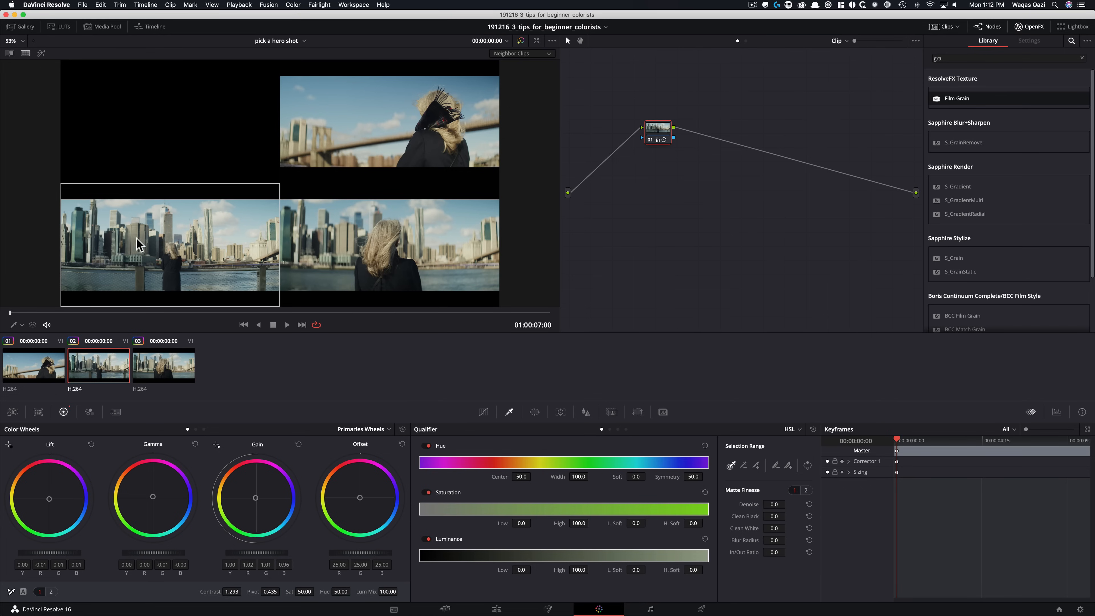
pyautogui.moveTo(159, 300)
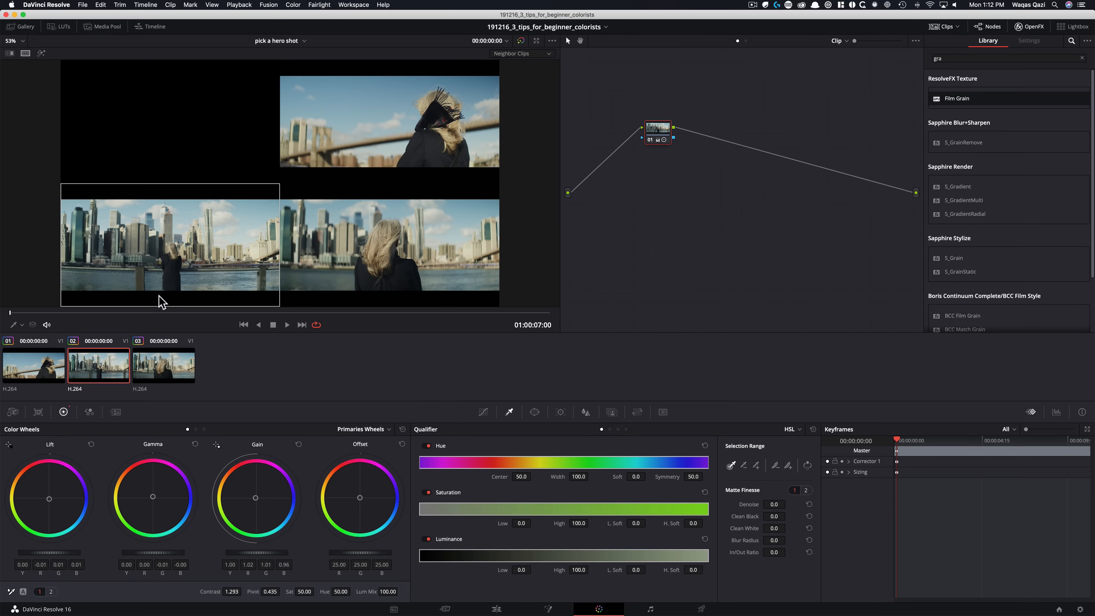
pyautogui.moveTo(785, 313)
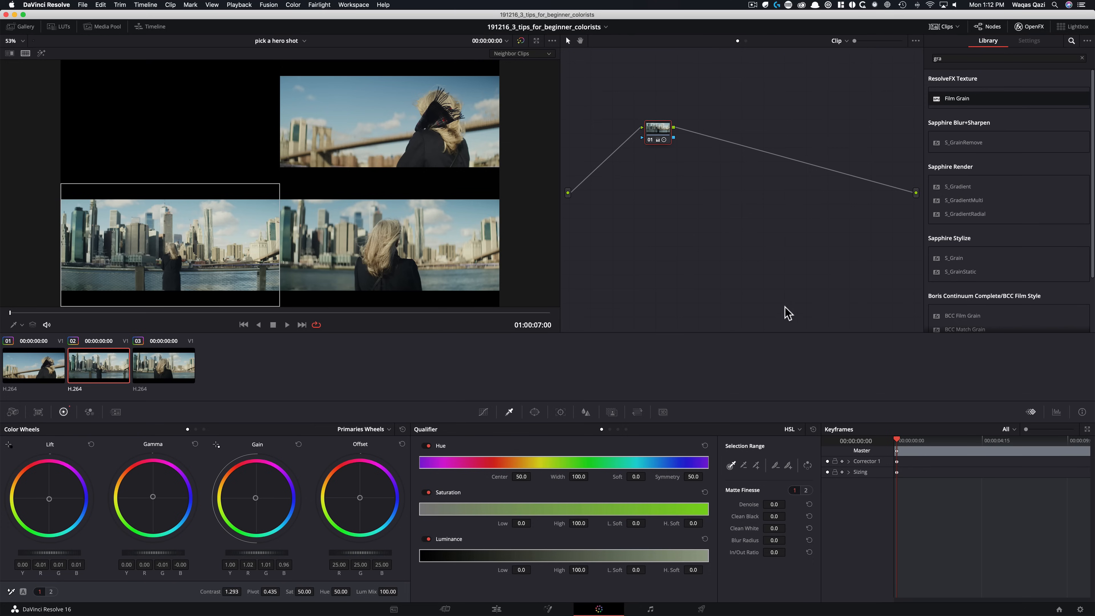
pyautogui.moveTo(721, 321)
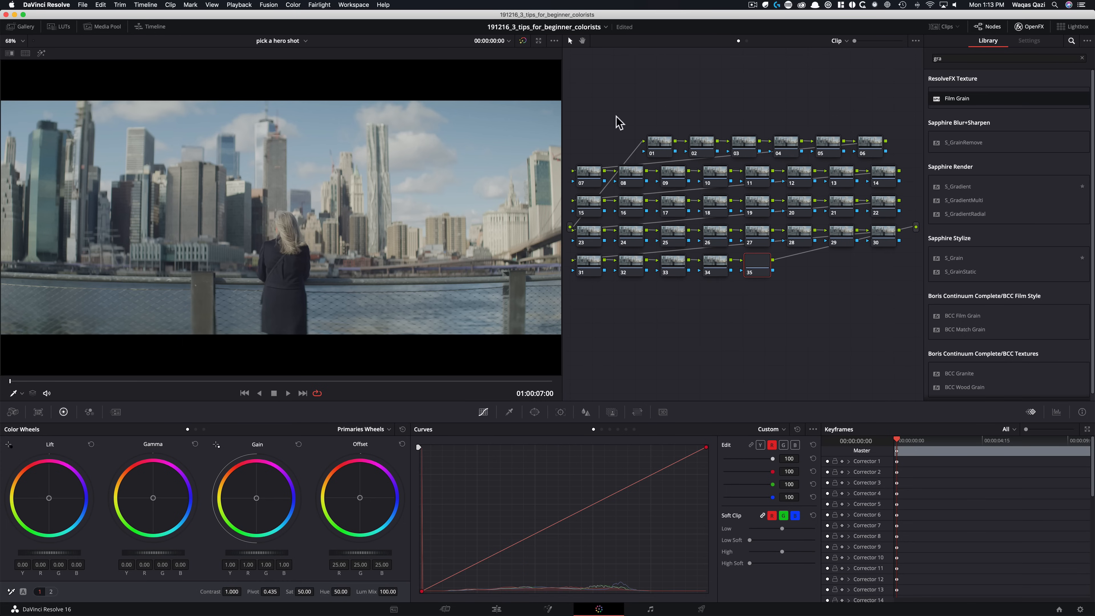
pyautogui.moveTo(700, 314)
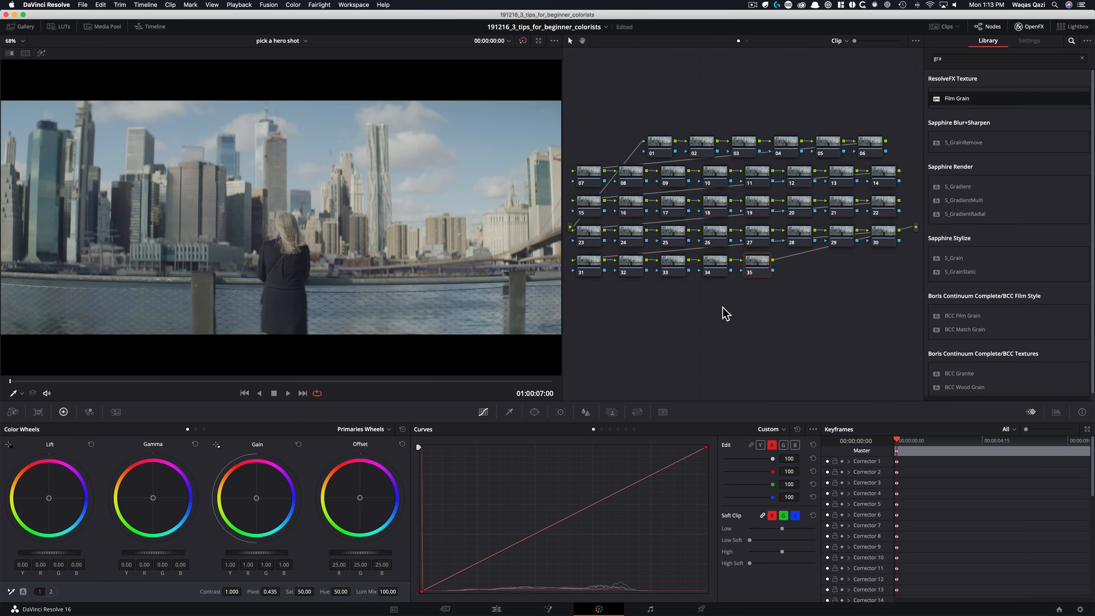
pyautogui.moveTo(739, 334)
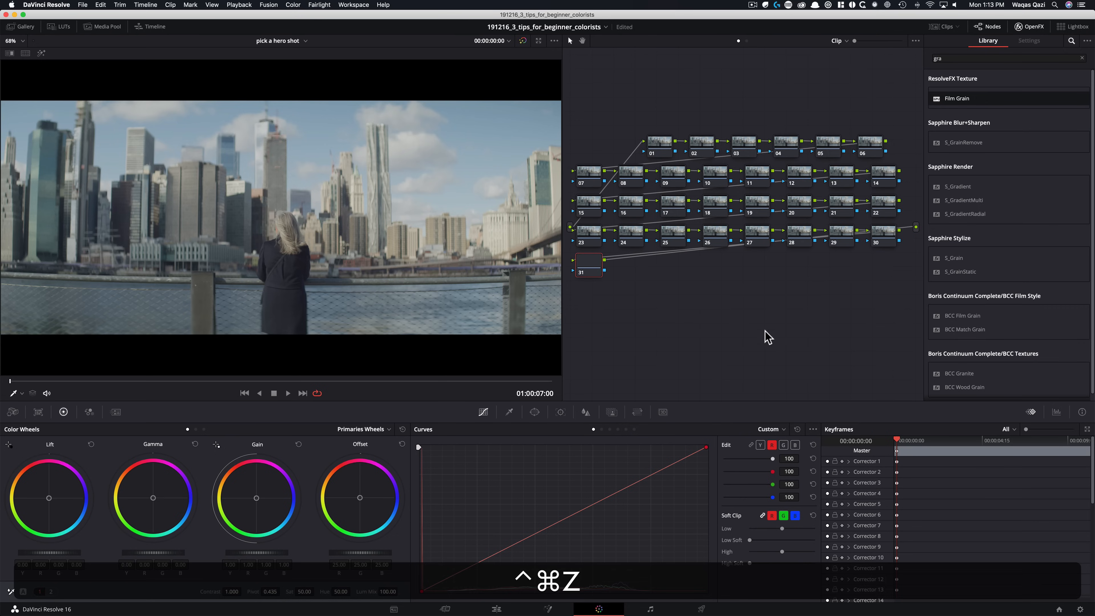
# - Reset the node graph and align the remaining node 01 between input and output
pyautogui.press('cmd+z')
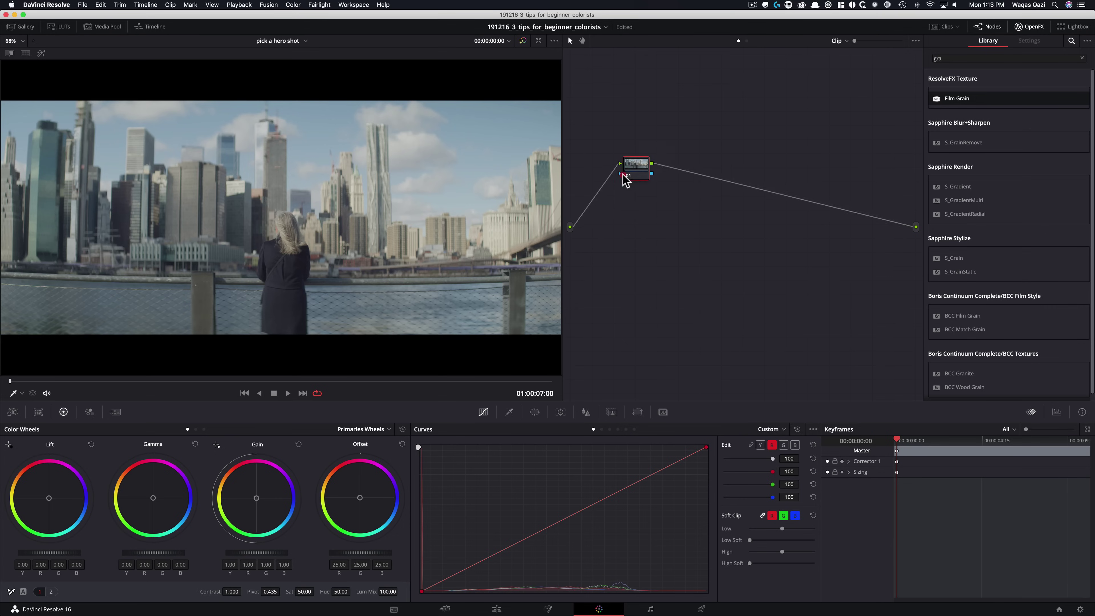
pyautogui.moveTo(635, 164); pyautogui.dragTo(615, 227)
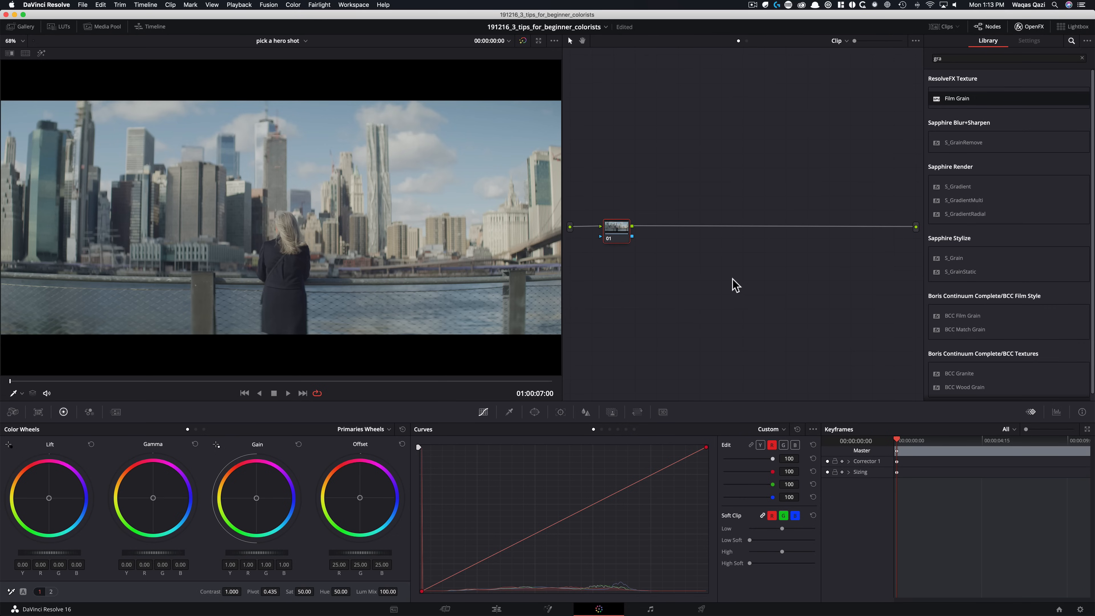
pyautogui.moveTo(735, 307)
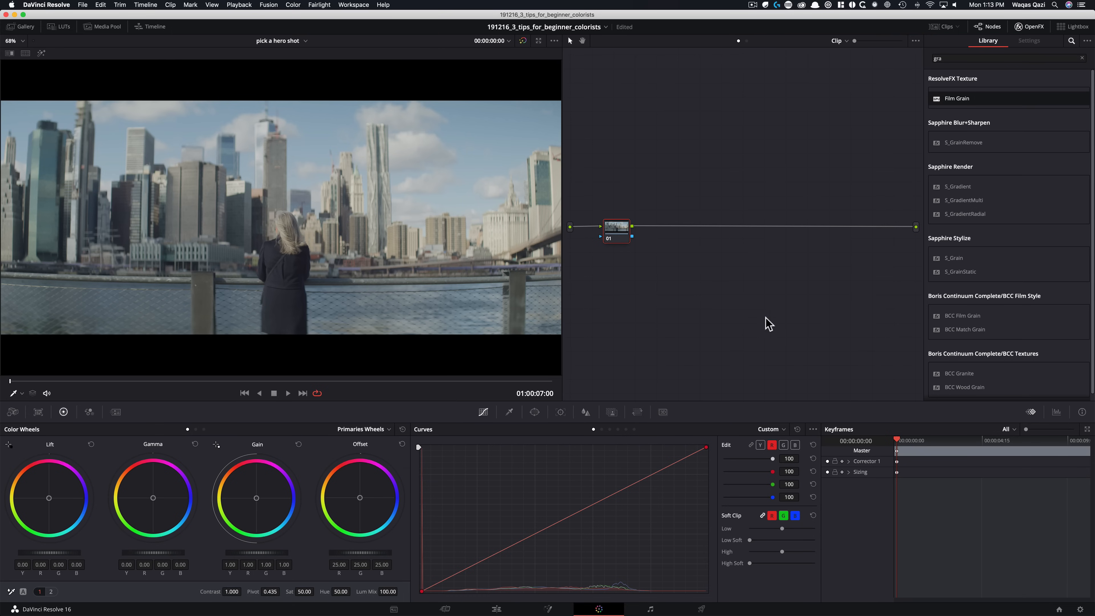
pyautogui.moveTo(625, 293)
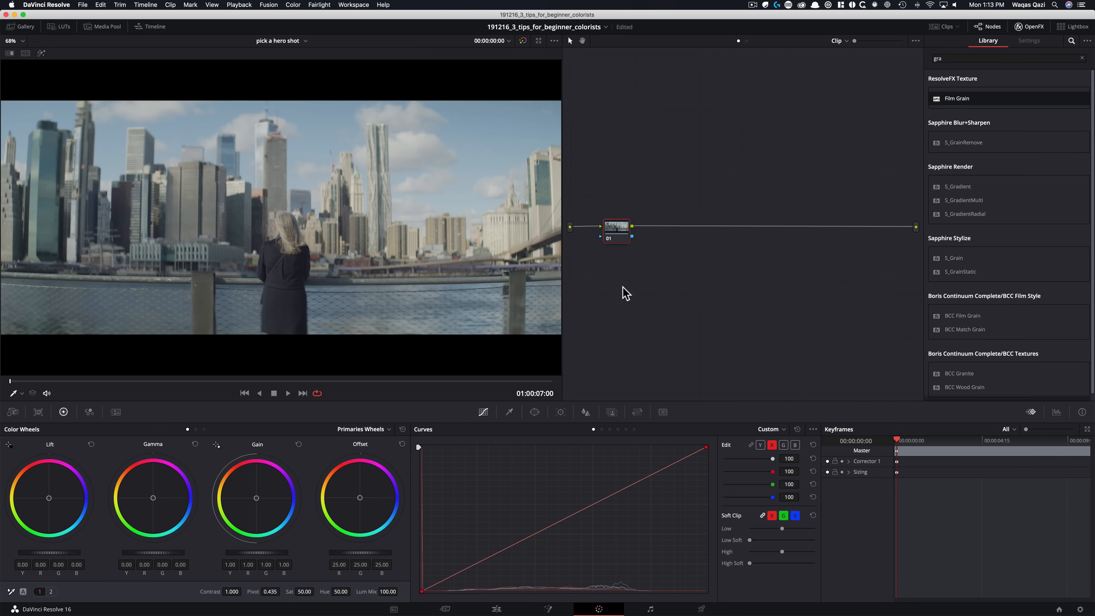
pyautogui.moveTo(658, 298)
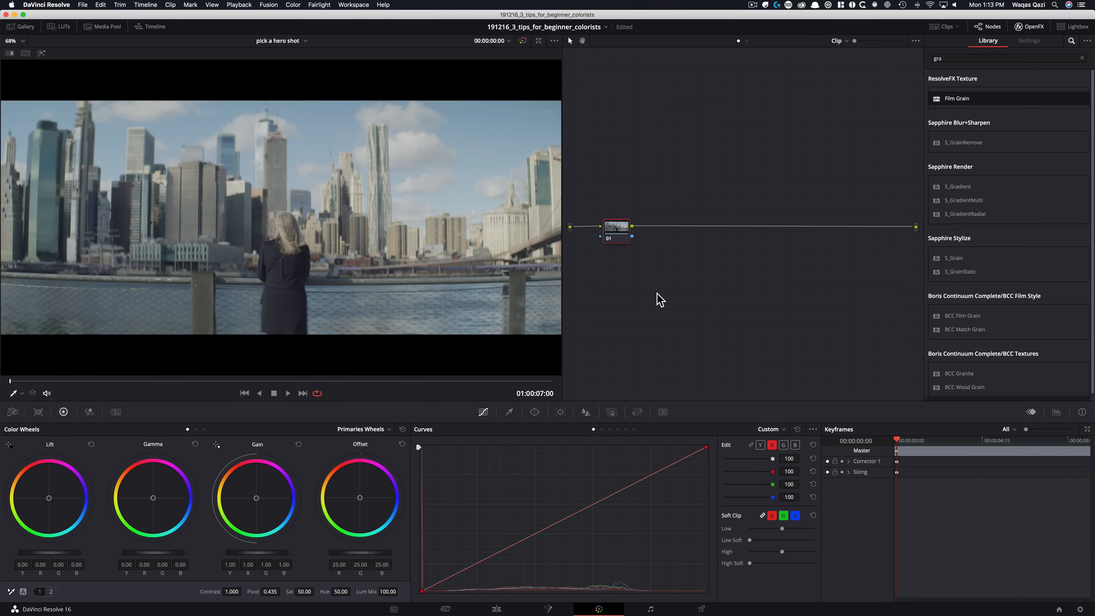
pyautogui.moveTo(745, 452)
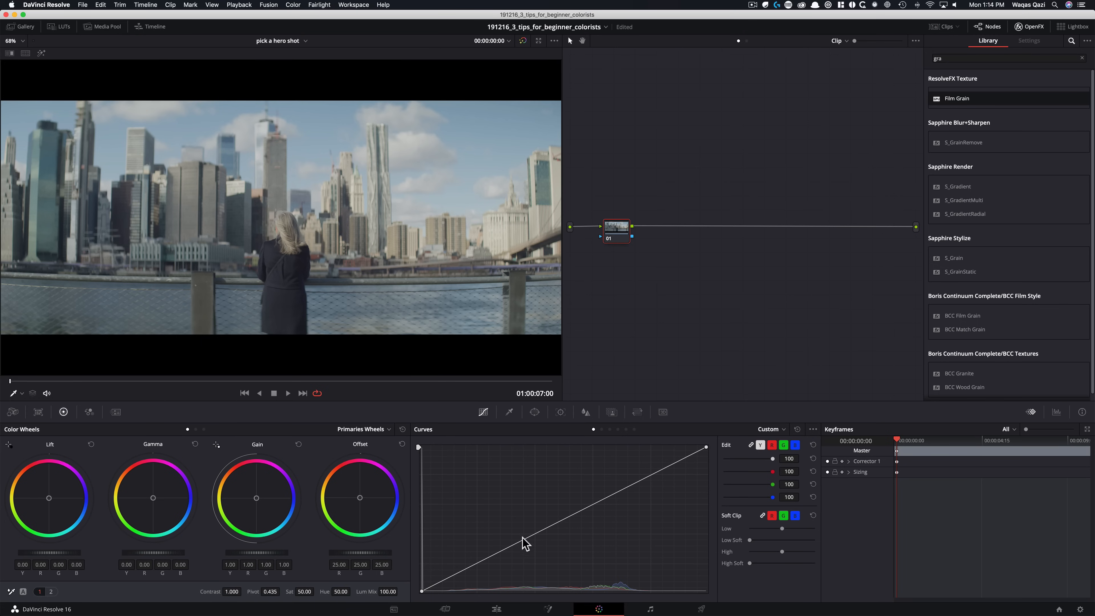
pyautogui.moveTo(238, 579)
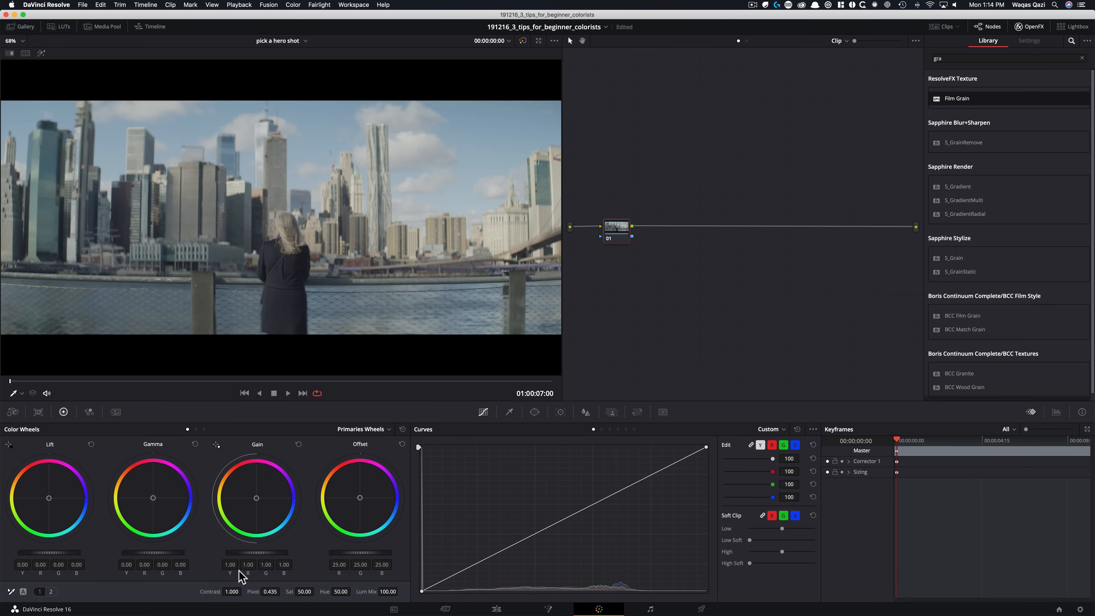
pyautogui.moveTo(665, 478)
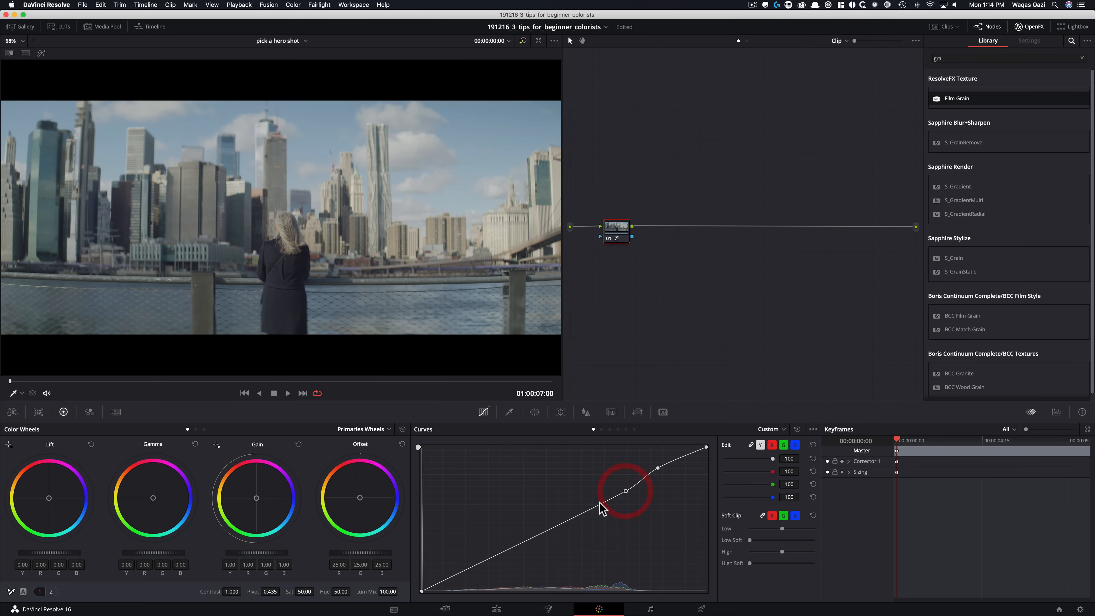
# - Bend the custom curve in the upper midtones and lower tones, then compare full screen without it
pyautogui.moveTo(625, 491); pyautogui.dragTo(528, 536)
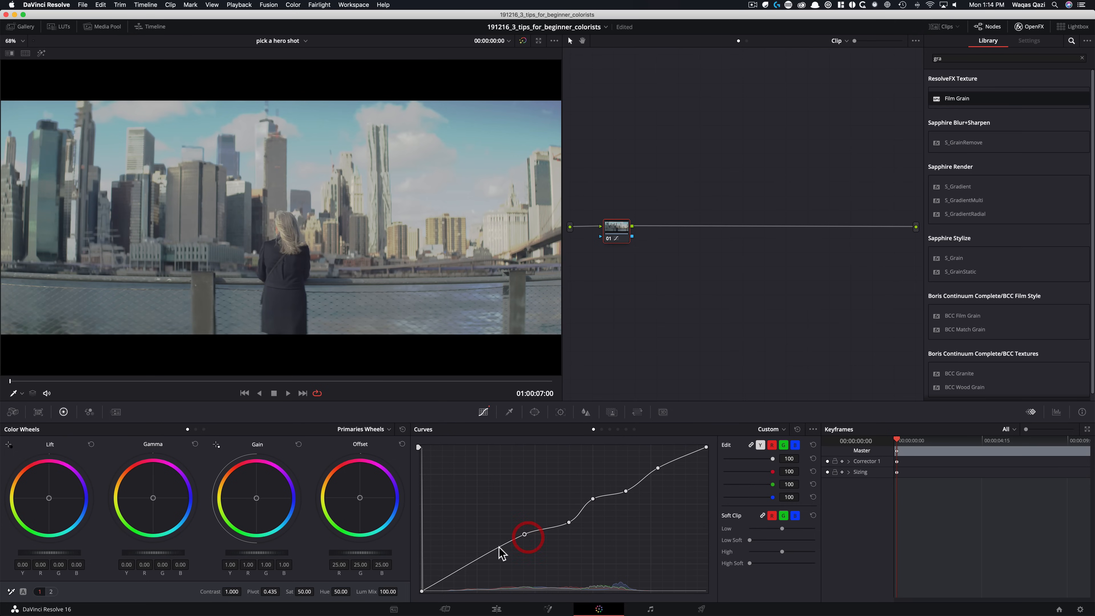
pyautogui.moveTo(527, 536); pyautogui.dragTo(442, 587)
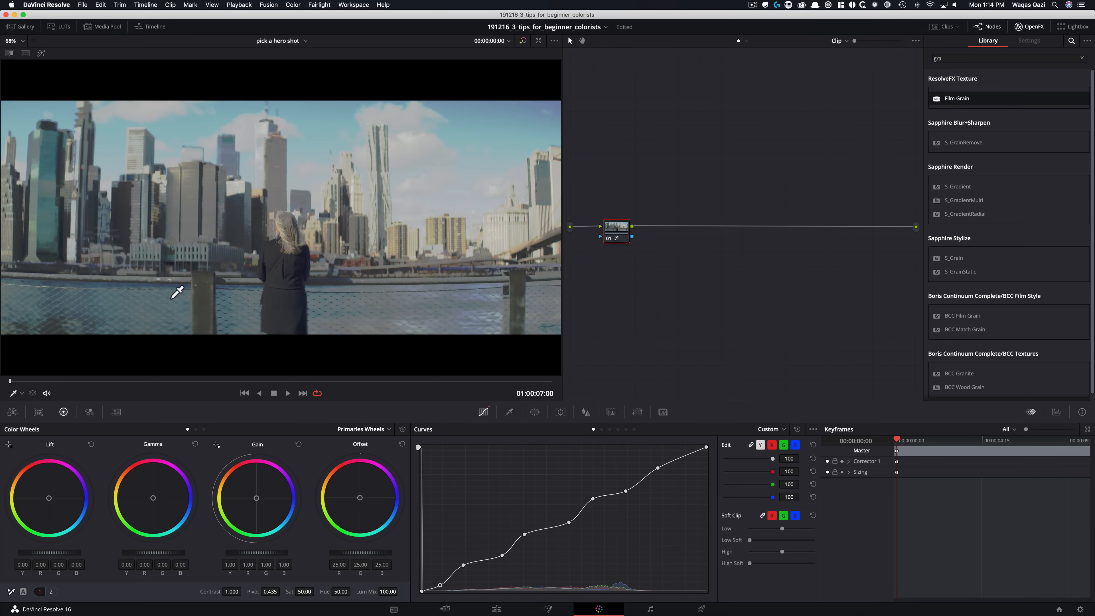
pyautogui.press('cmd+d')
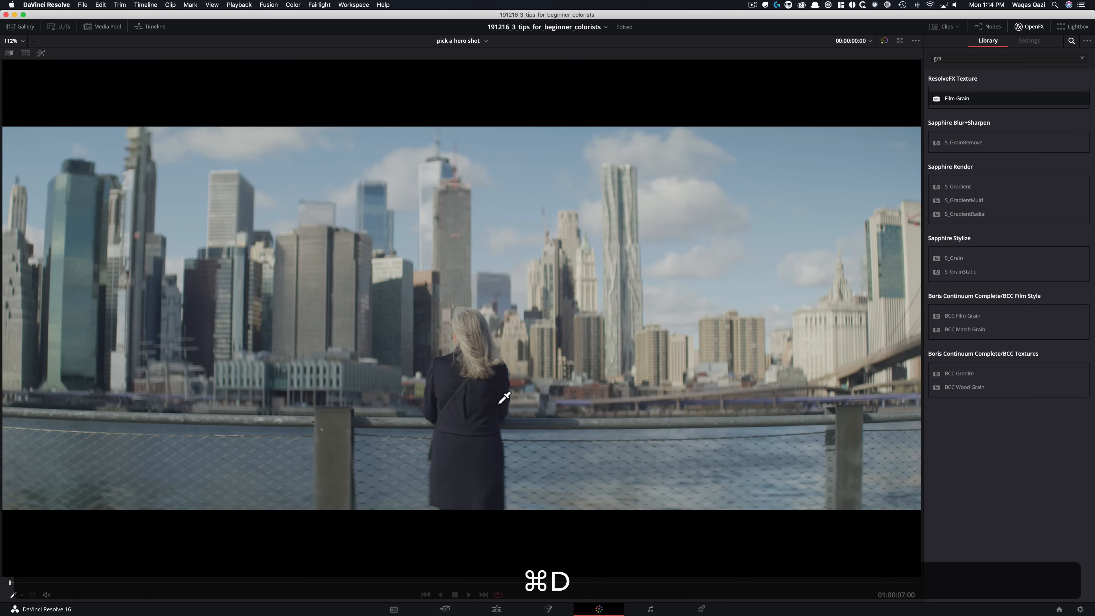
pyautogui.click(292, 5)
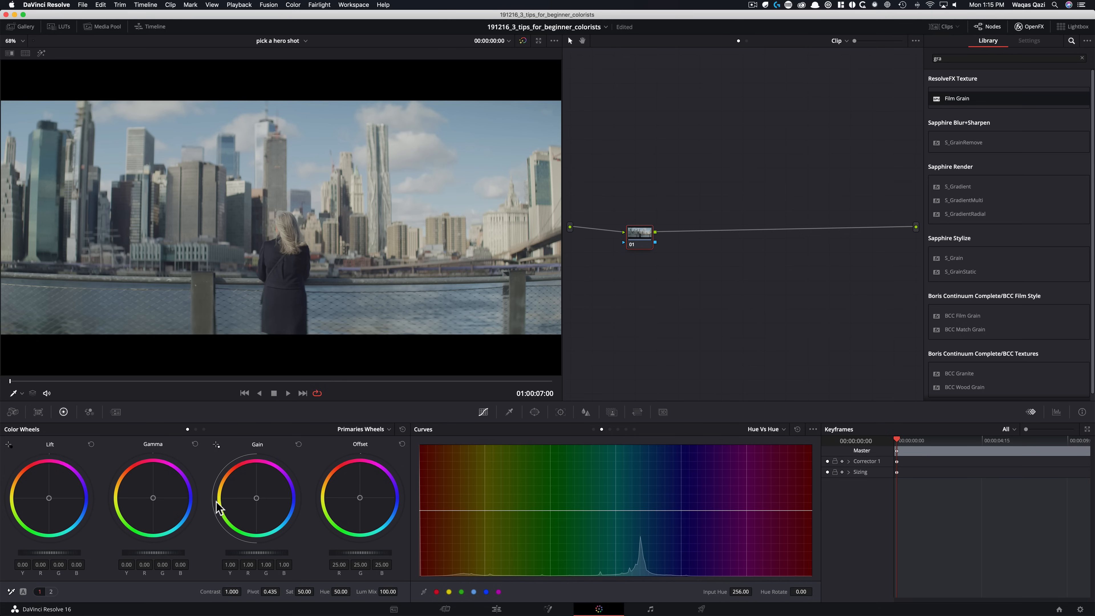
pyautogui.moveTo(167, 493)
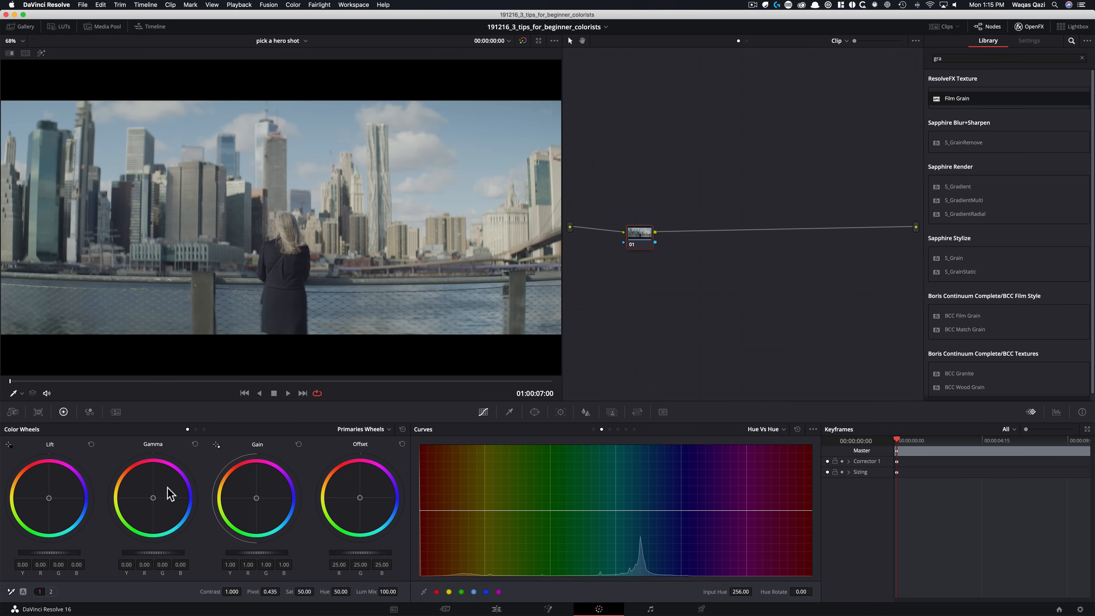
pyautogui.moveTo(204, 605)
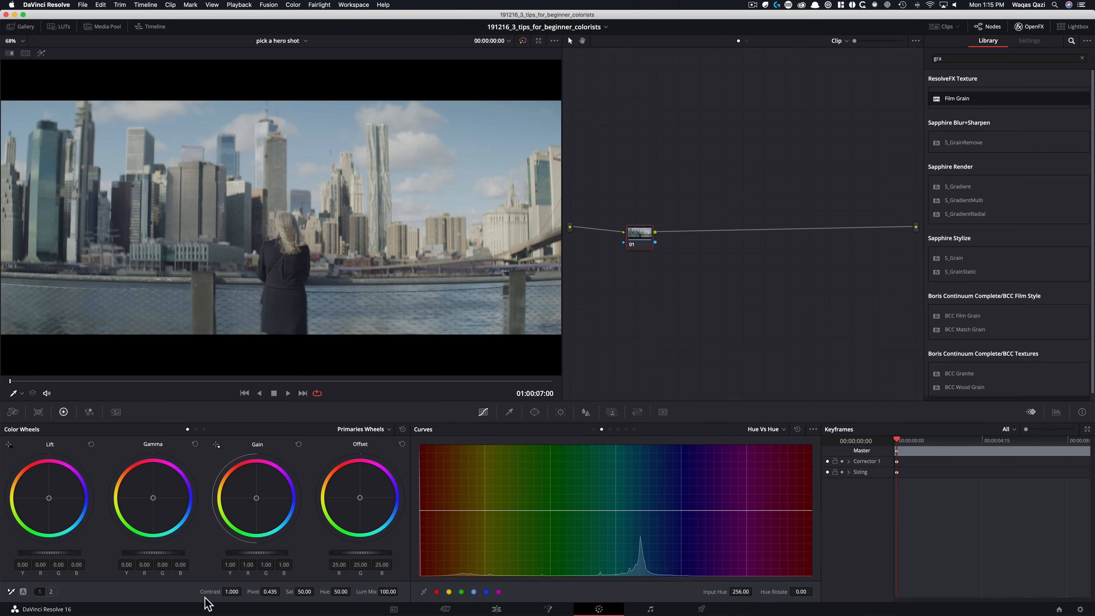
# - Raise the Contrast value to about 1.444 and view the punchier shot full screen
pyautogui.moveTo(231, 591); pyautogui.dragTo(240, 592)
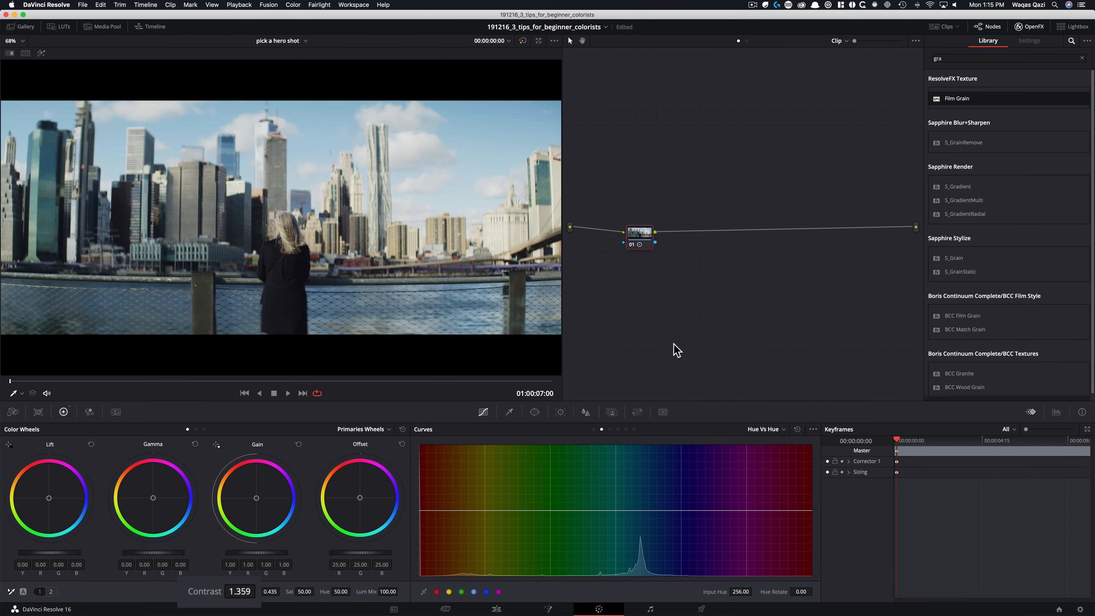
pyautogui.moveTo(224, 591); pyautogui.dragTo(217, 591)
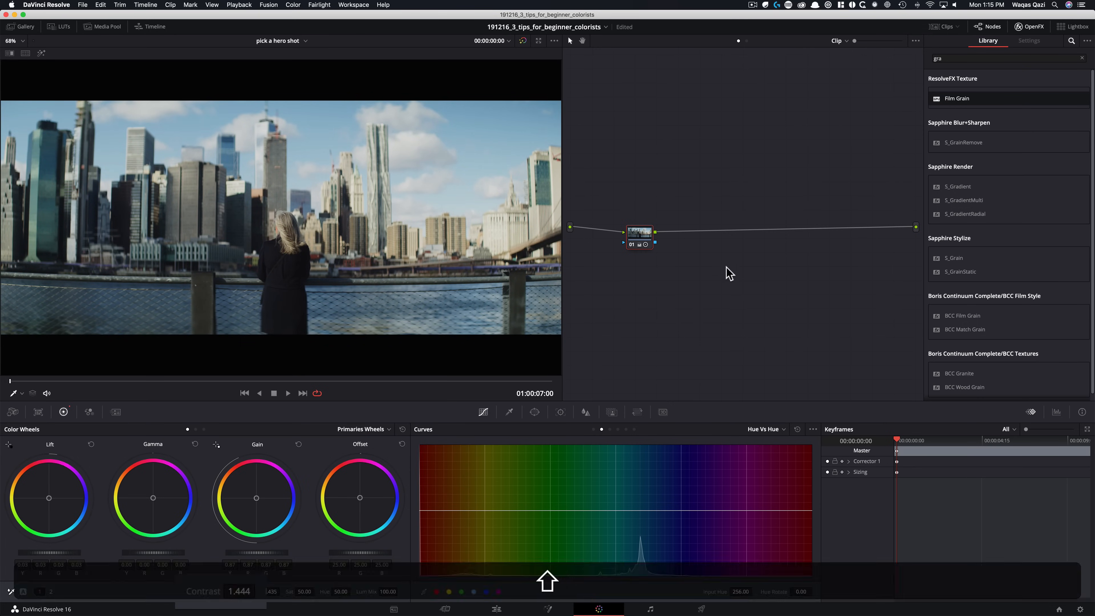
pyautogui.press('cmd+d')
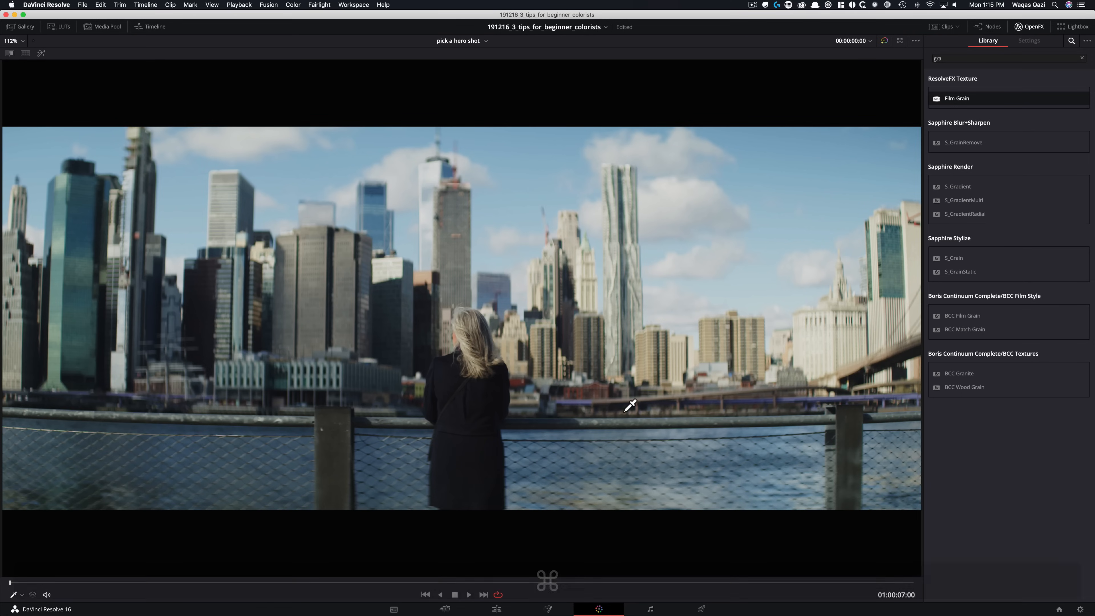
# - Return from full screen to adjust the Lift and Gain master wheels
pyautogui.click(292, 5)
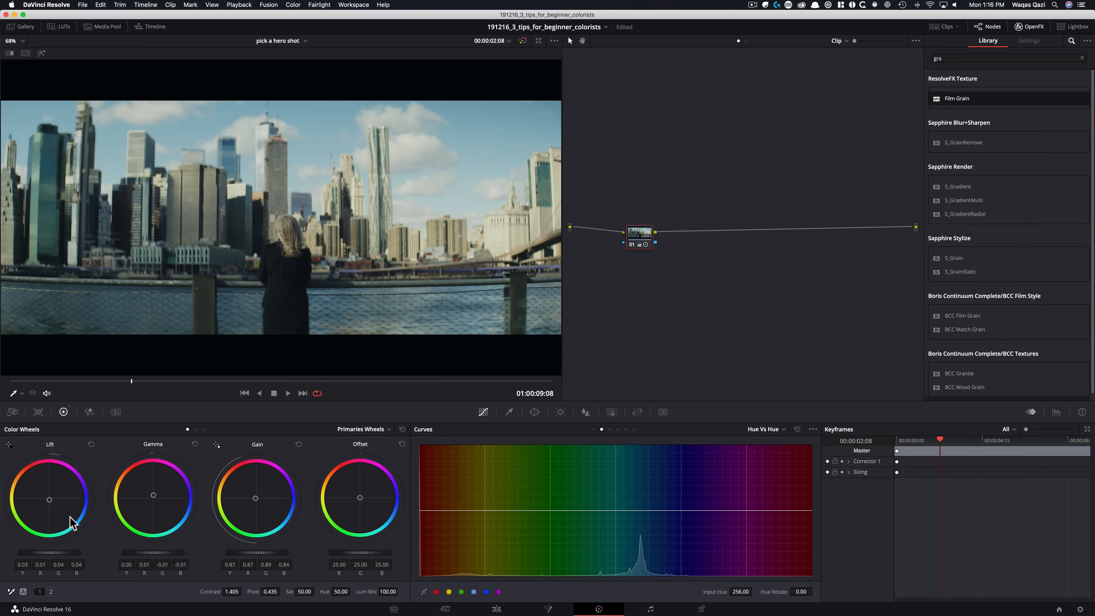
pyautogui.moveTo(133, 506)
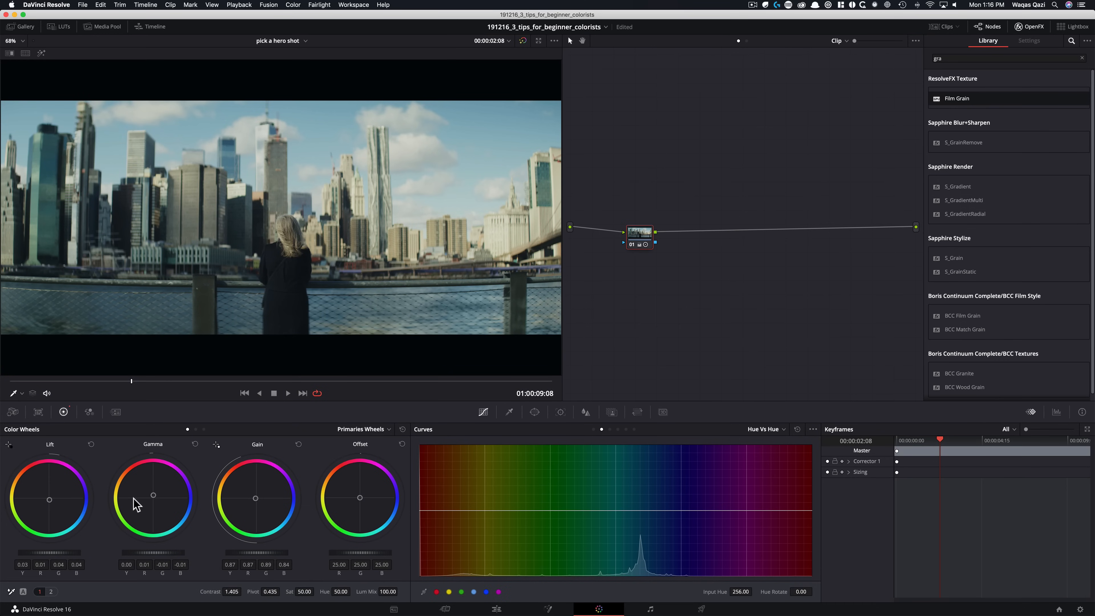
pyautogui.moveTo(208, 512)
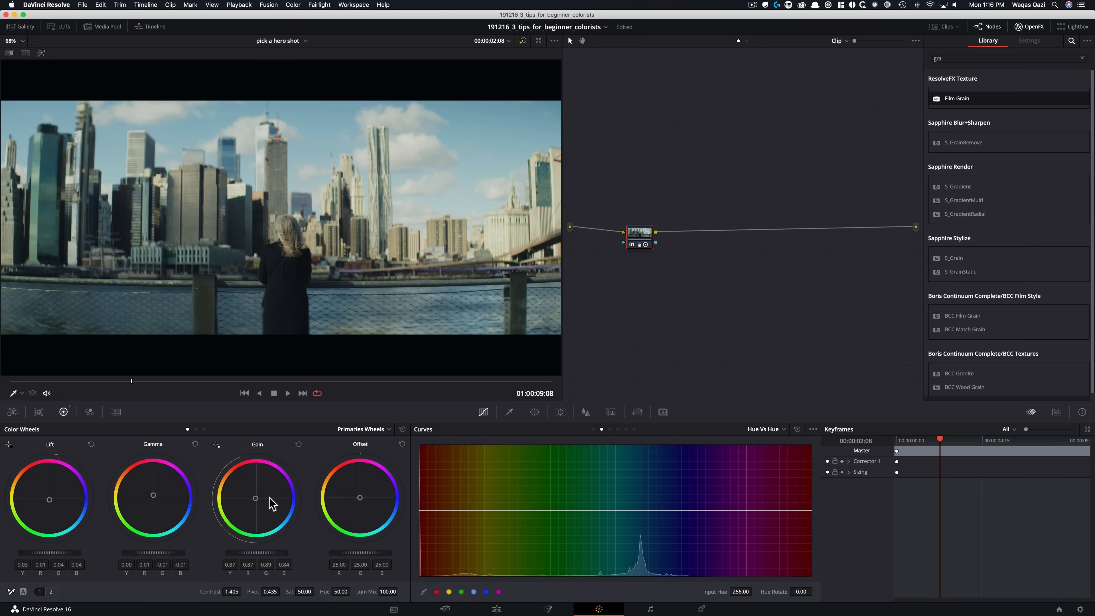
pyautogui.moveTo(371, 526)
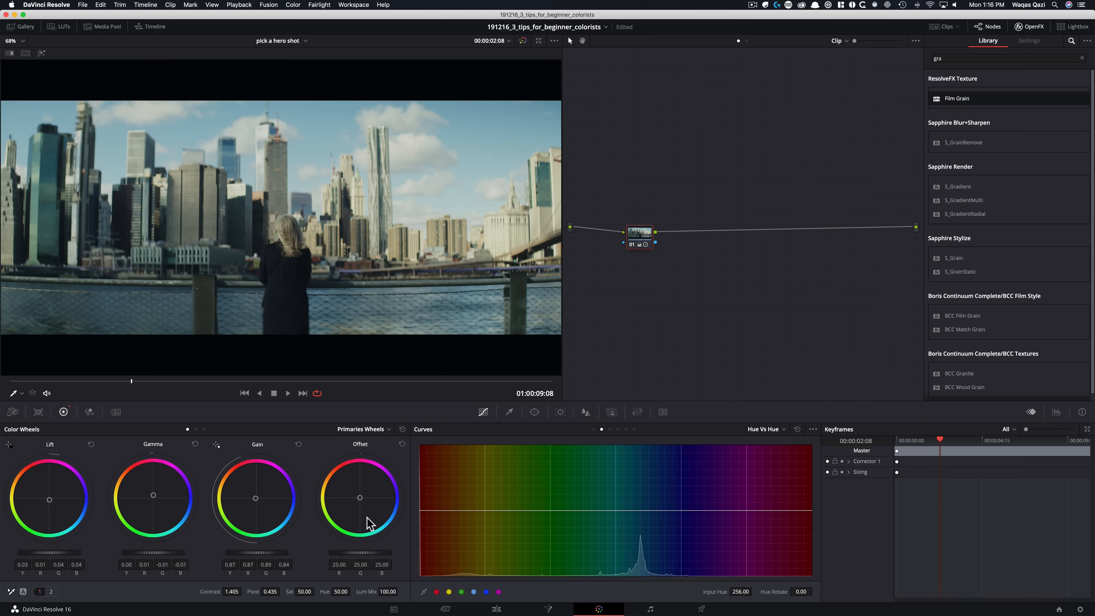
pyautogui.moveTo(388, 512)
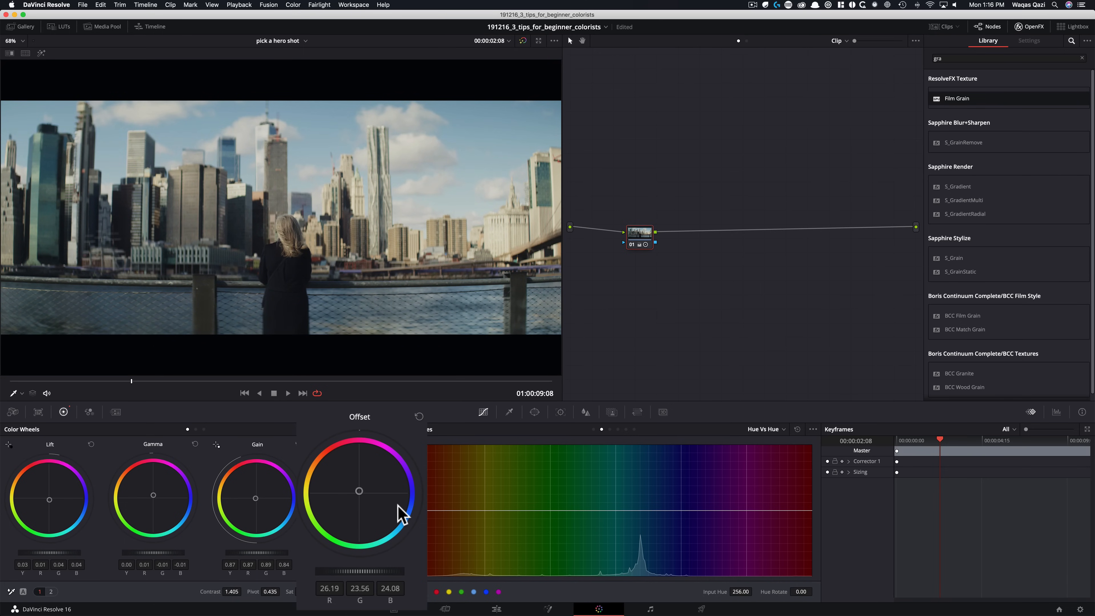
pyautogui.moveTo(420, 454)
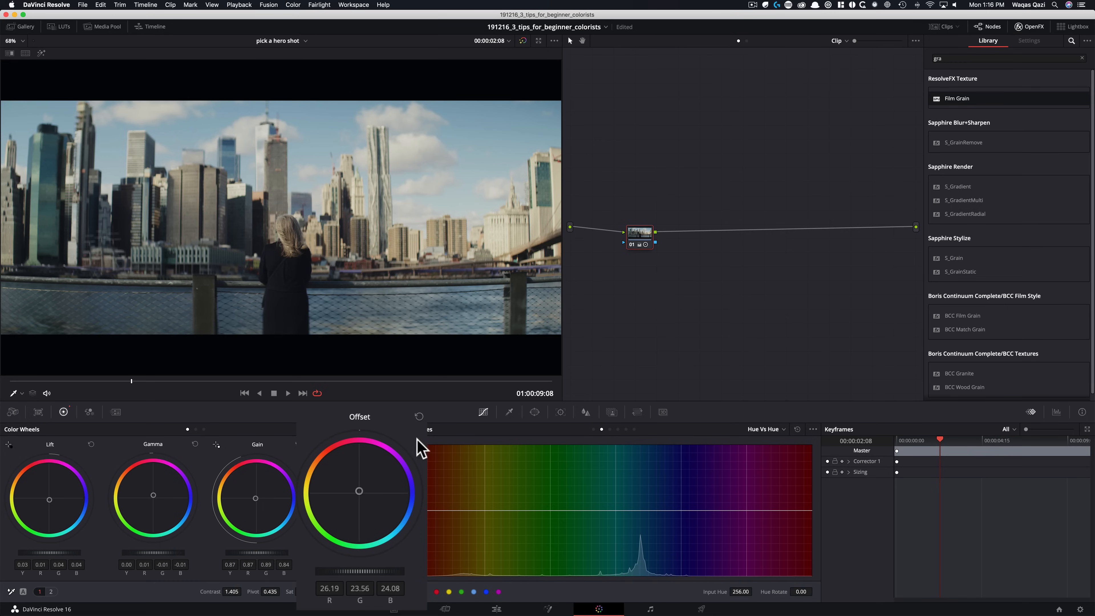
# - Undo the last colour tweak while nudging the Offset wheel toward red
pyautogui.press('cmd+z')
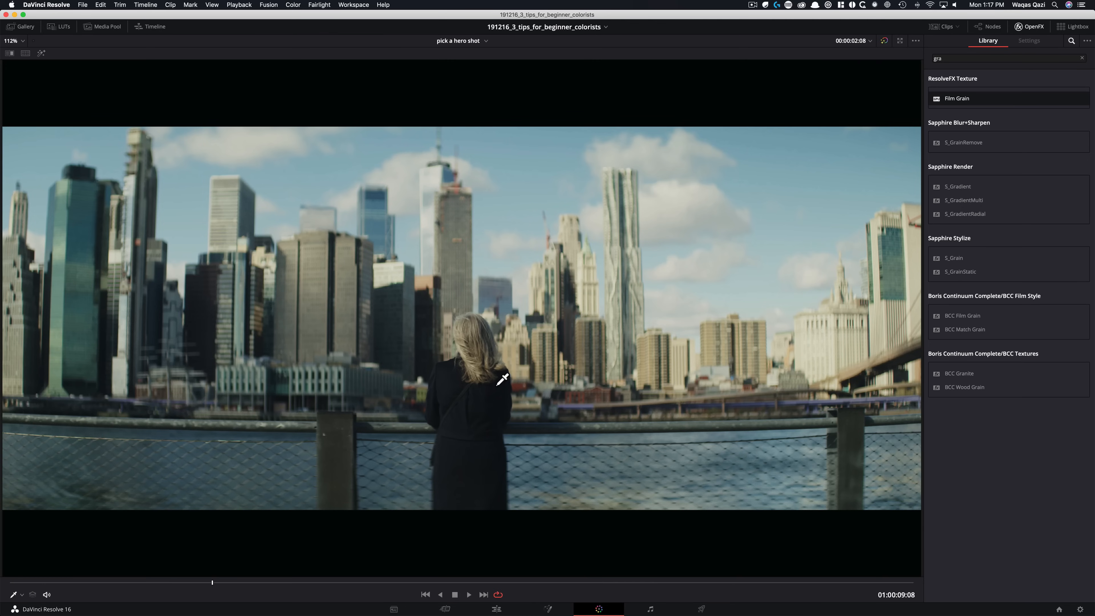
pyautogui.moveTo(527, 345)
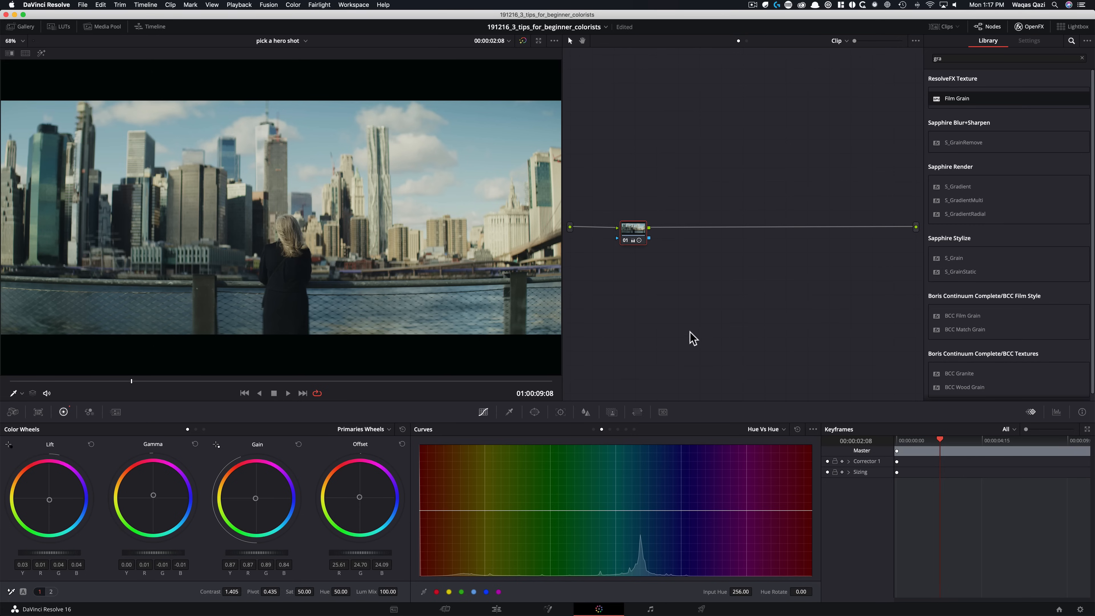
pyautogui.moveTo(711, 349)
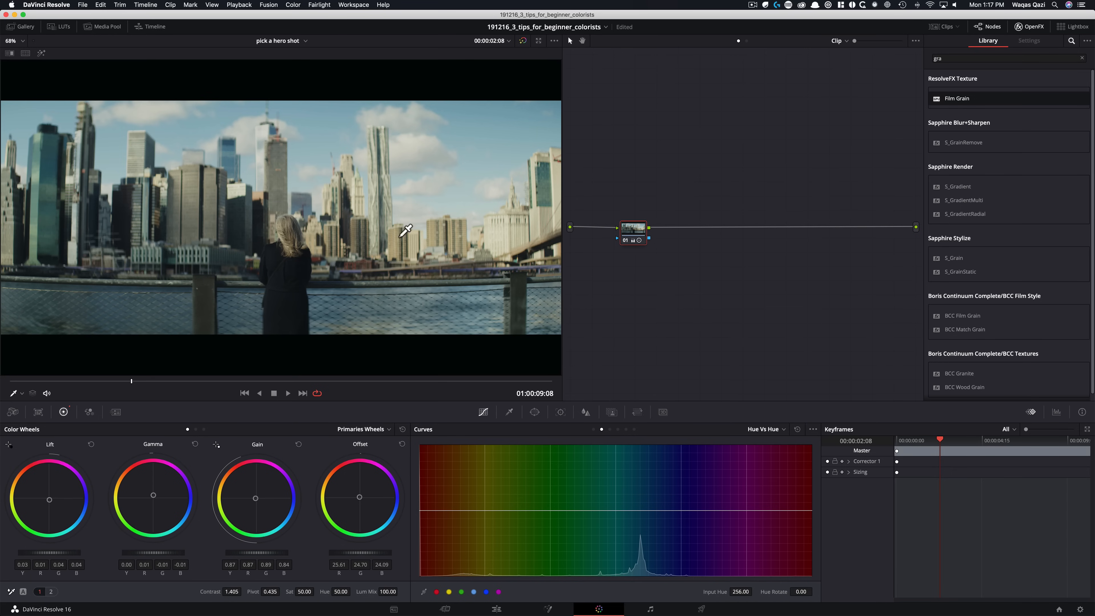
pyautogui.moveTo(678, 239)
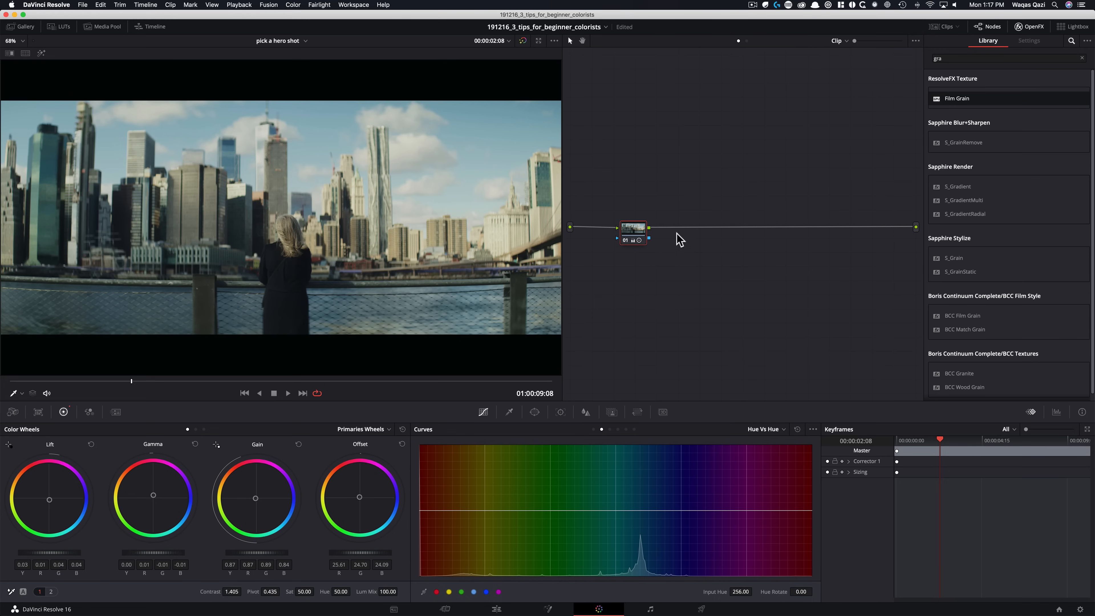
pyautogui.moveTo(685, 264)
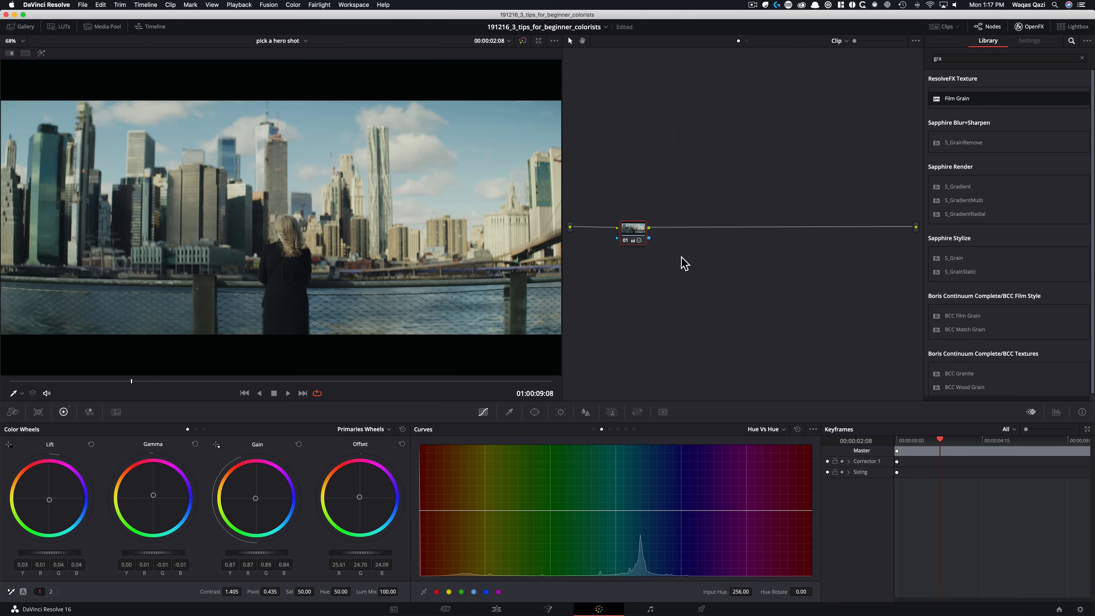
pyautogui.moveTo(651, 291)
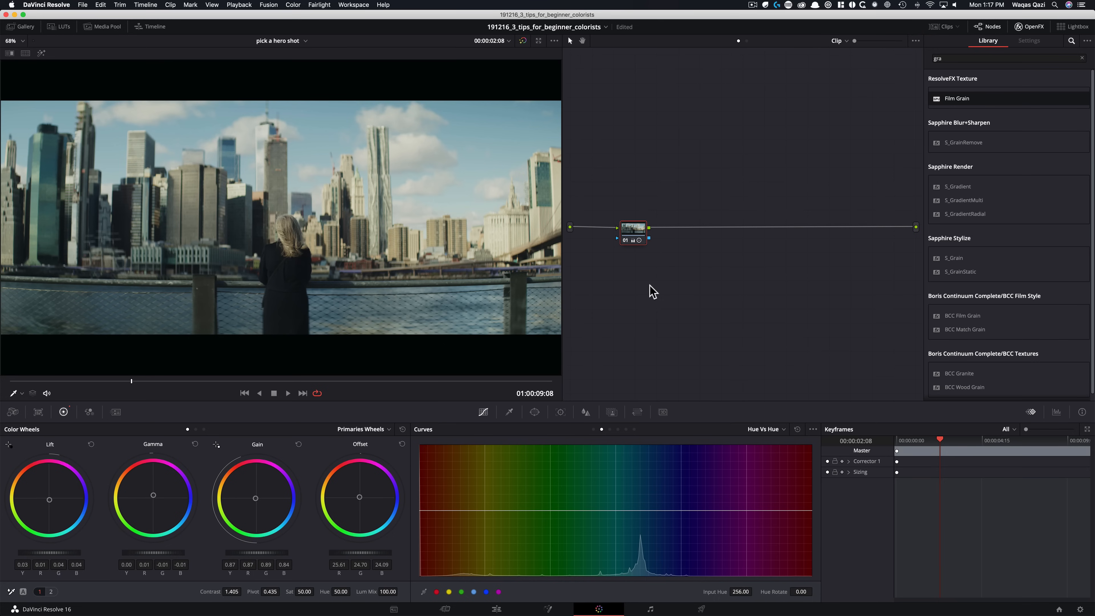
pyautogui.moveTo(630, 298)
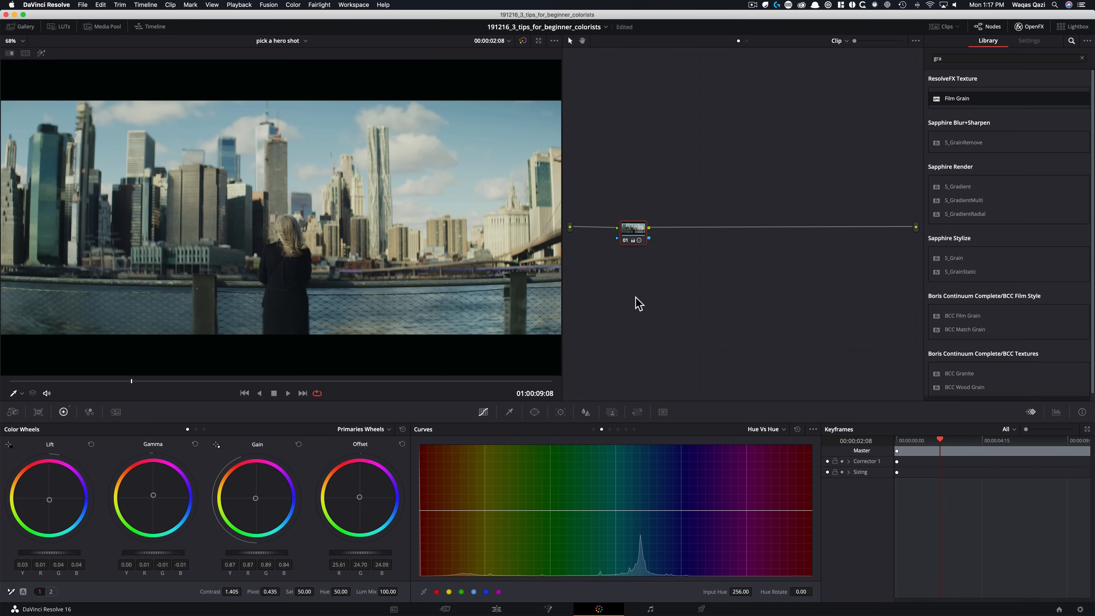
pyautogui.moveTo(667, 313)
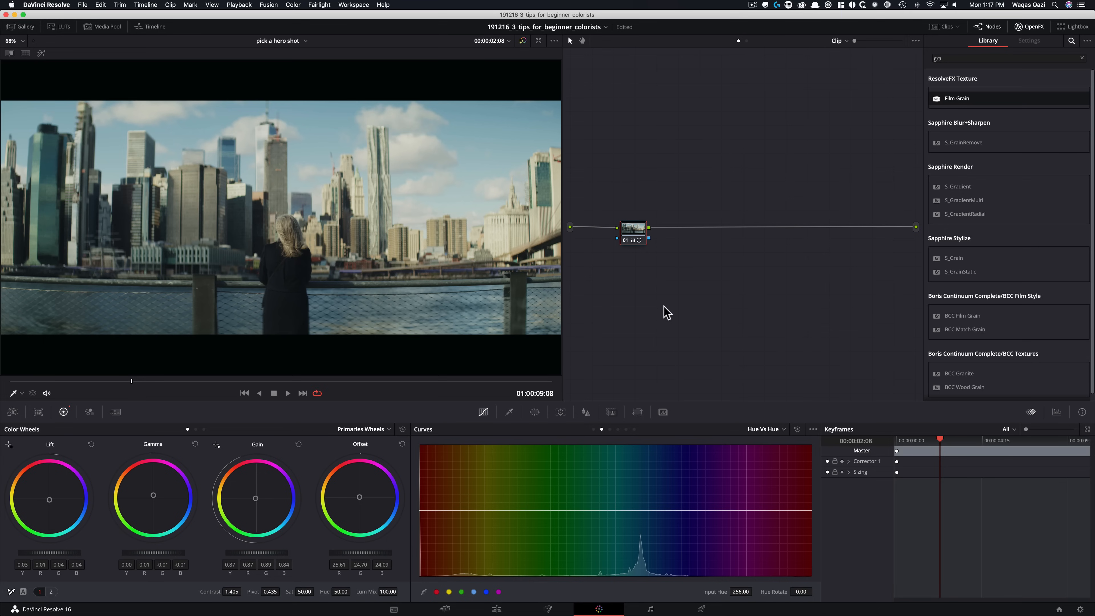
pyautogui.moveTo(663, 318)
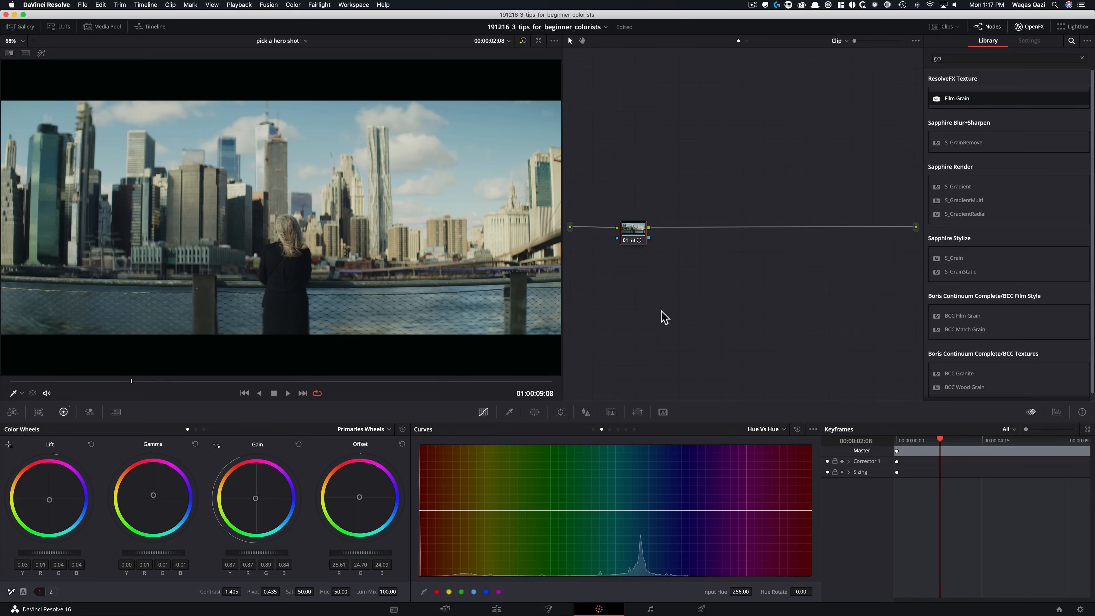
pyautogui.moveTo(683, 319)
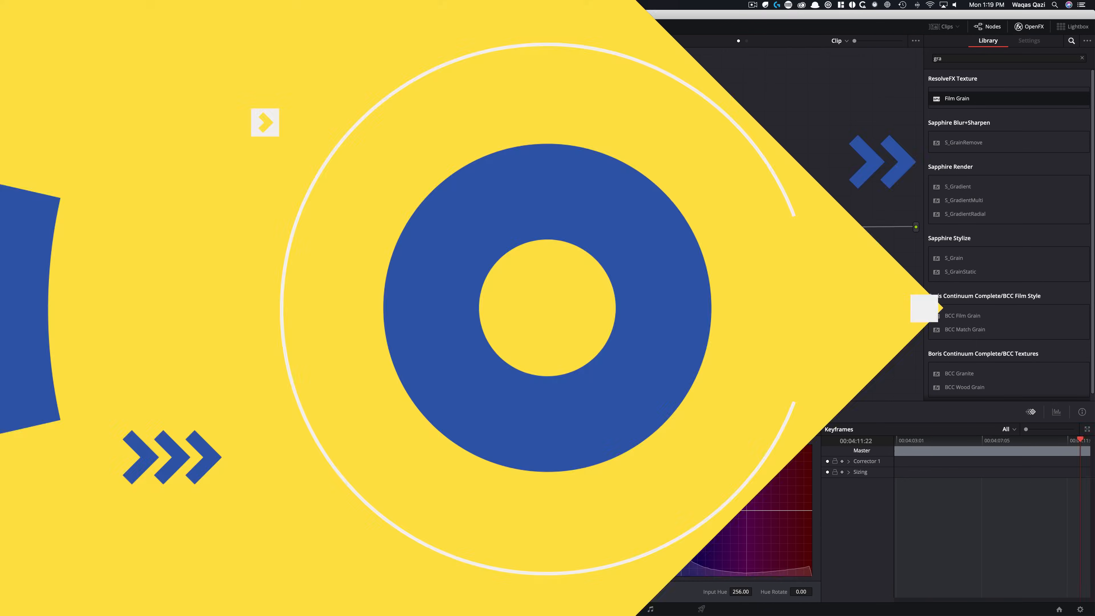
# - Try a Blackmagic Pocket 6K film LUT from the LUT browser, then close the panel
pyautogui.click(60, 26)
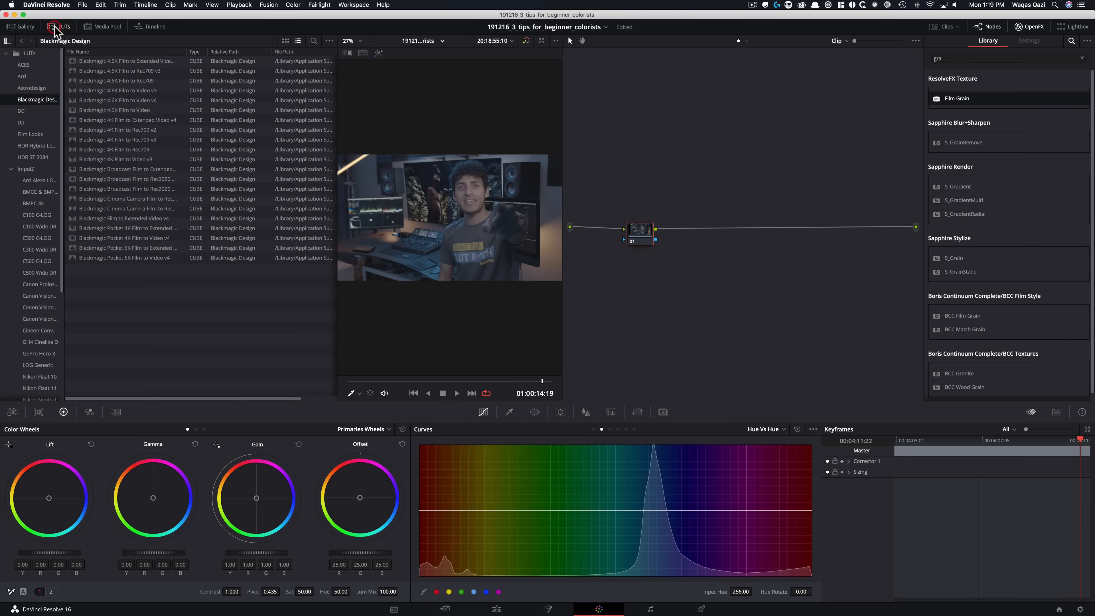
pyautogui.moveTo(577, 272)
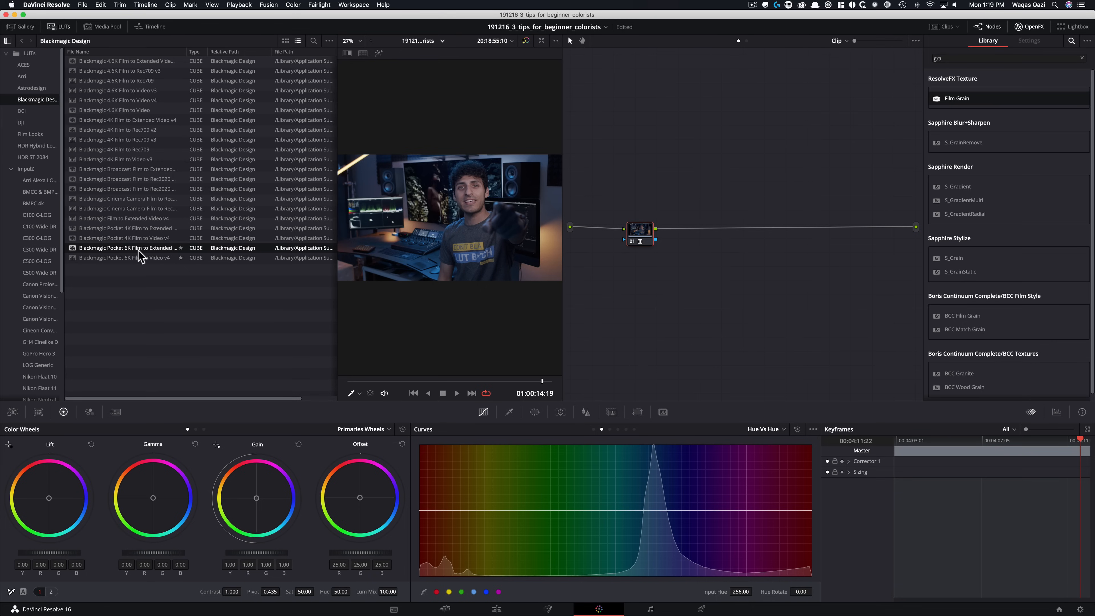
pyautogui.click(124, 258)
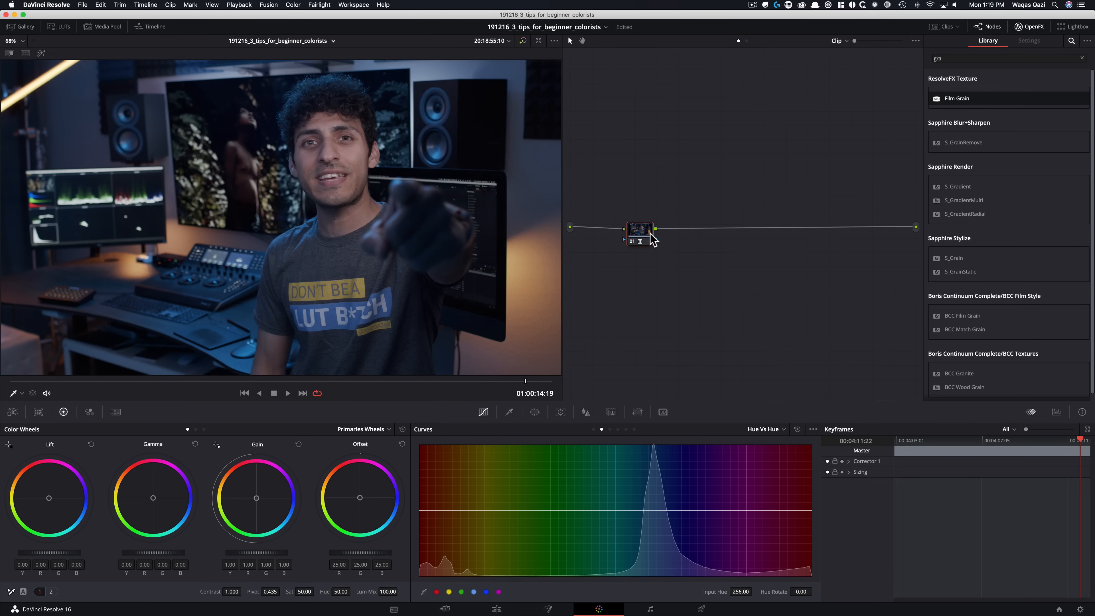
# - Realign node 01 in the graph and raise its Contrast toward 1.347
pyautogui.moveTo(639, 230); pyautogui.dragTo(650, 223)
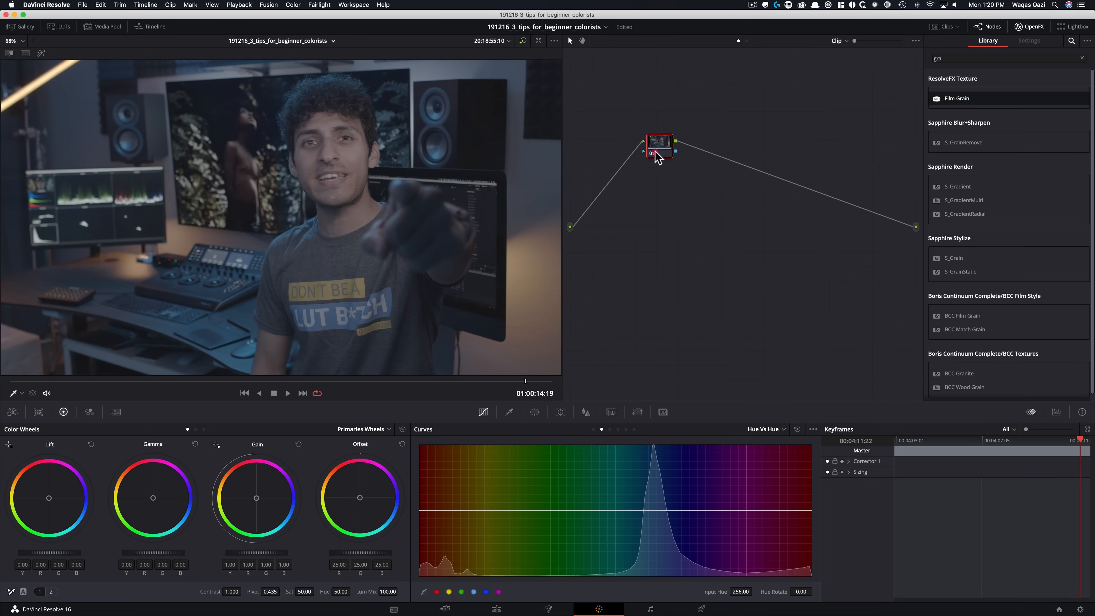
pyautogui.moveTo(660, 143); pyautogui.dragTo(642, 218)
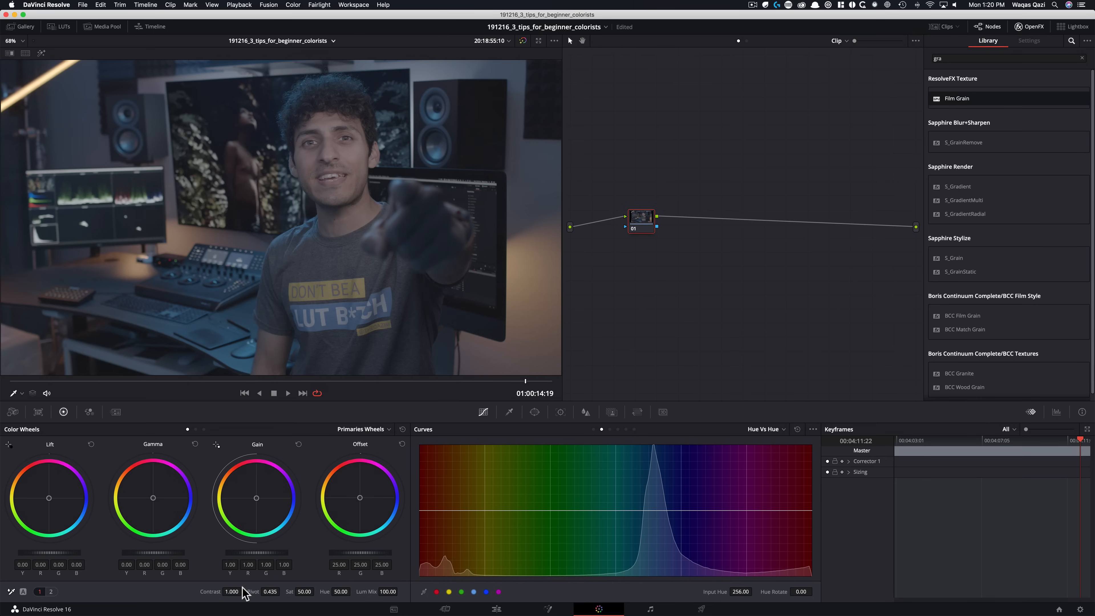
pyautogui.moveTo(231, 591); pyautogui.dragTo(252, 592)
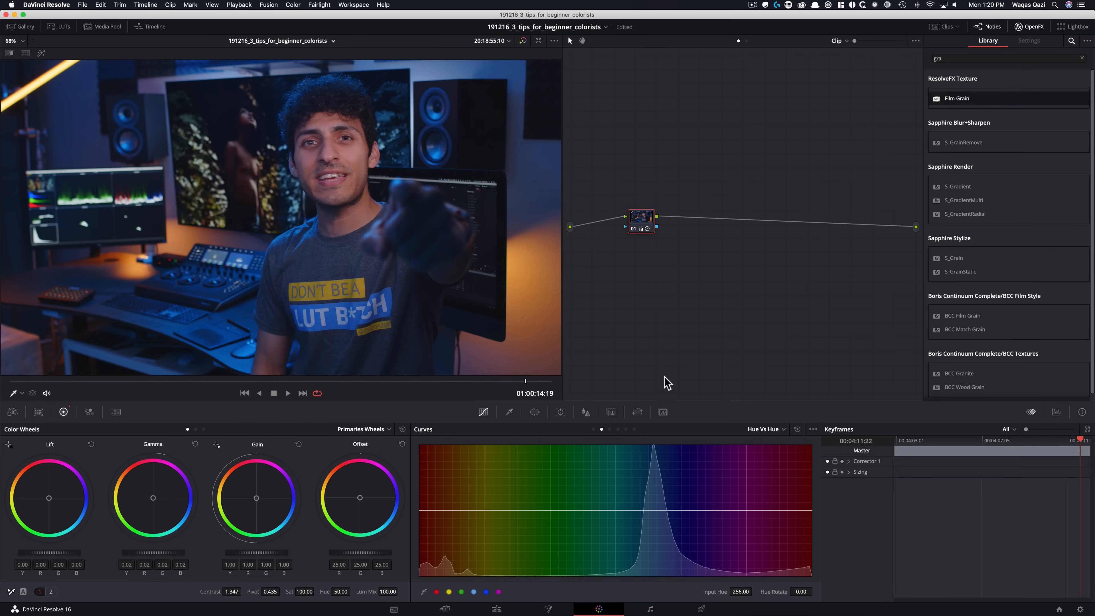
pyautogui.moveTo(381, 489)
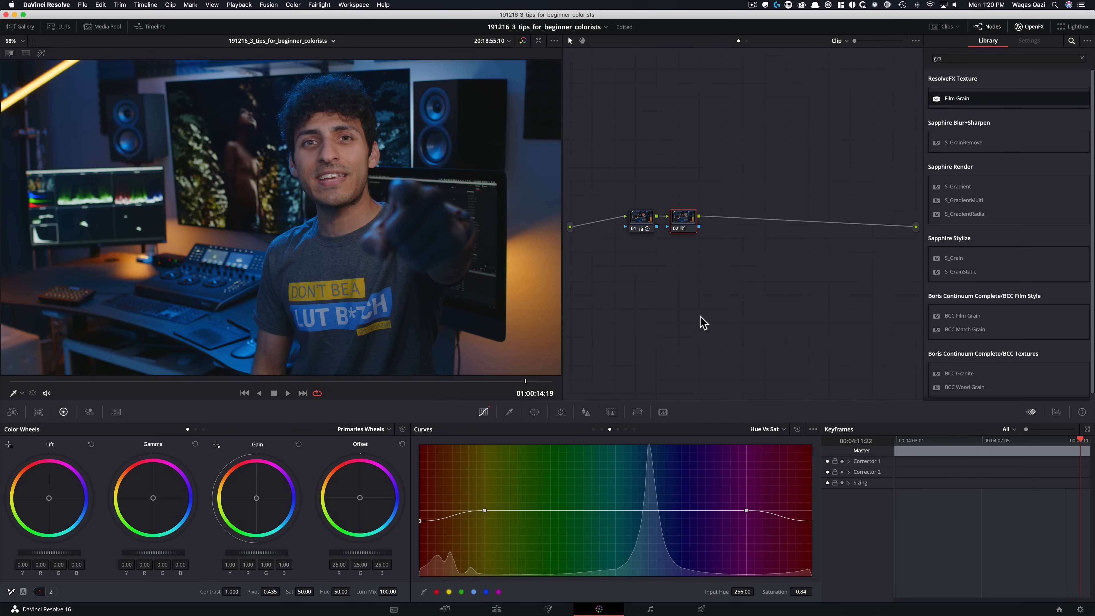
pyautogui.moveTo(724, 303)
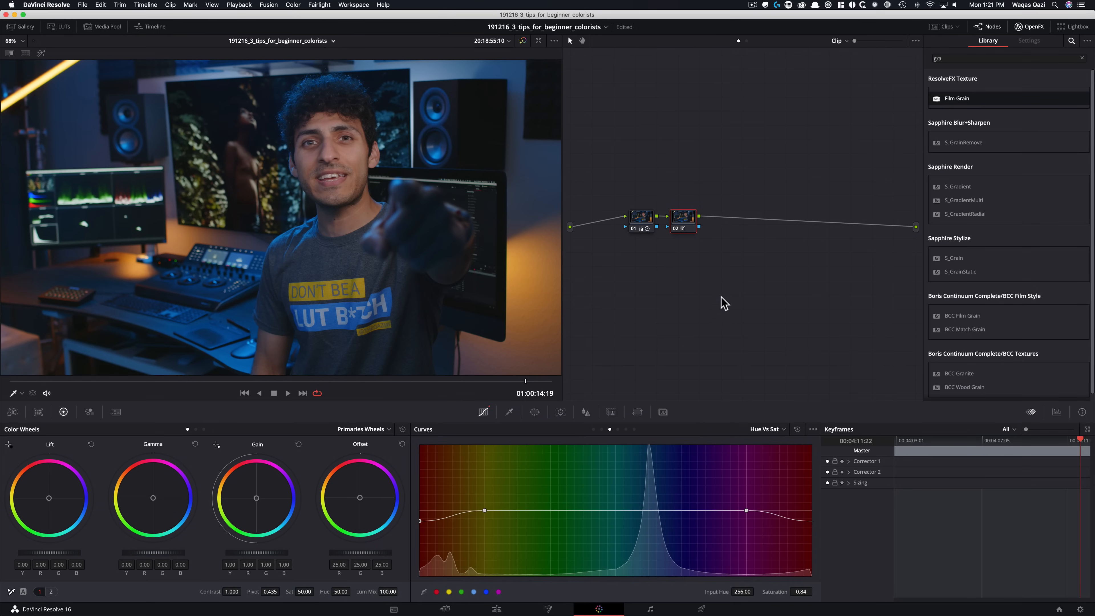
pyautogui.moveTo(729, 312)
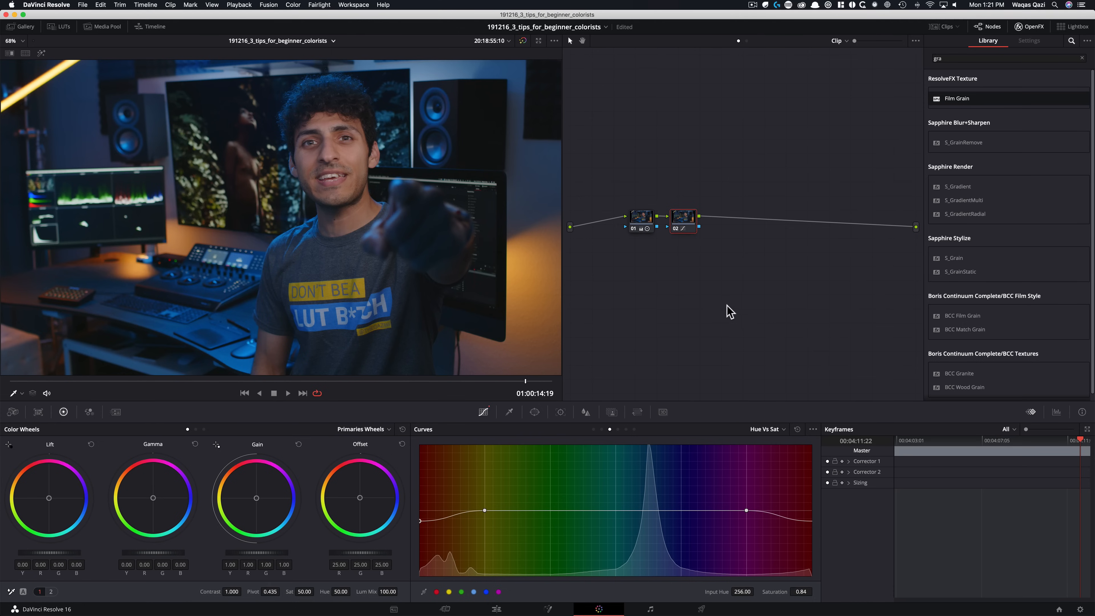
pyautogui.moveTo(762, 302)
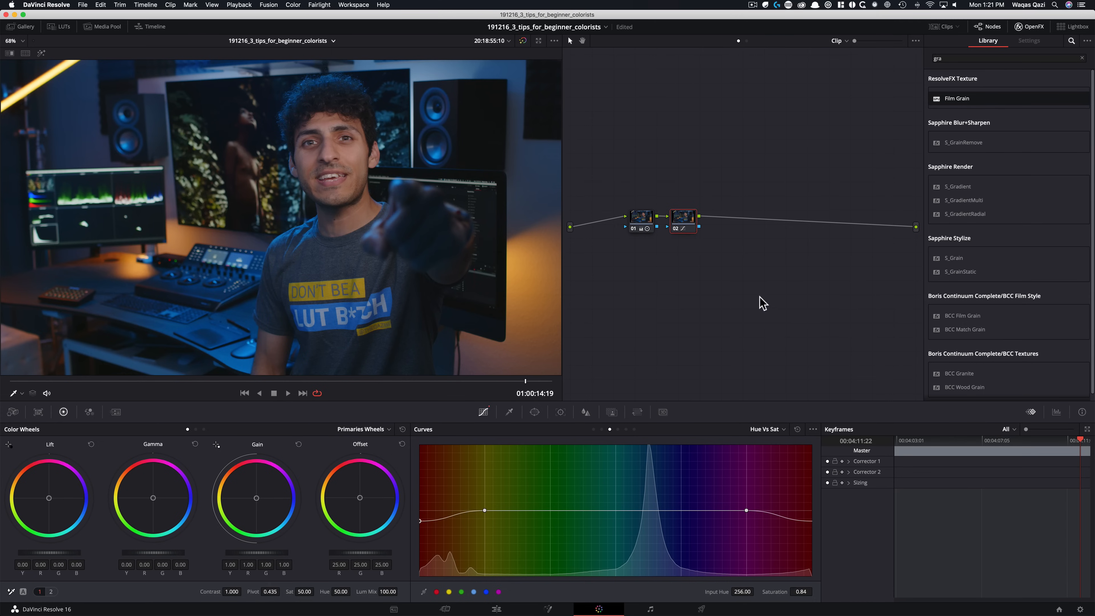
pyautogui.moveTo(727, 311)
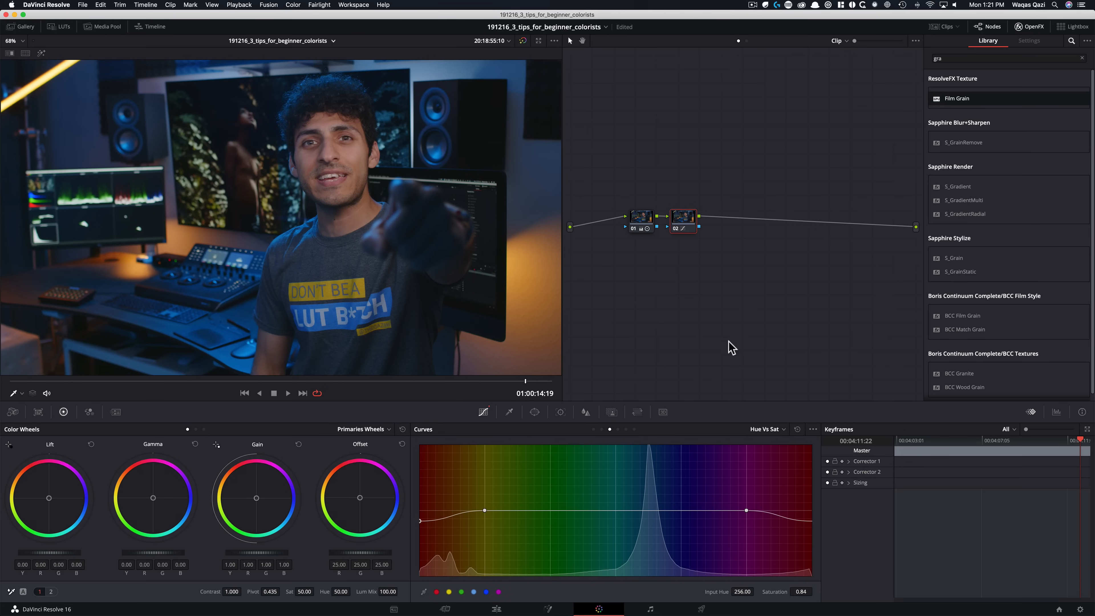
pyautogui.moveTo(825, 301)
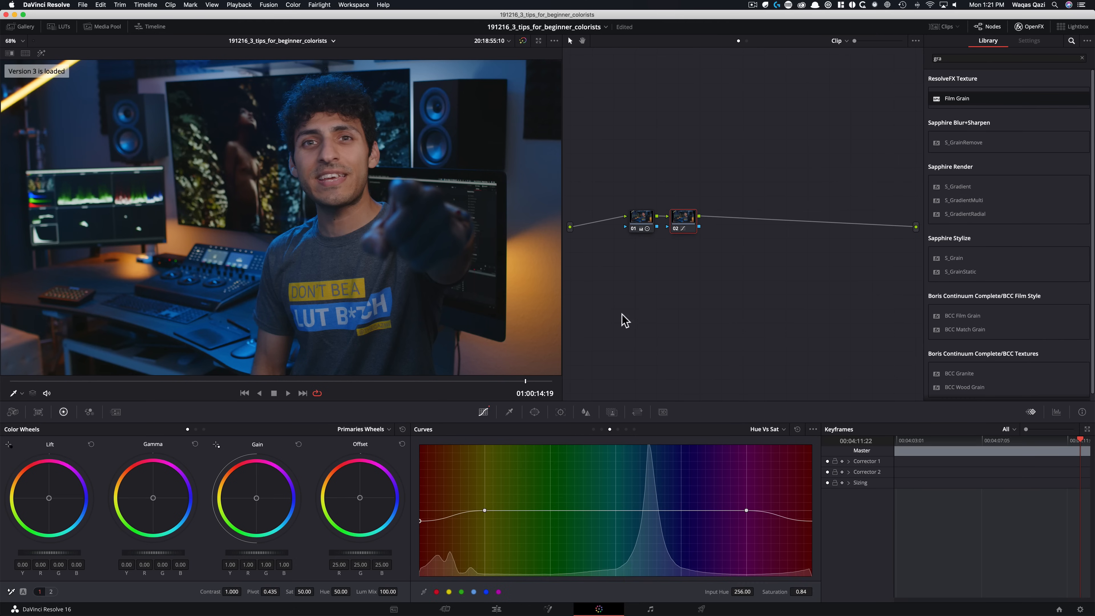
# - Bring up the viewer's options menu after shaping the Hue Vs Sat curve
pyautogui.rightClick(418, 201)
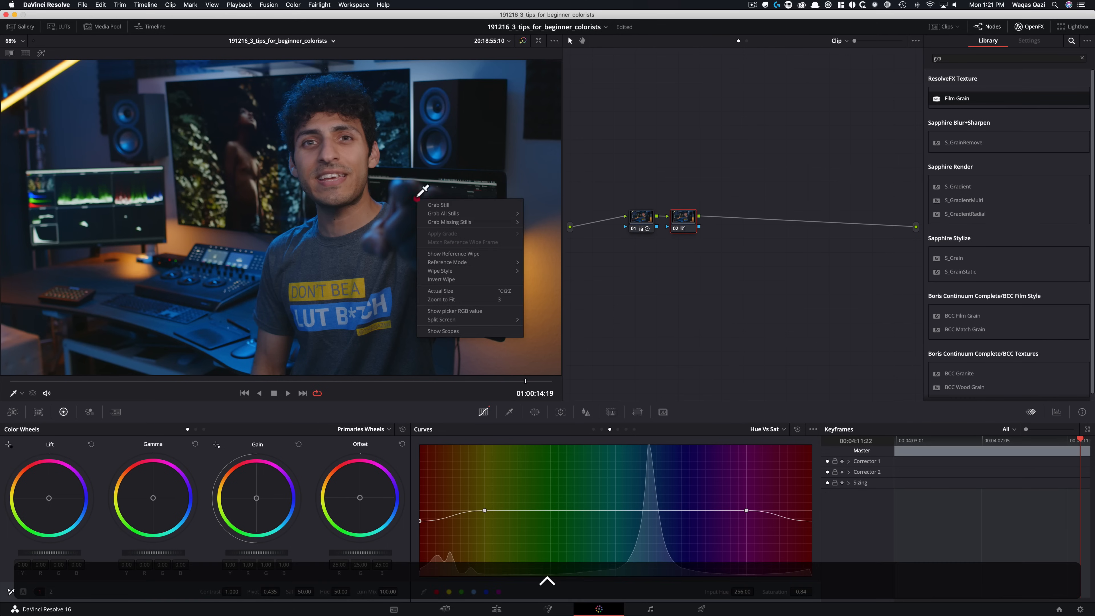
# - Bring up the video scopes and toggle the shadow-tint node off and on to compare
pyautogui.click(443, 331)
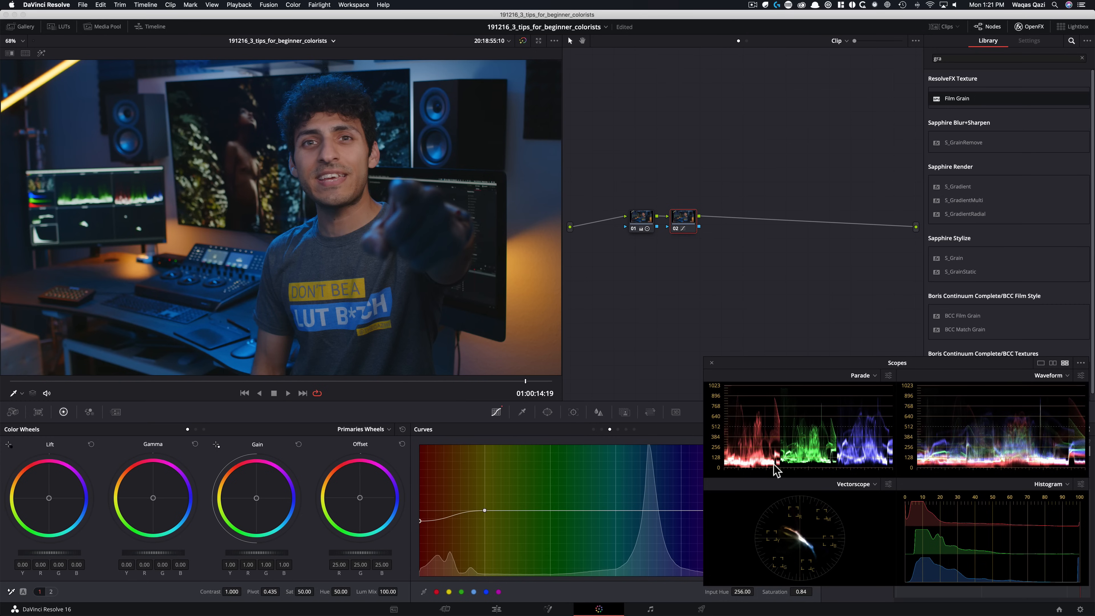
pyautogui.moveTo(600, 230)
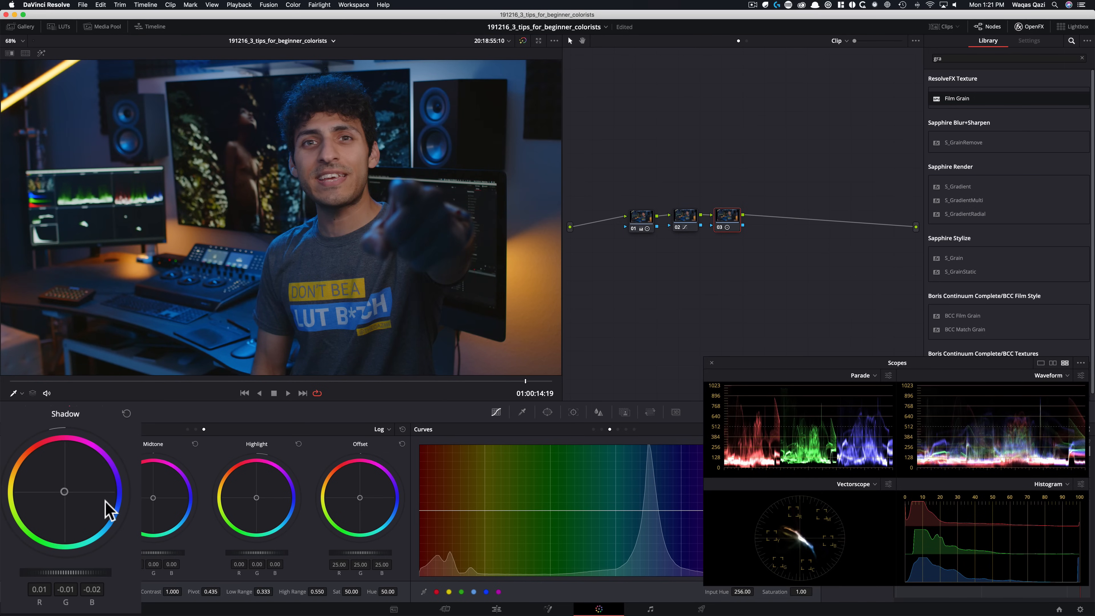
pyautogui.moveTo(692, 393)
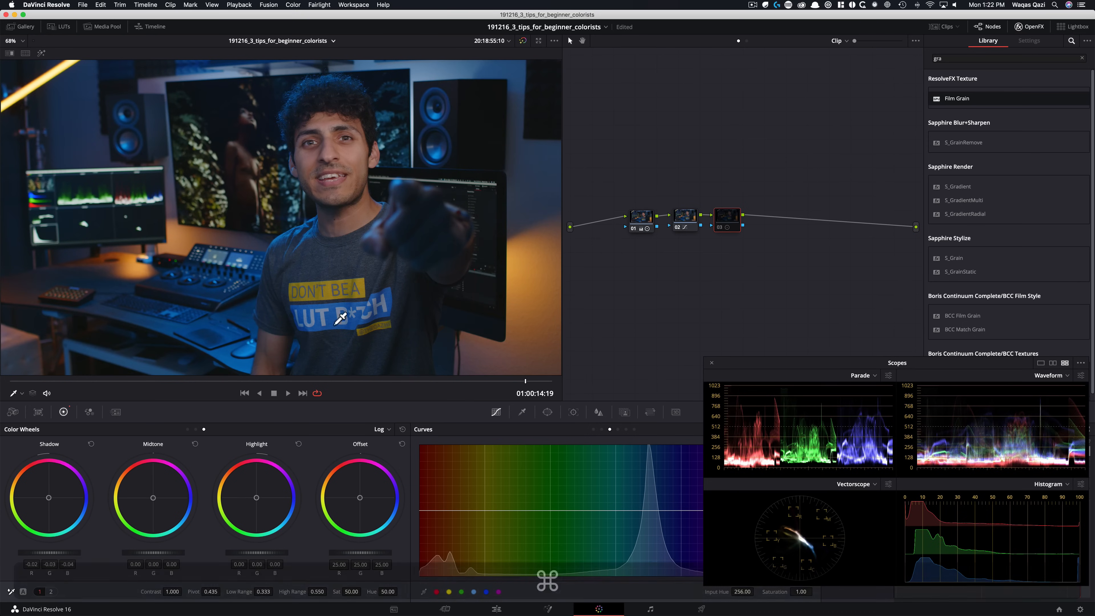
pyautogui.moveTo(199, 304)
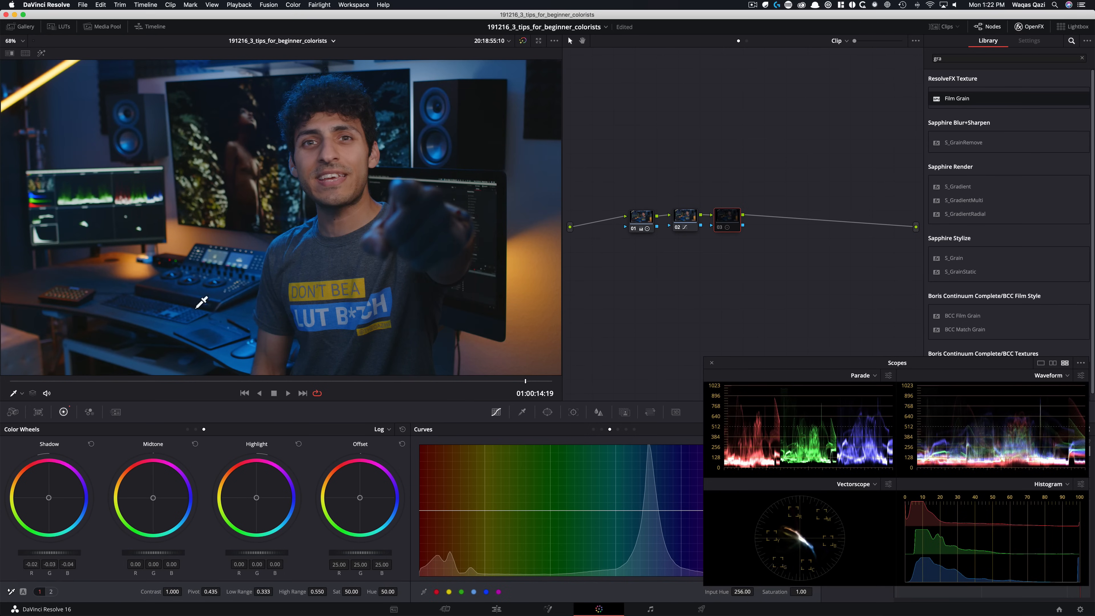
pyautogui.press('Cmd+D')
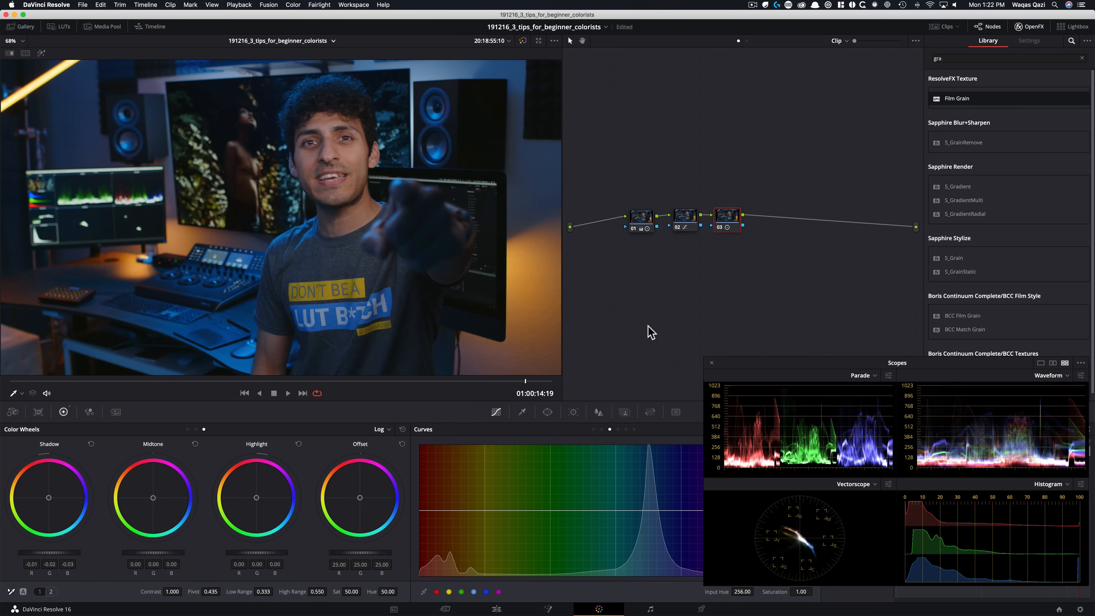
pyautogui.press('cmd+b')
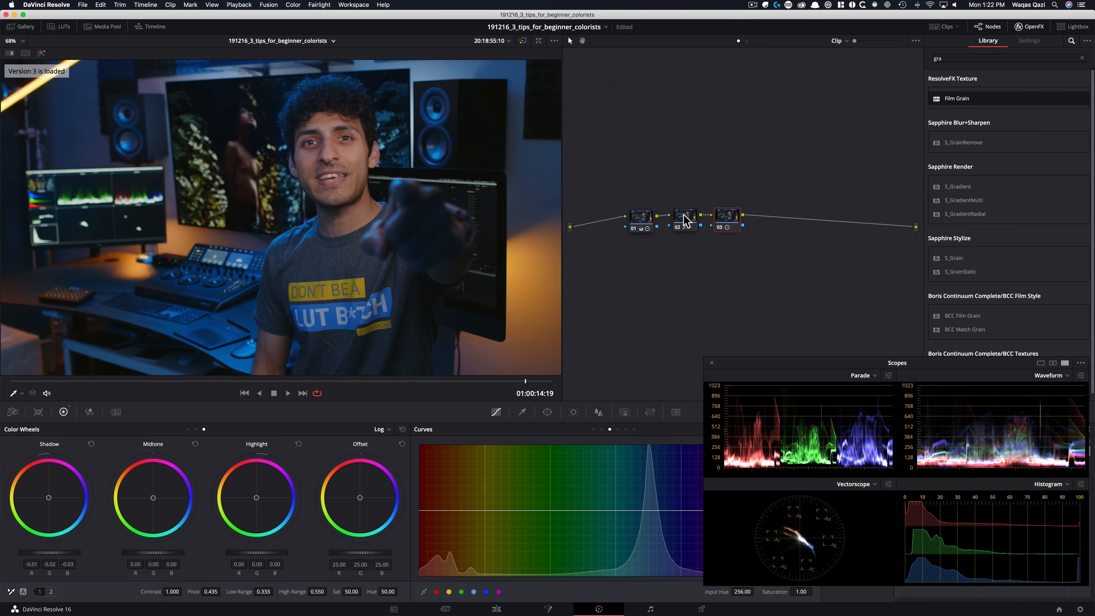
pyautogui.click(685, 217)
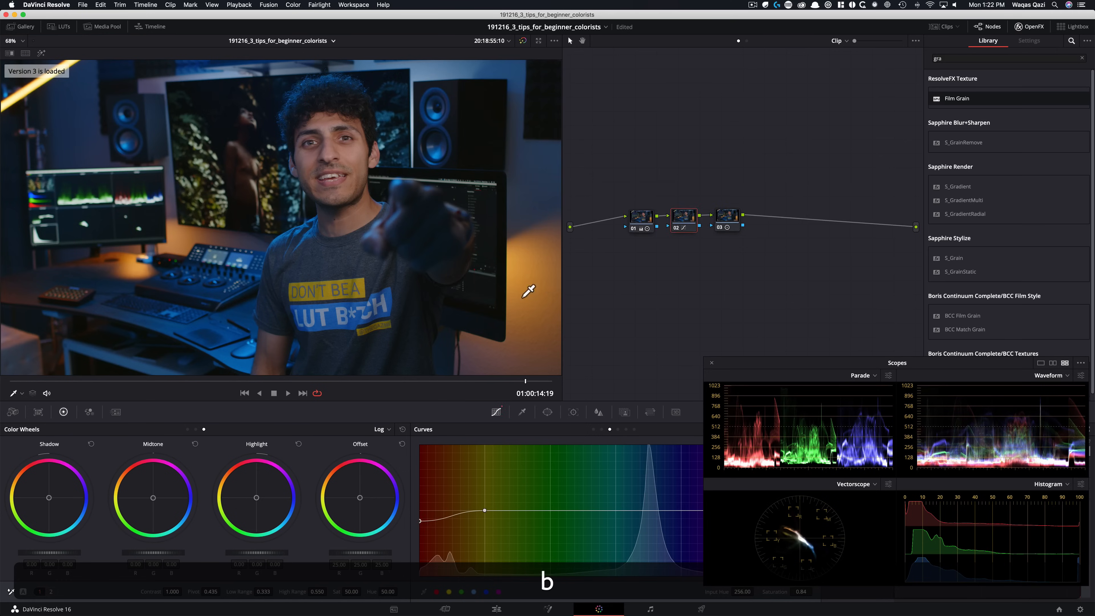
pyautogui.press('cmd+n')
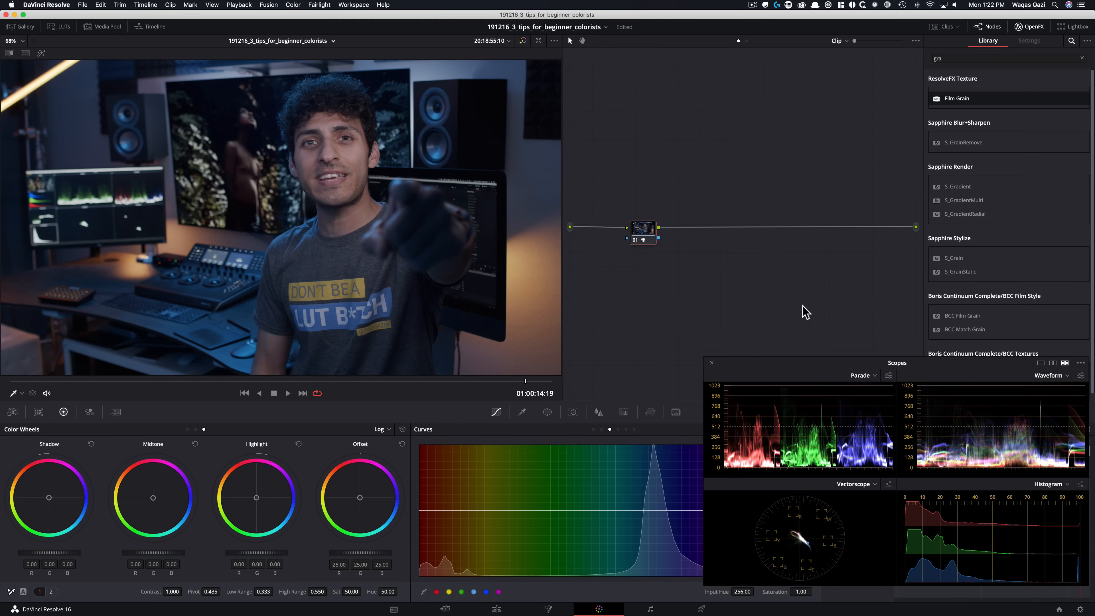
pyautogui.moveTo(455, 463)
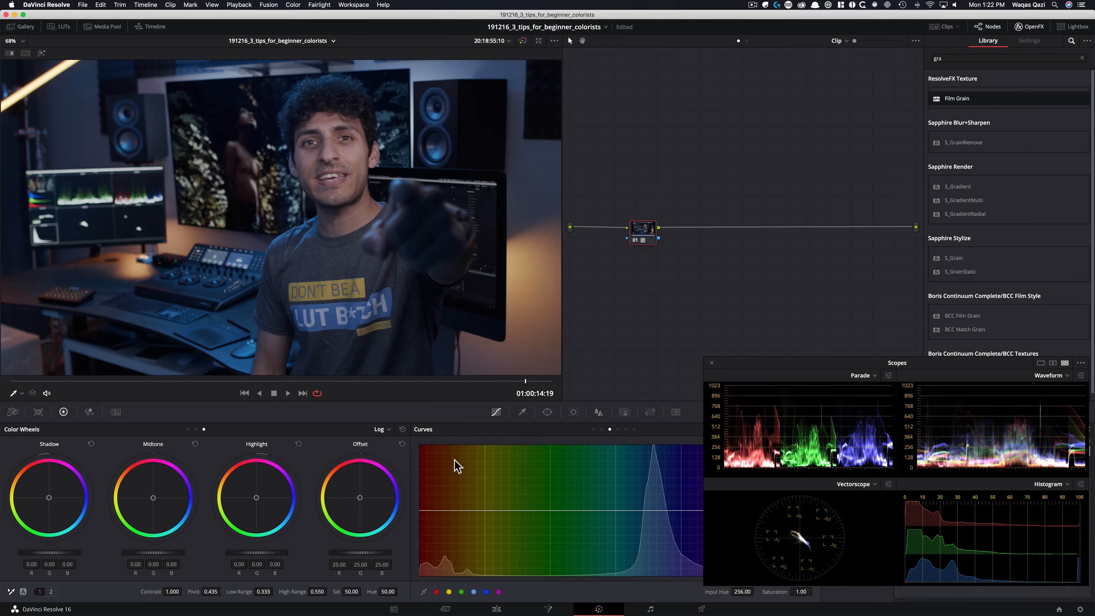
pyautogui.moveTo(101, 590)
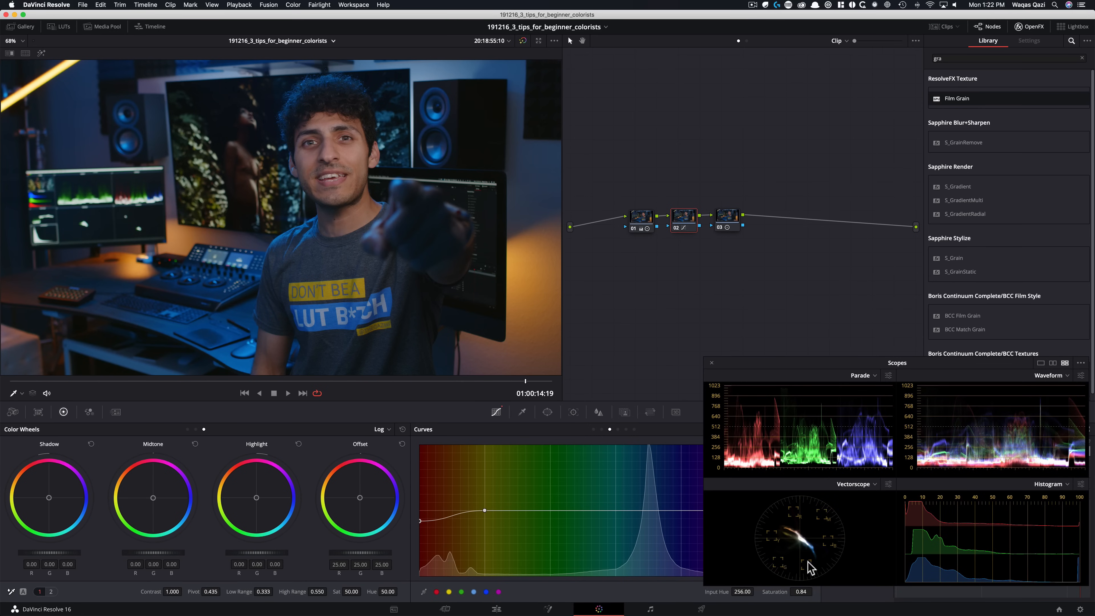
pyautogui.moveTo(788, 530)
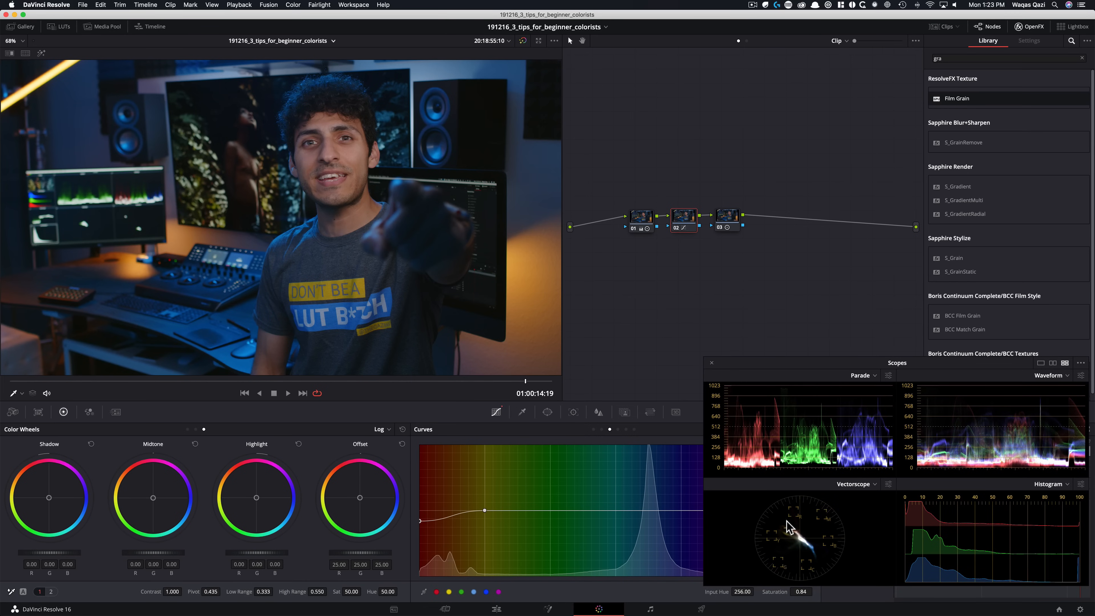